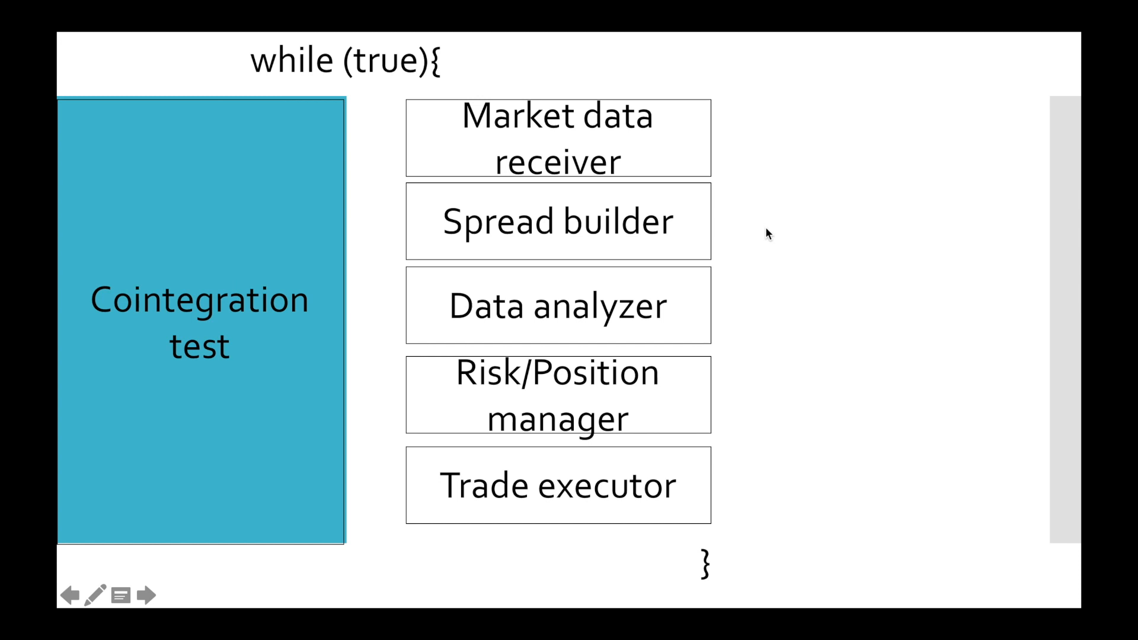
mouse_move(307, 292)
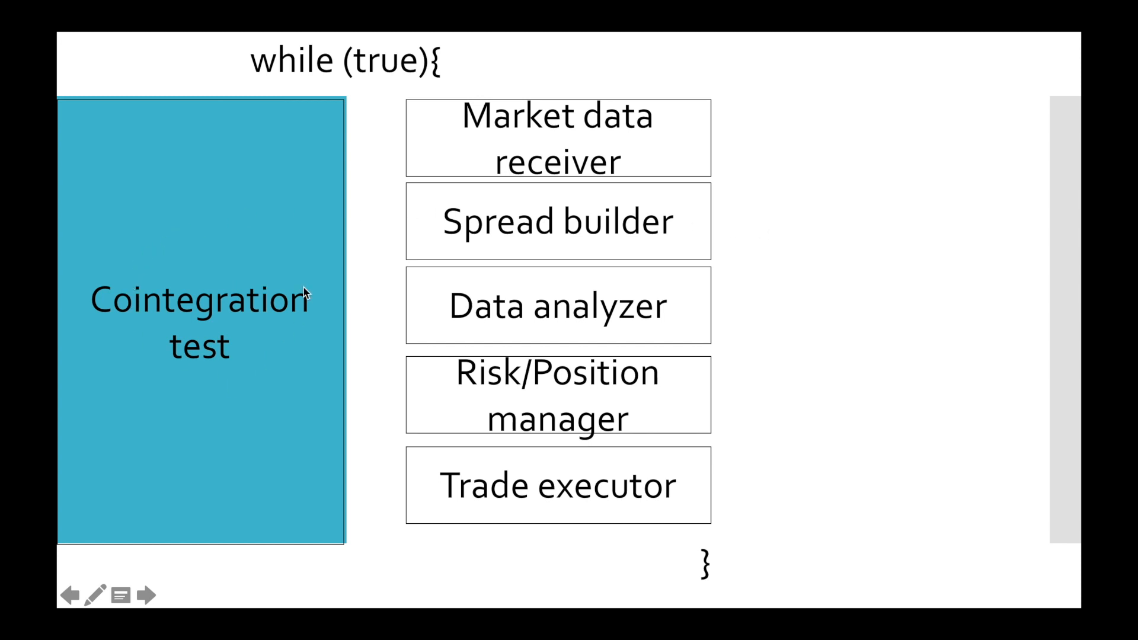
mouse_move(237, 364)
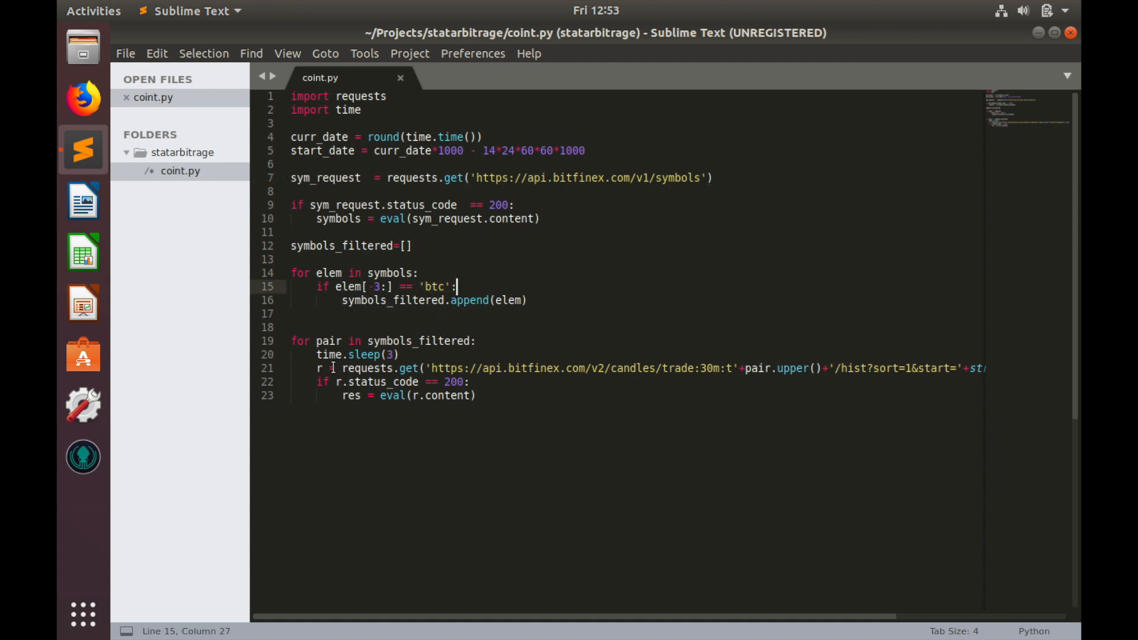
mouse_move(544, 421)
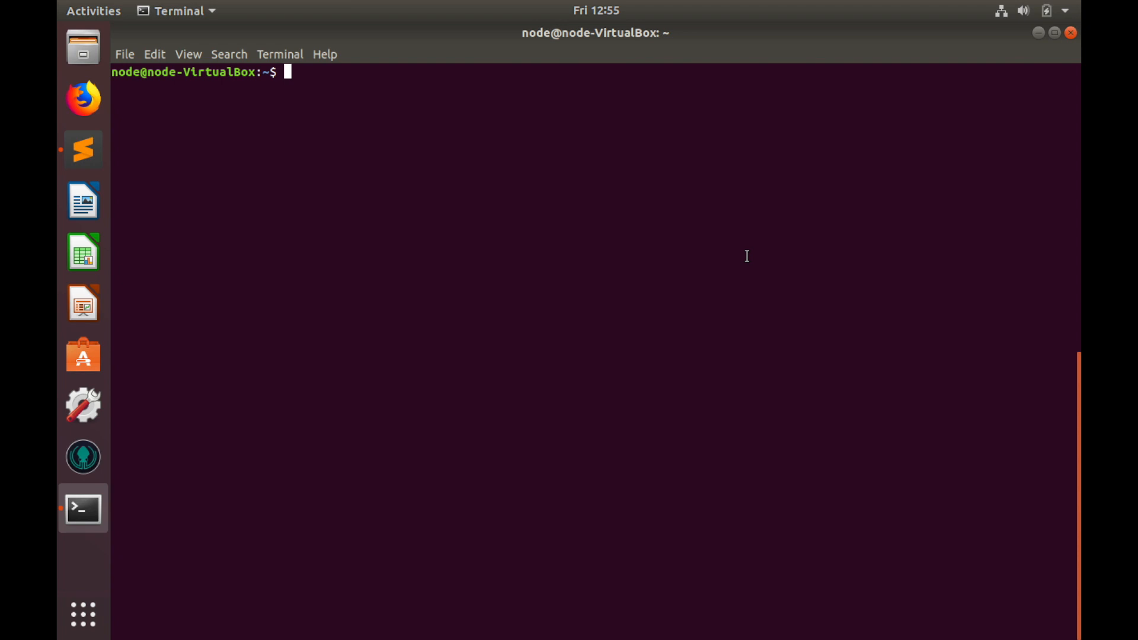
Run pip3 install pandas, pulling in numpy, pytz, python-dateutil and six, then return to coint.py
text(pip)
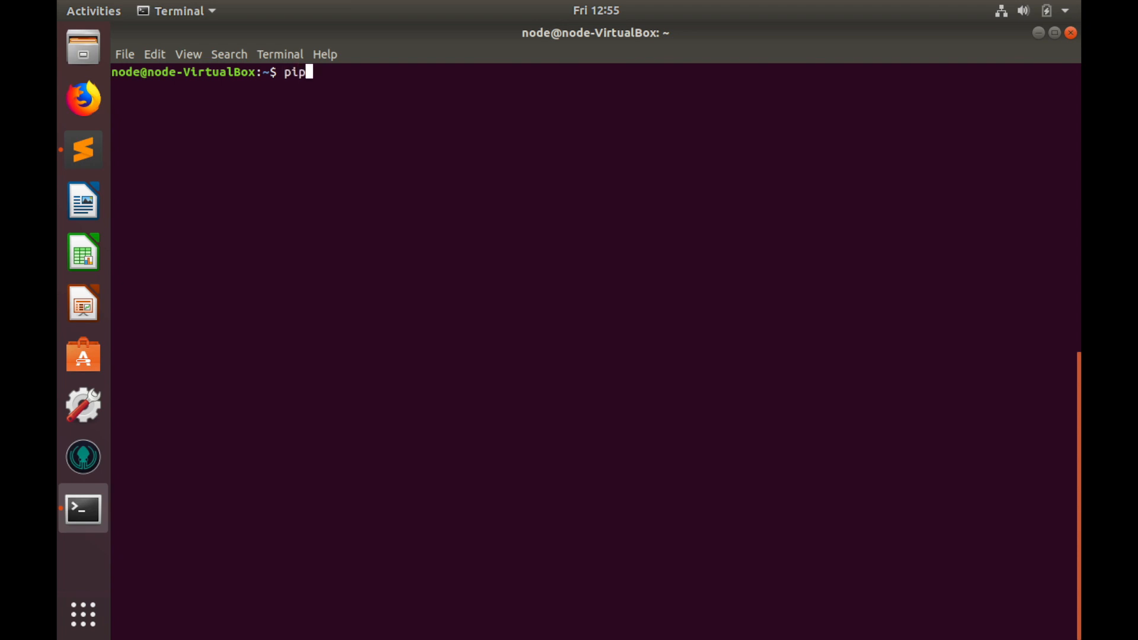
text(3 in)
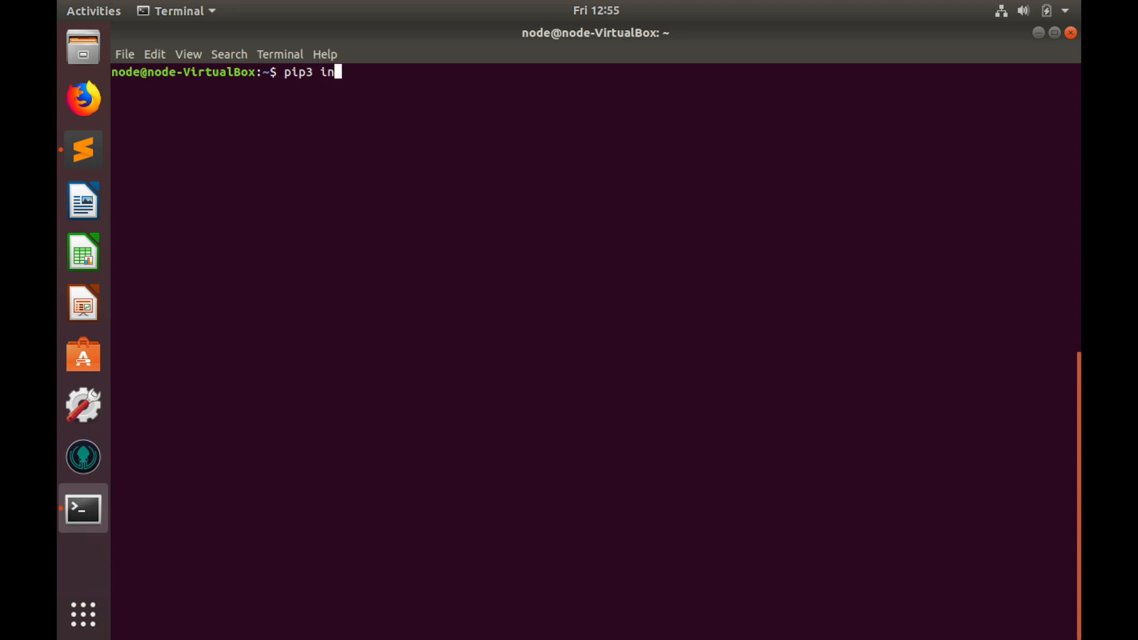
text(stall pa)
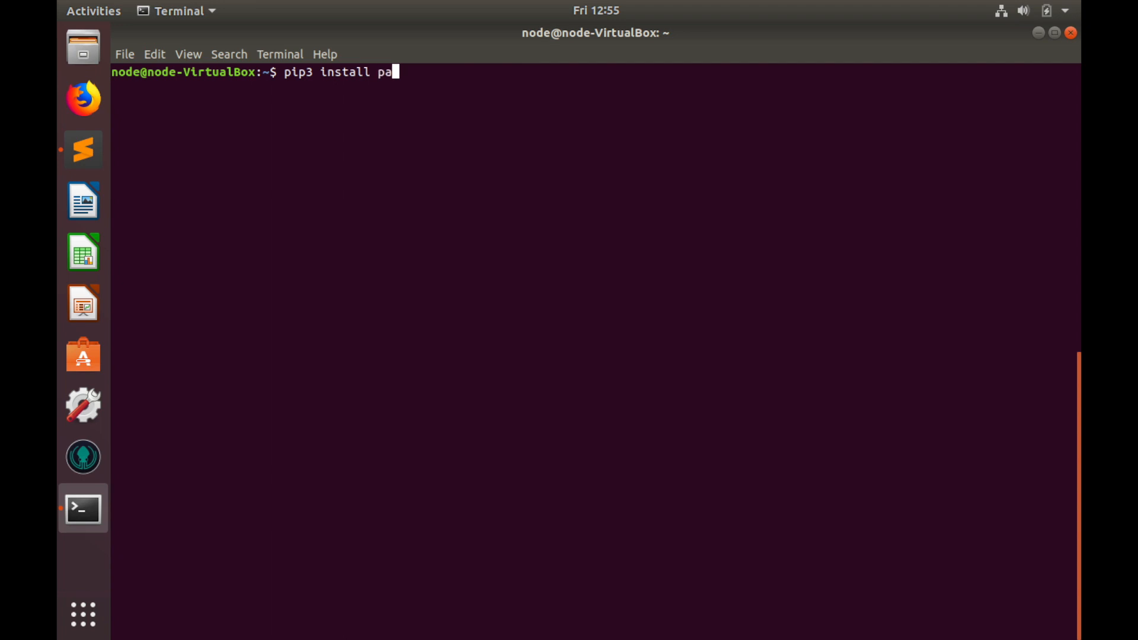
text(ndas)
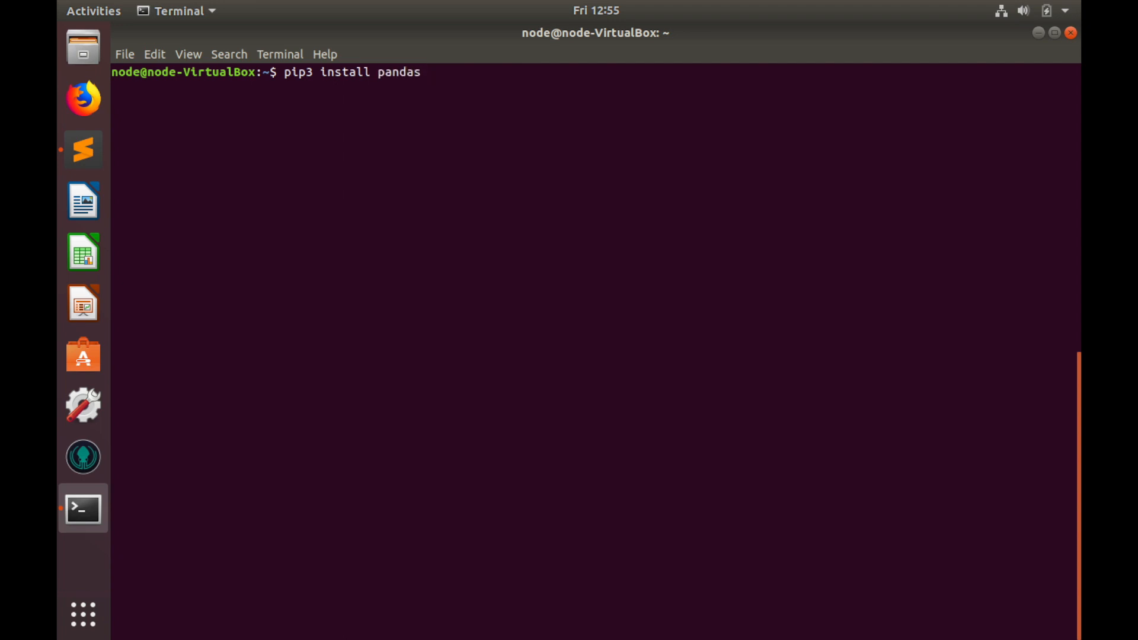
mouse_move(407, 153)
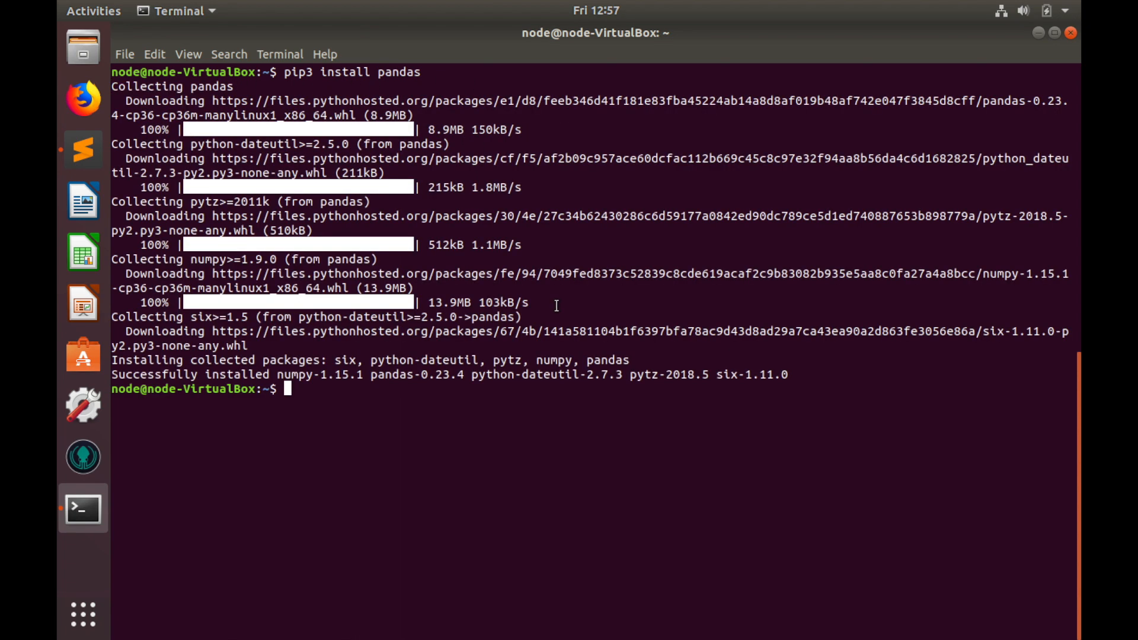
double_click(392, 374)
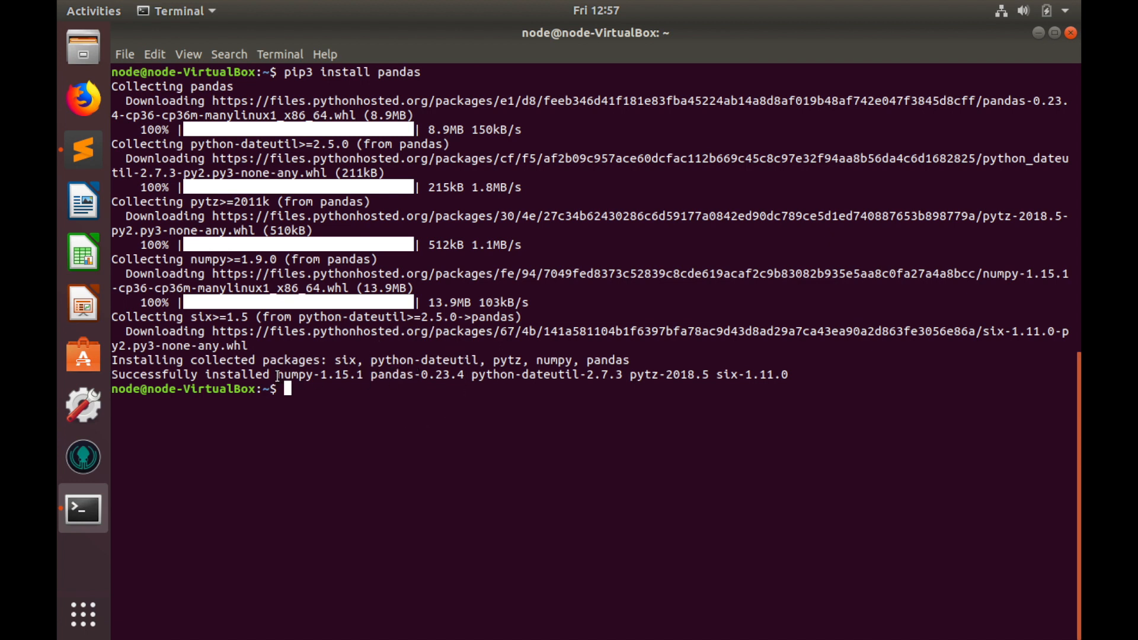
double_click(294, 375)
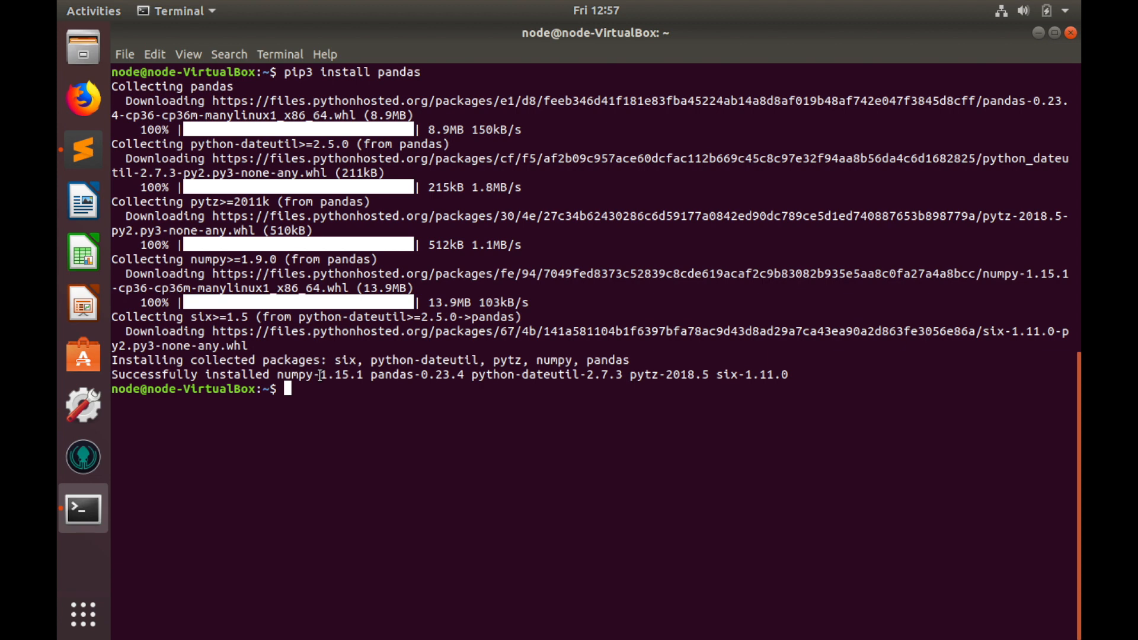
click(83, 150)
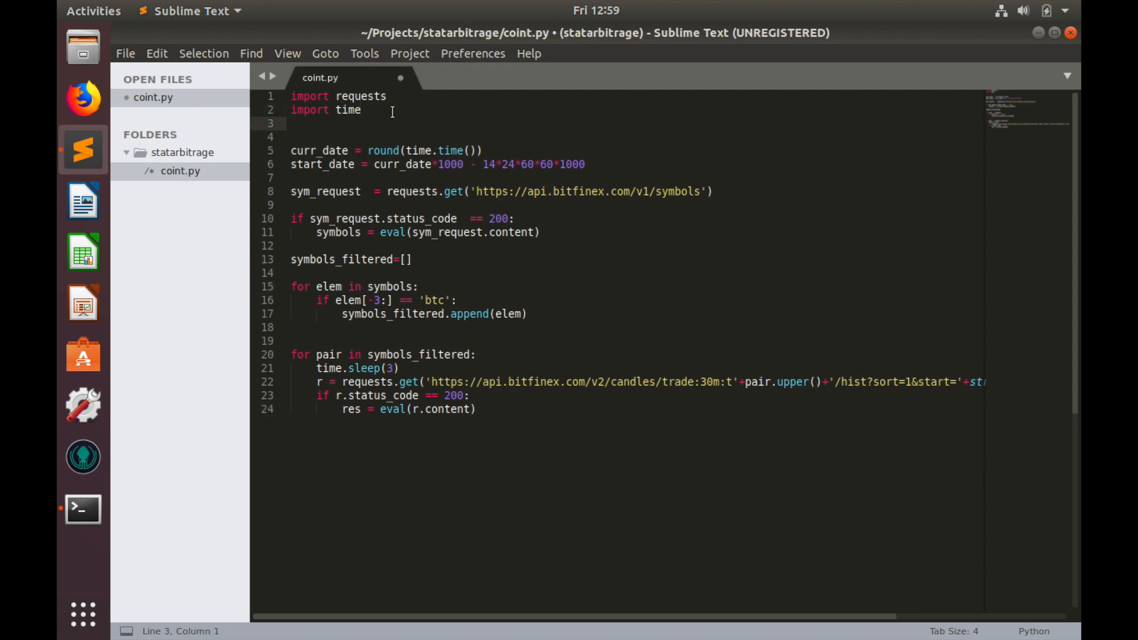
Add 'import pandas as pd' on line 3 of coint.py
text(import)
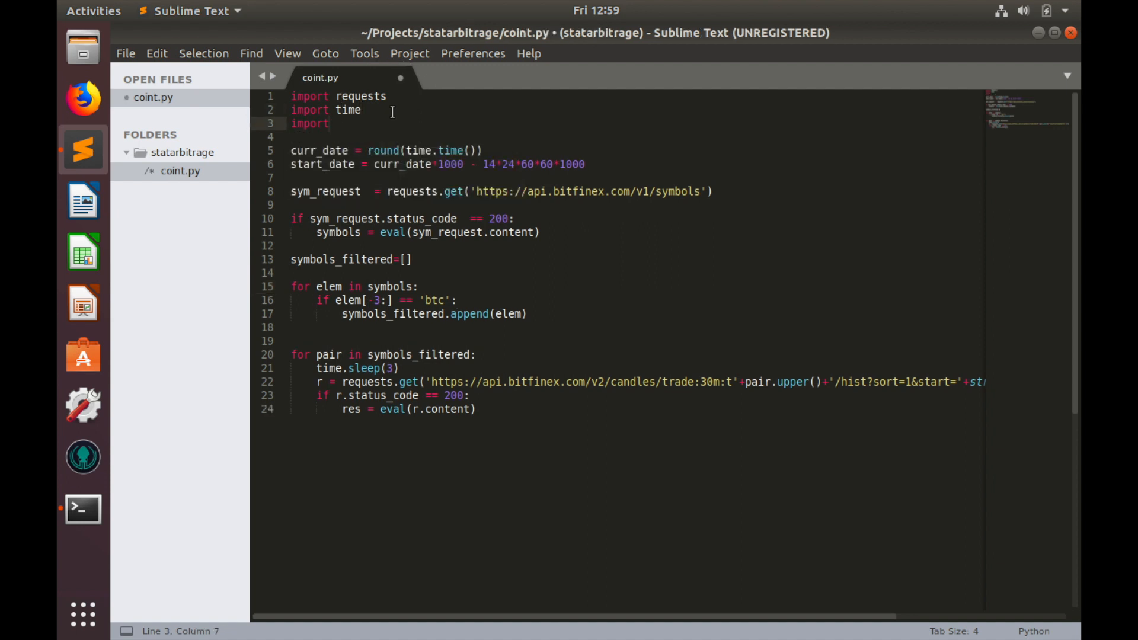
text(pandas)
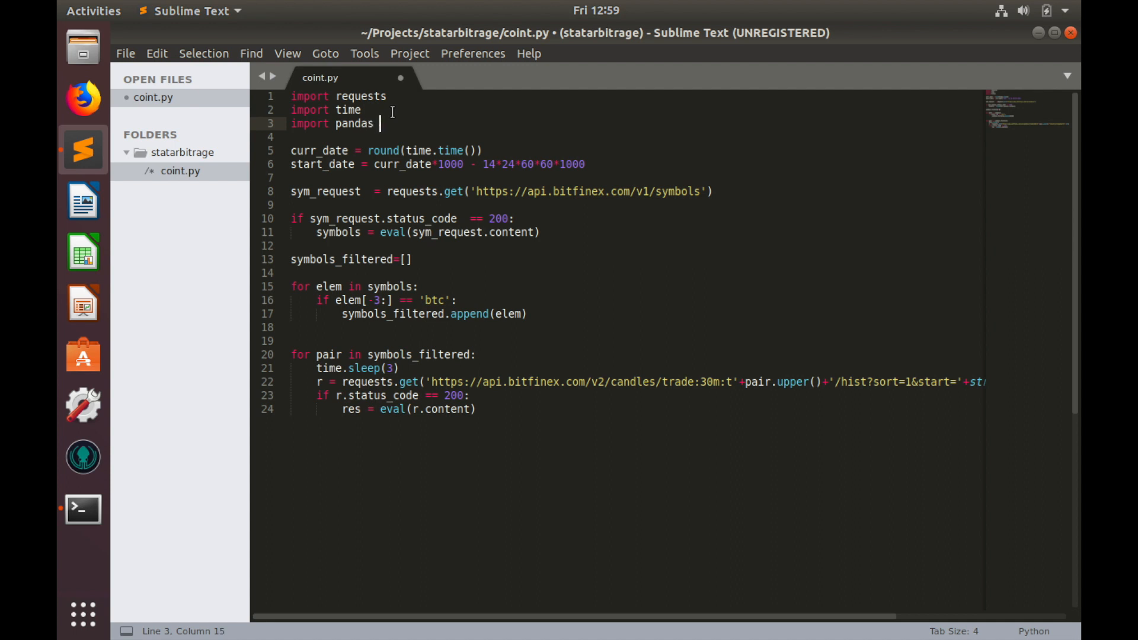
text(as pd)
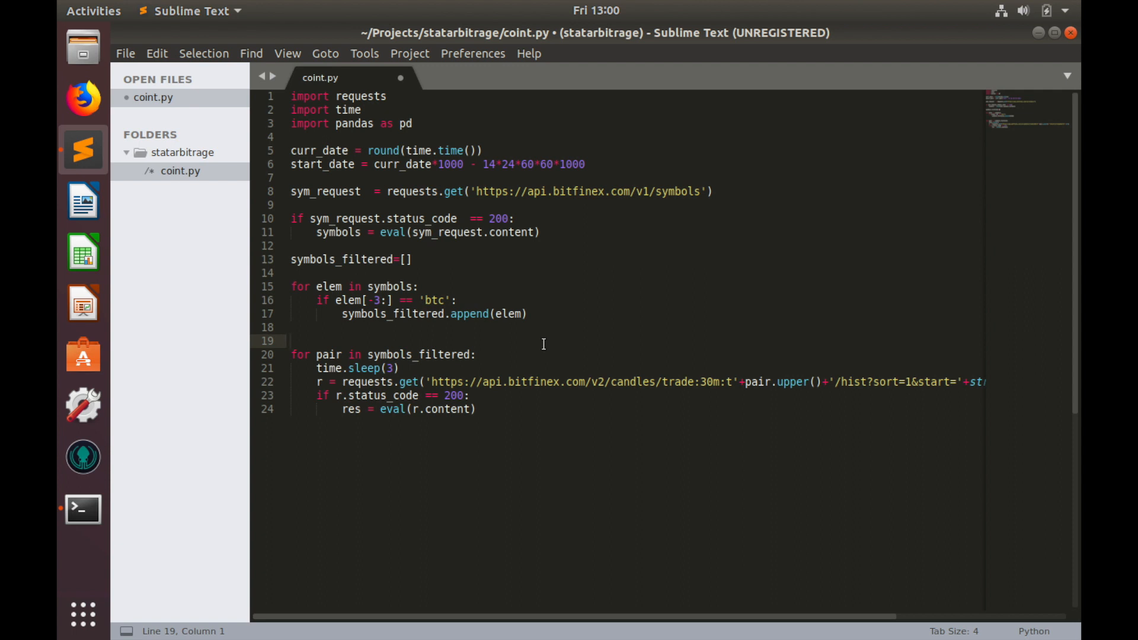
Create 'final_df = pd.DataFrame()' above the for loop, fixing the pb typo to pd
text(fina)
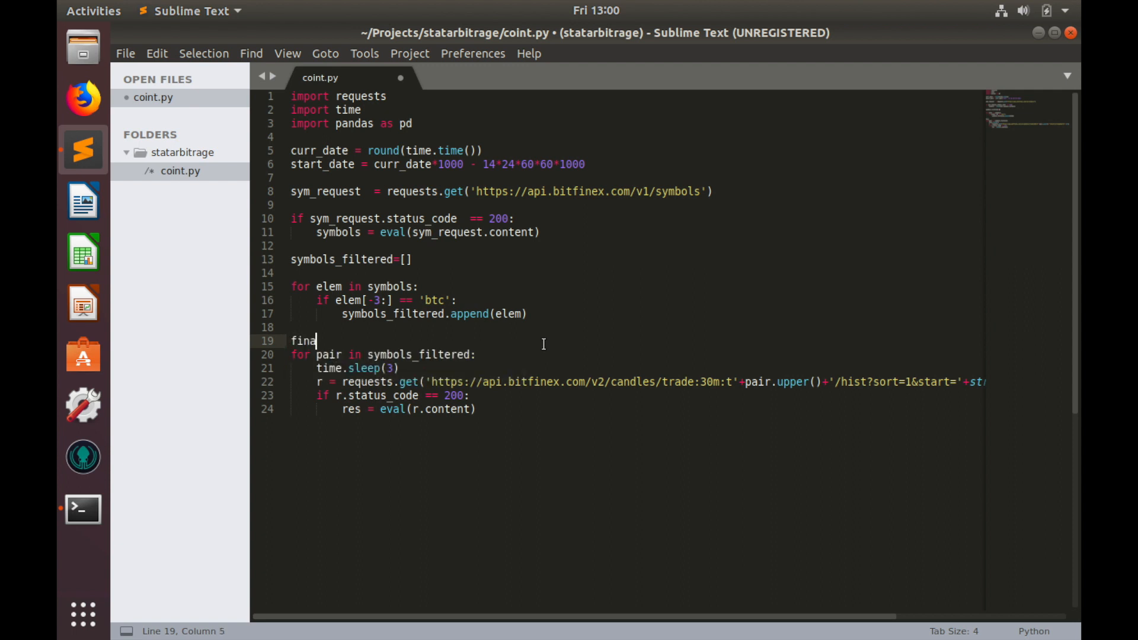
text(l_df = p)
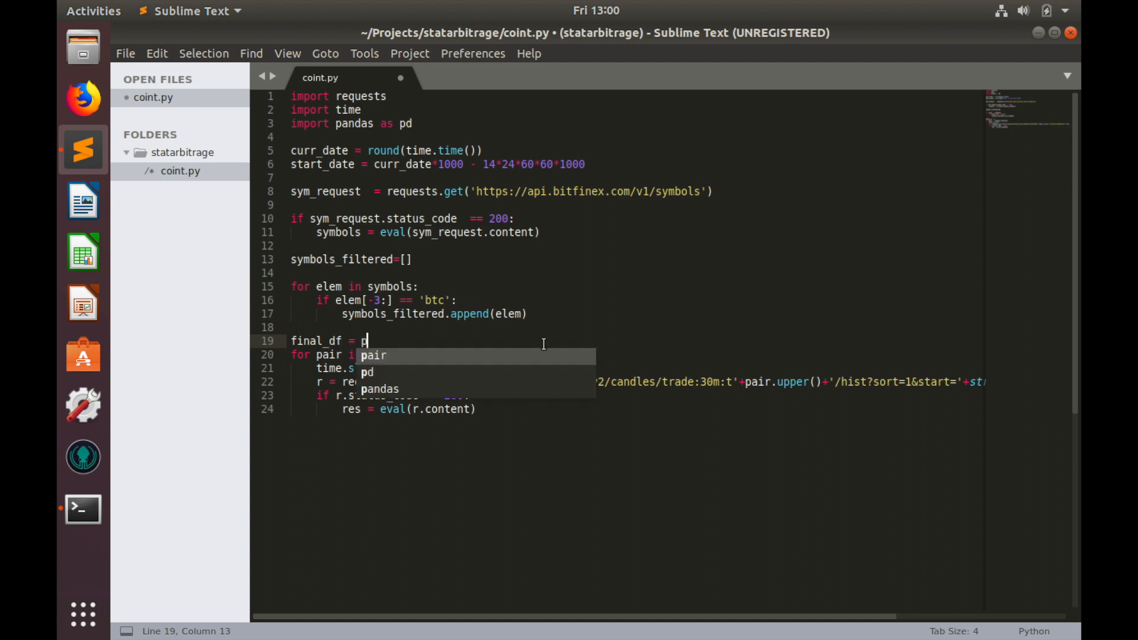
text(b.Da)
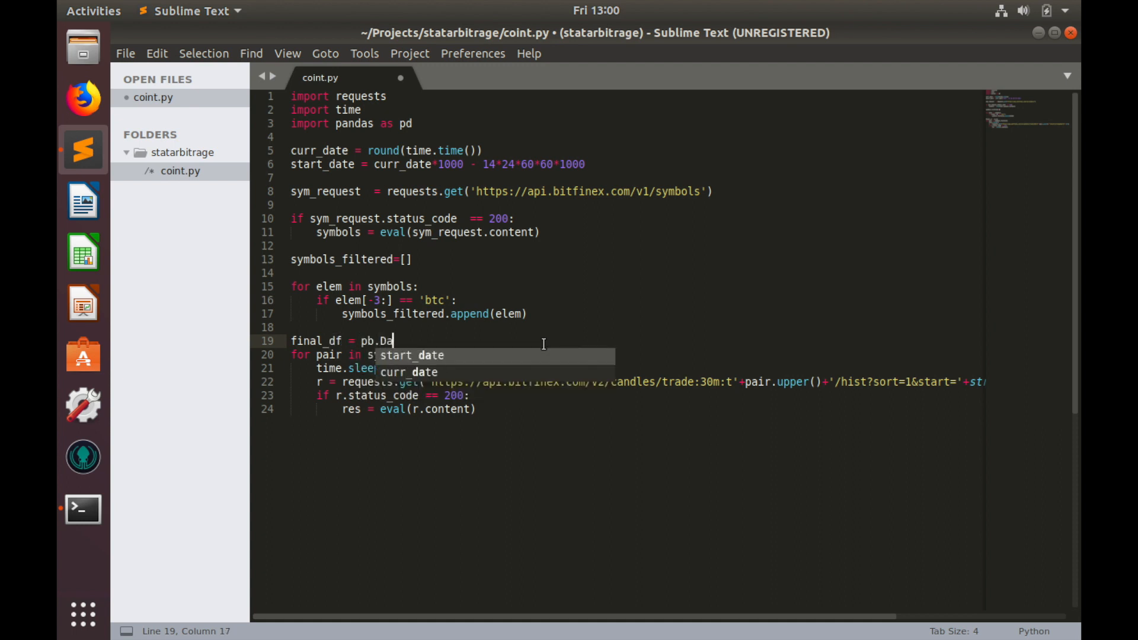
text(taFrame())
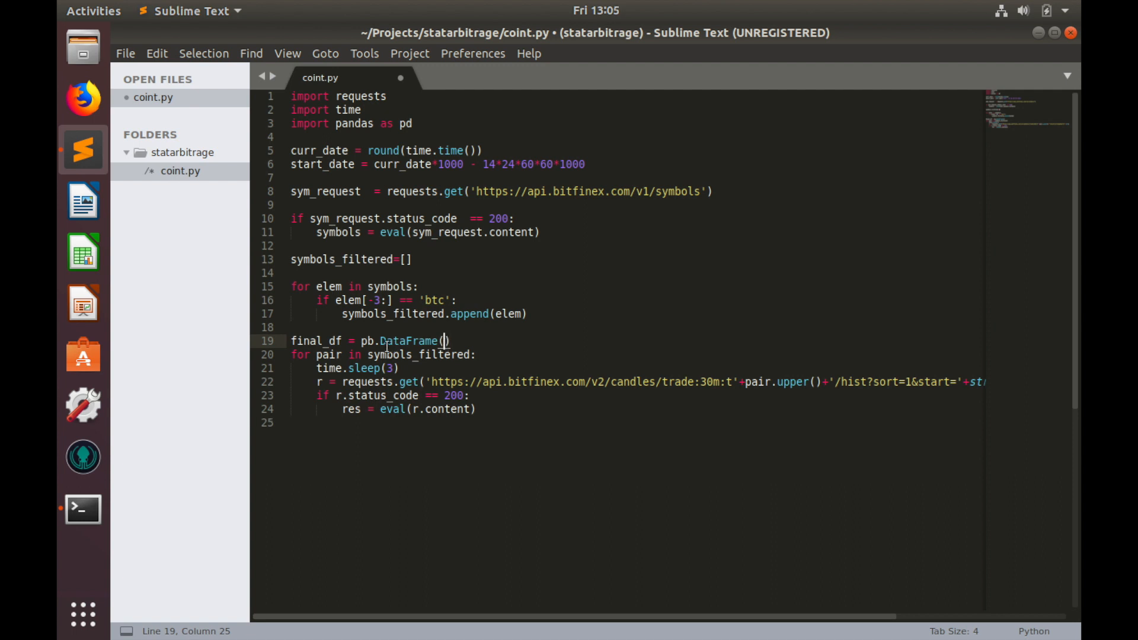
click(372, 341)
text(d)
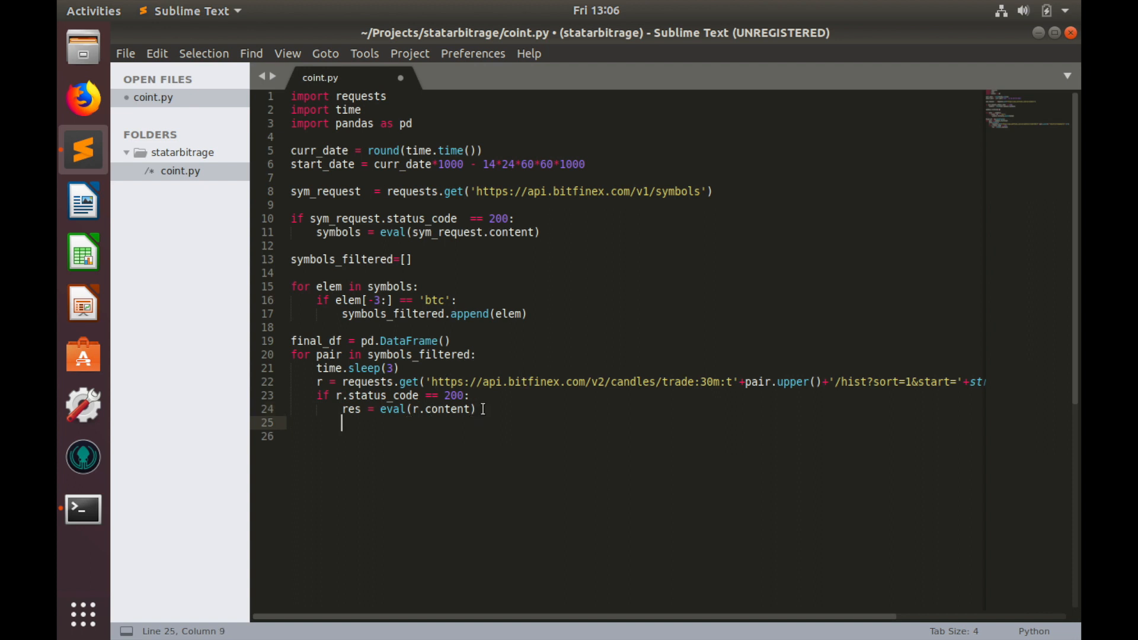
Guard the loop body with 'if len(res) > 666:' to keep only long candle responses
text(if)
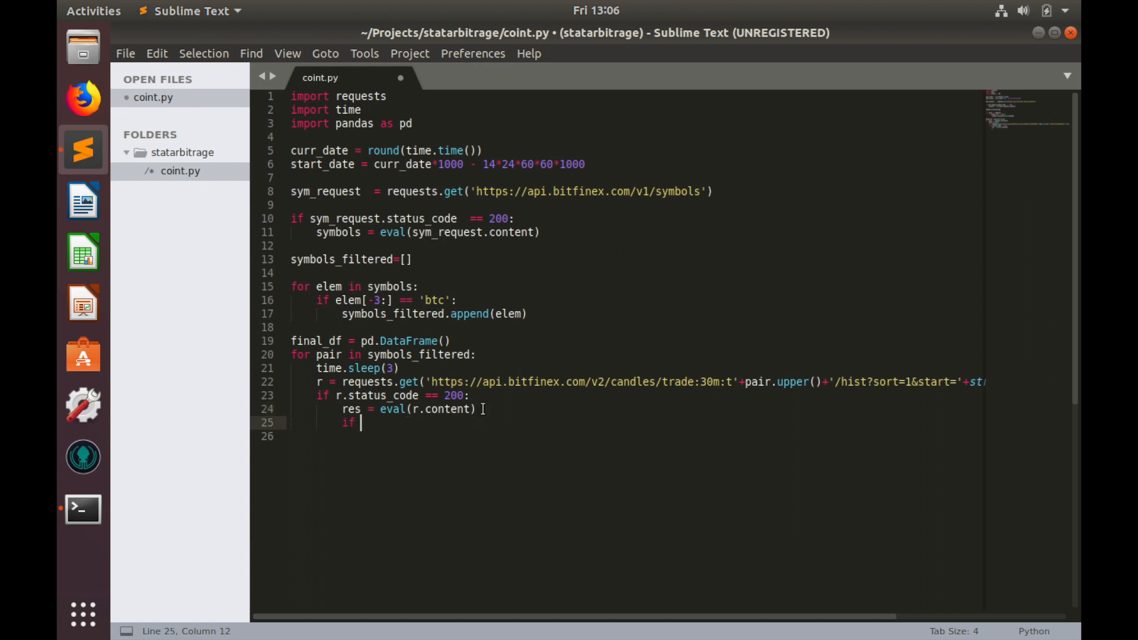
text(len())
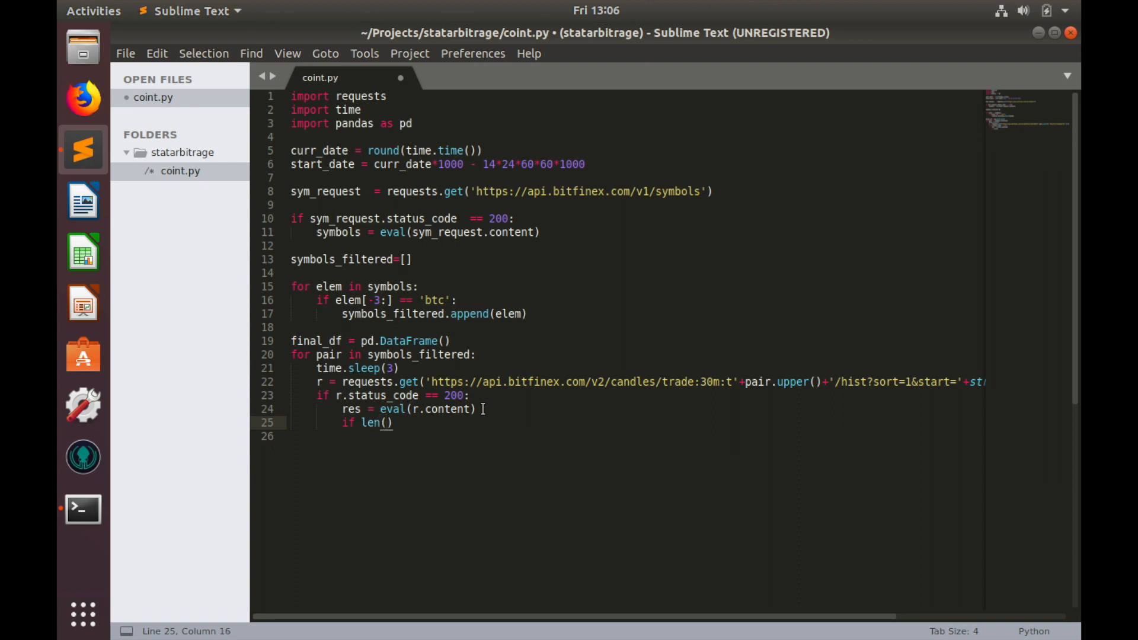
text(res)
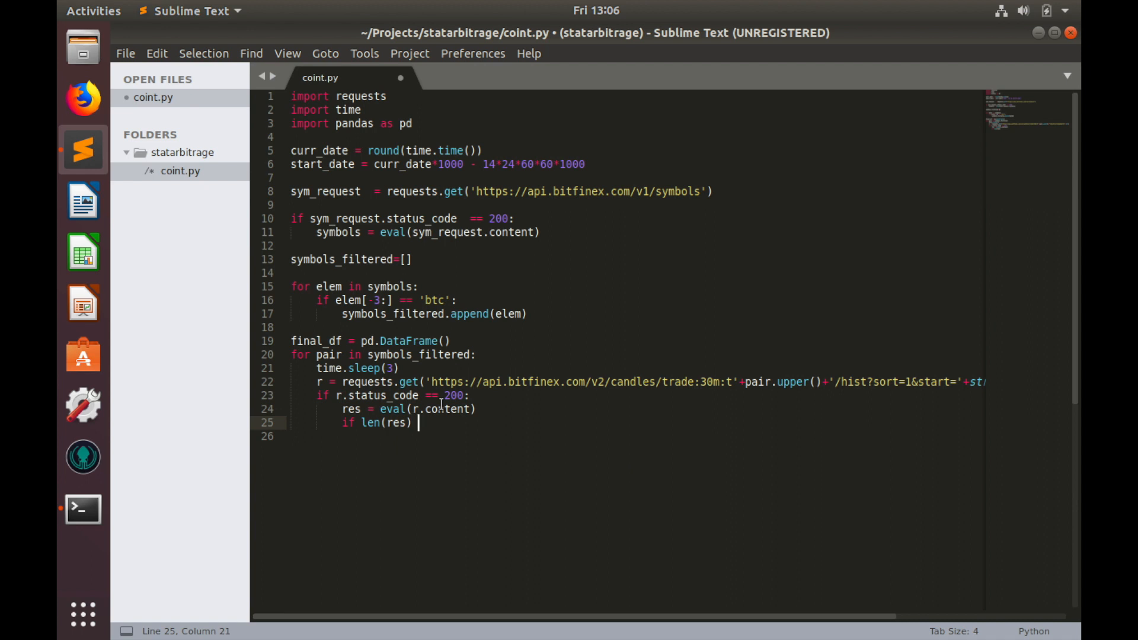
text(>)
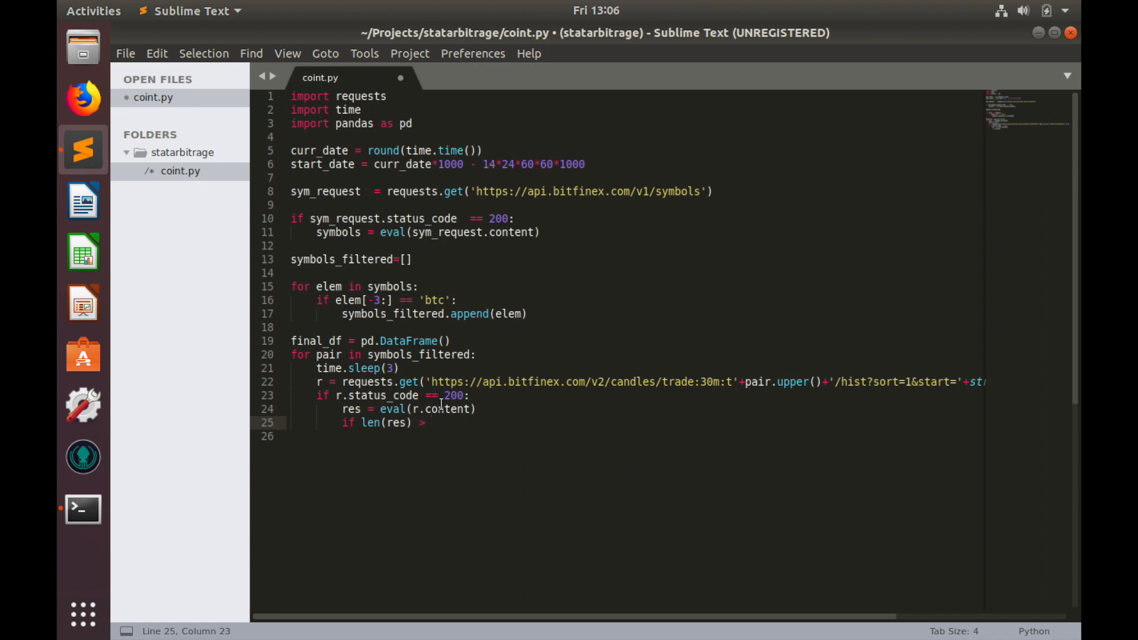
text(666)
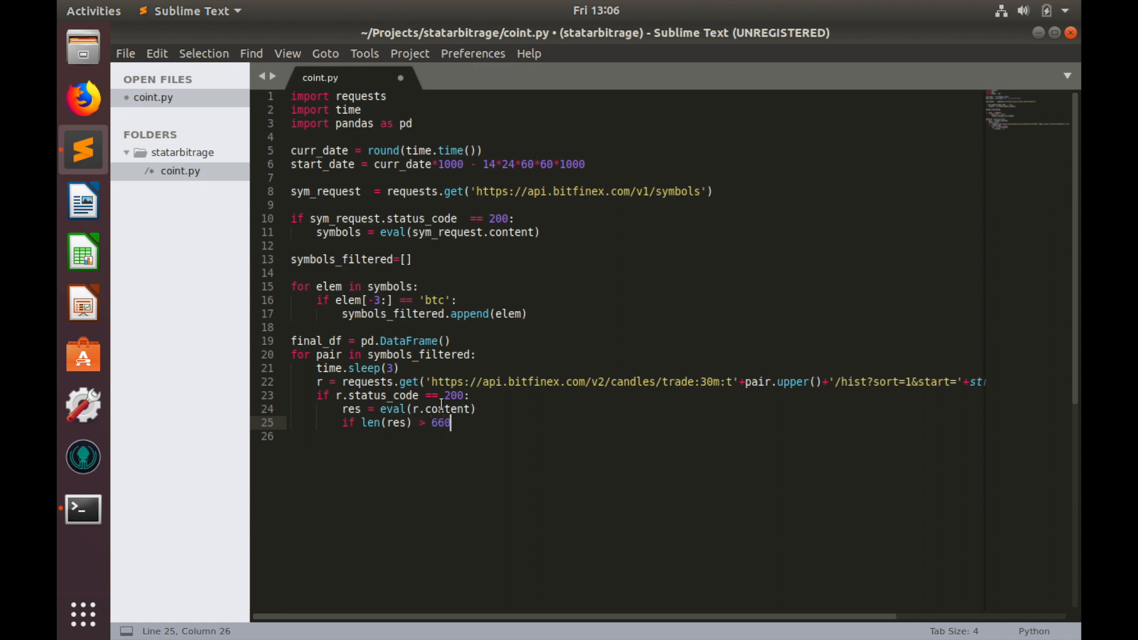
text(:)
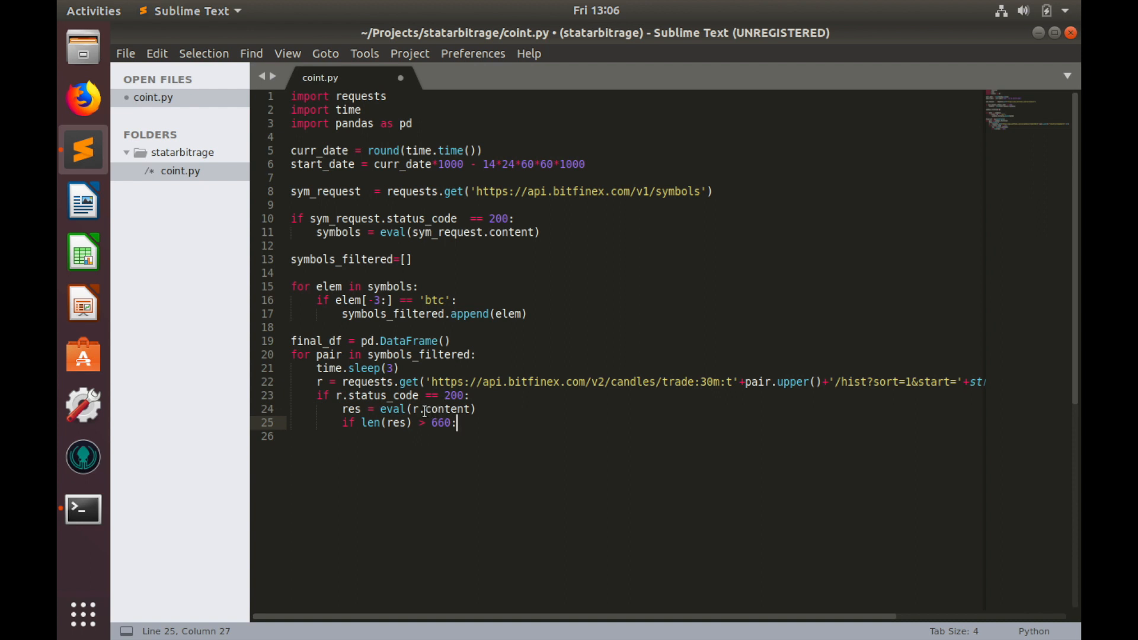
mouse_move(463, 415)
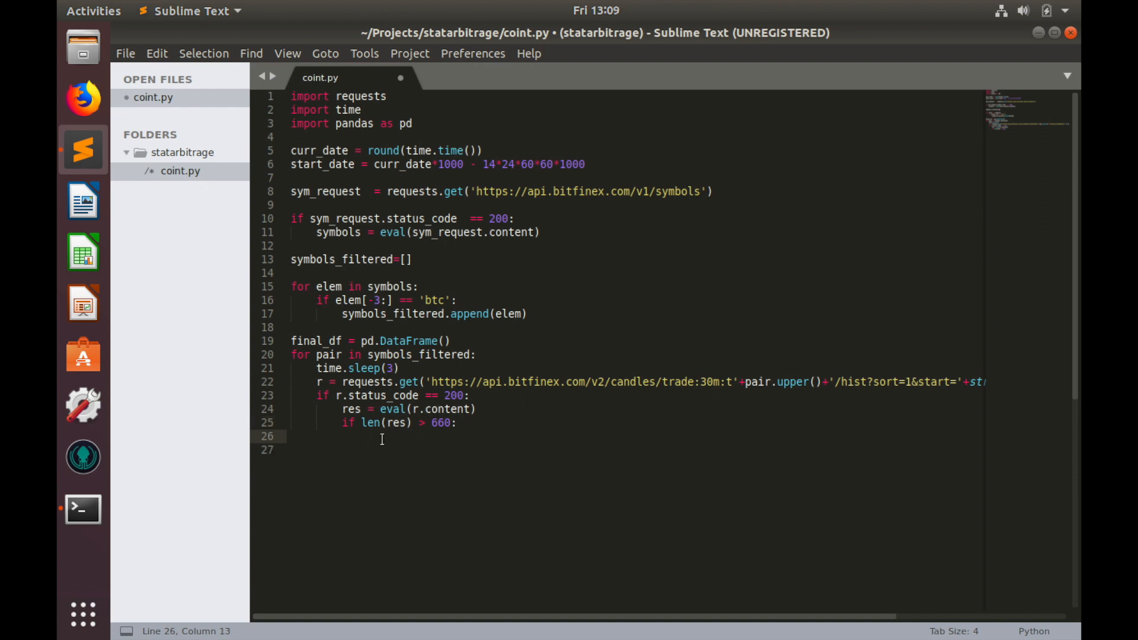
Build 'df = pd.DataFrame(res)' and set its index to column 0
text(df)
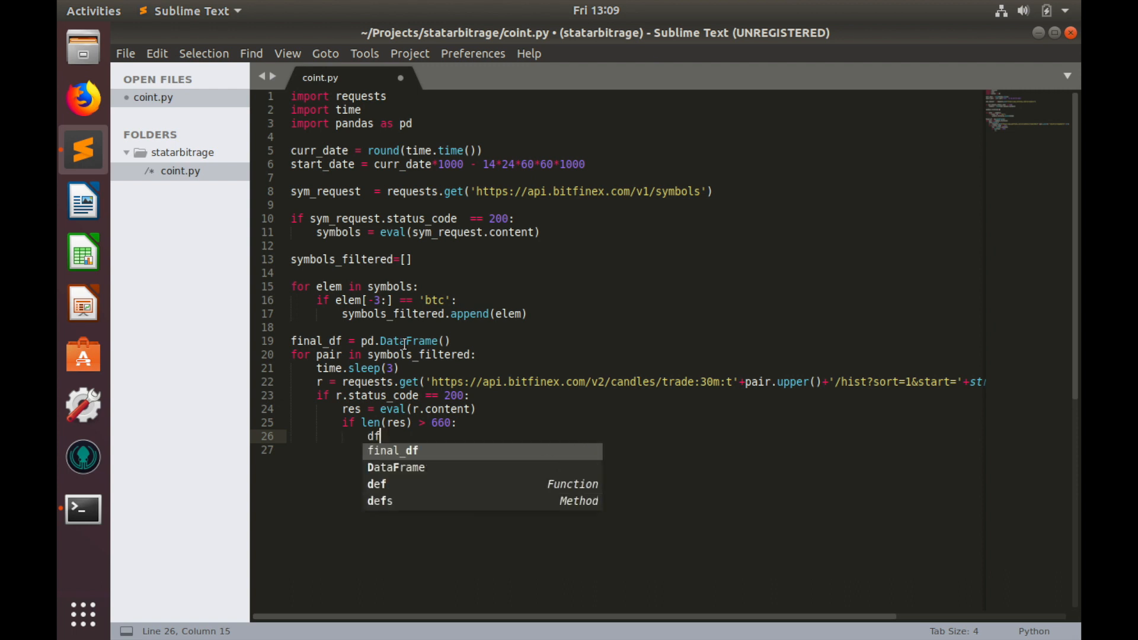
text(" ")
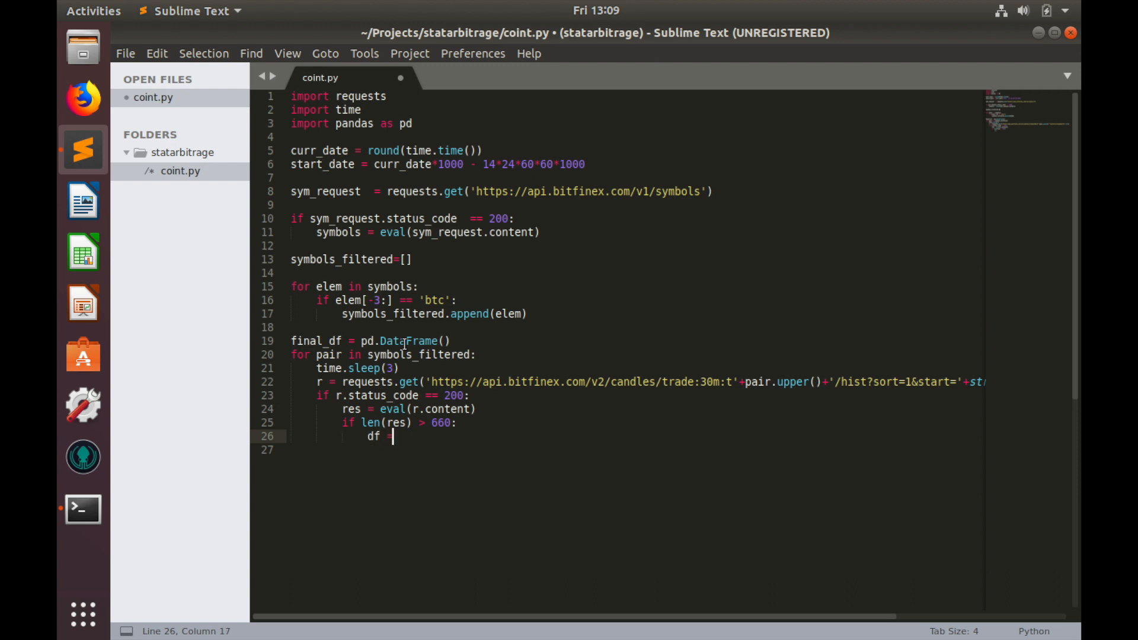
text(p)
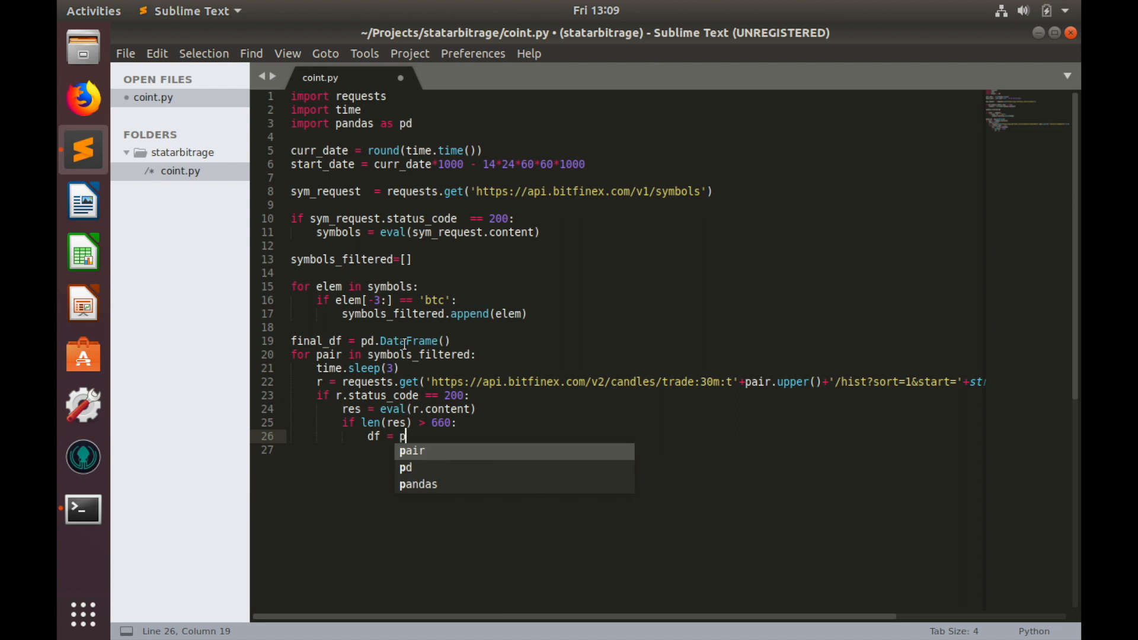
text(d.DataFrame()
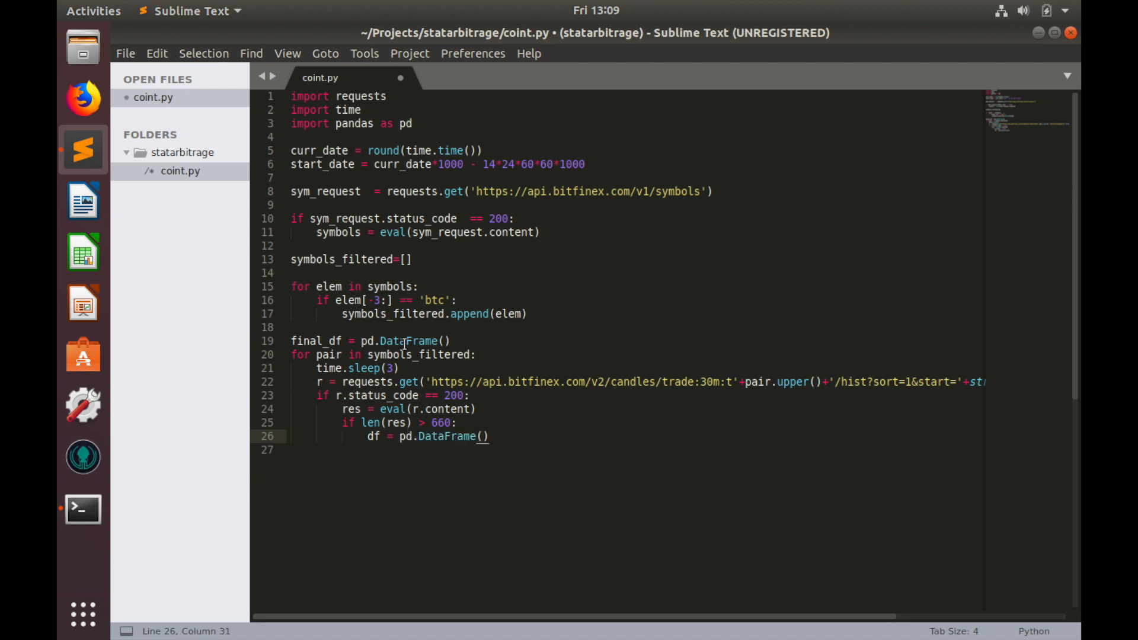
text(res)
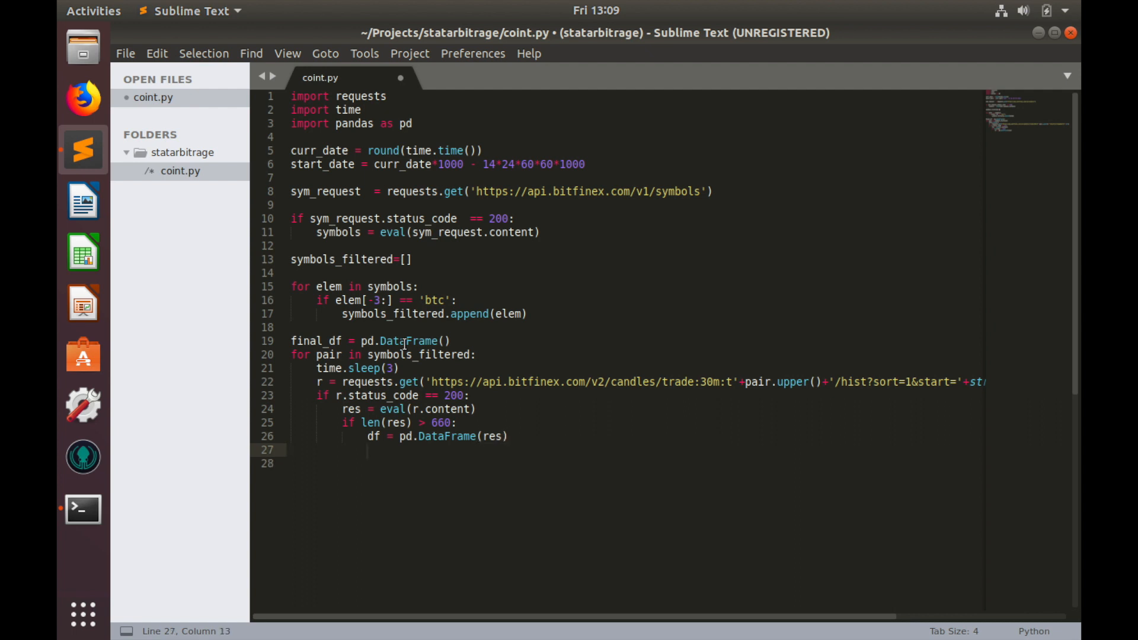
text(df.)
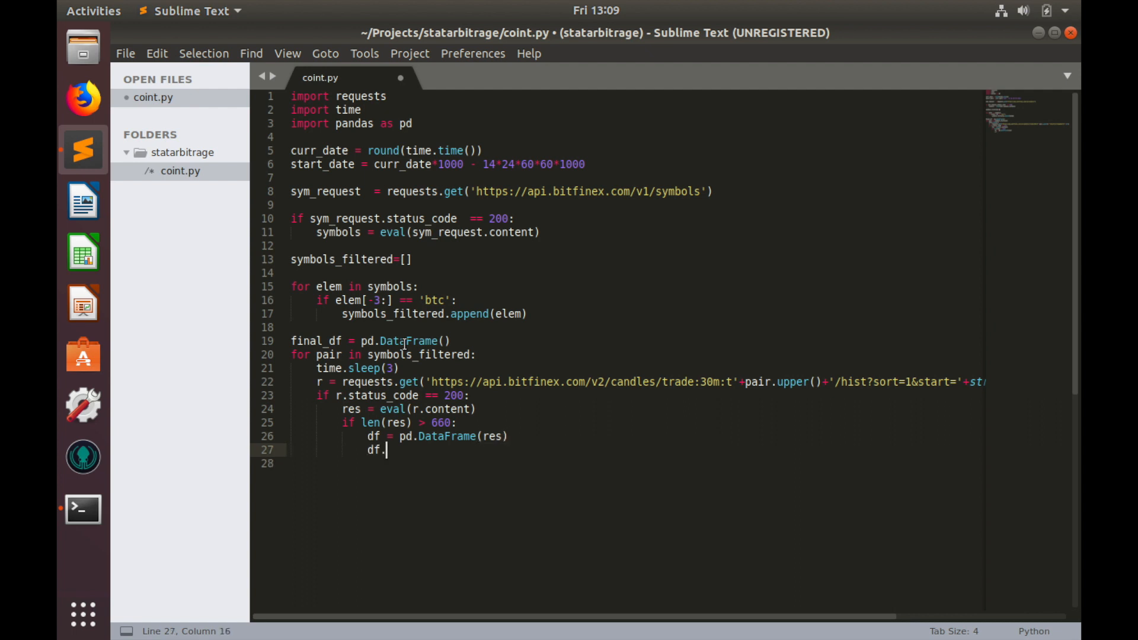
text(set_)
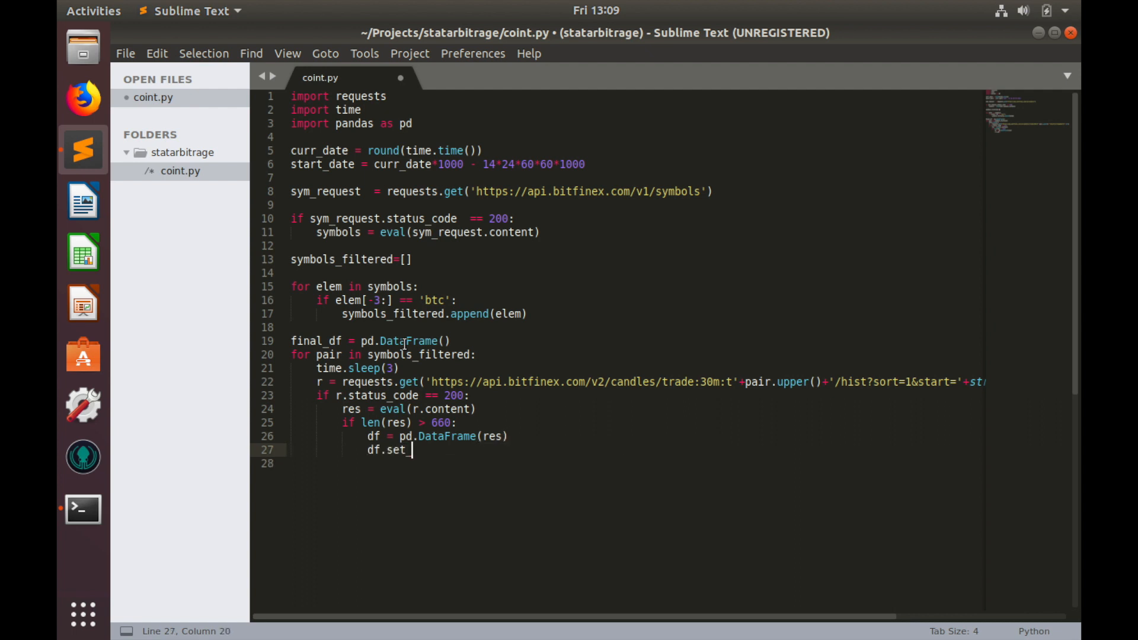
text(index())
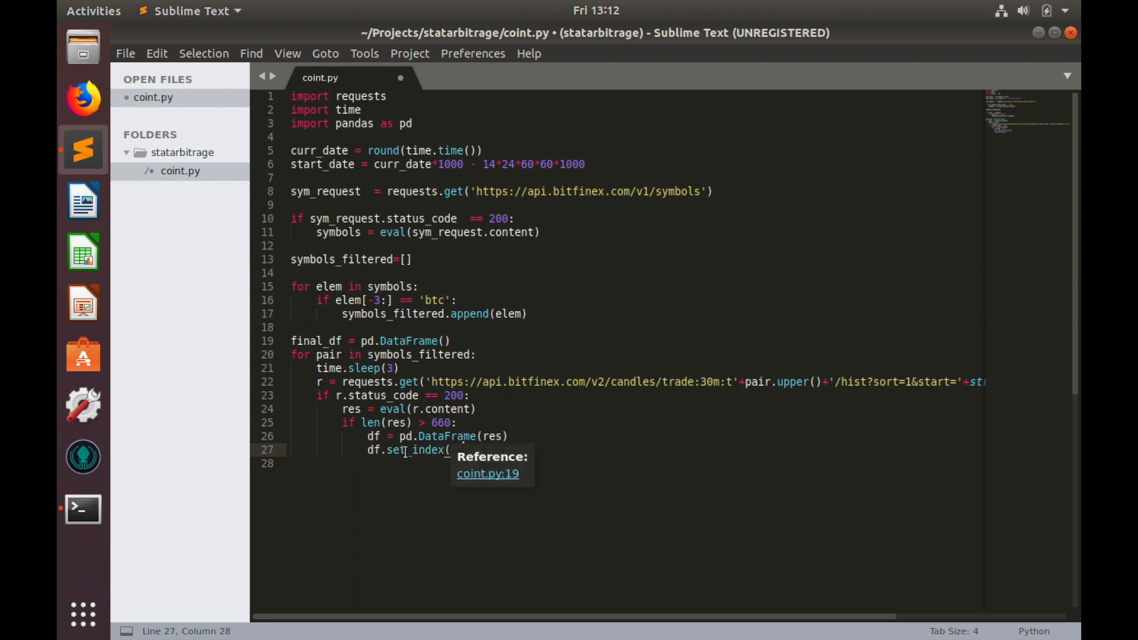
text(0)
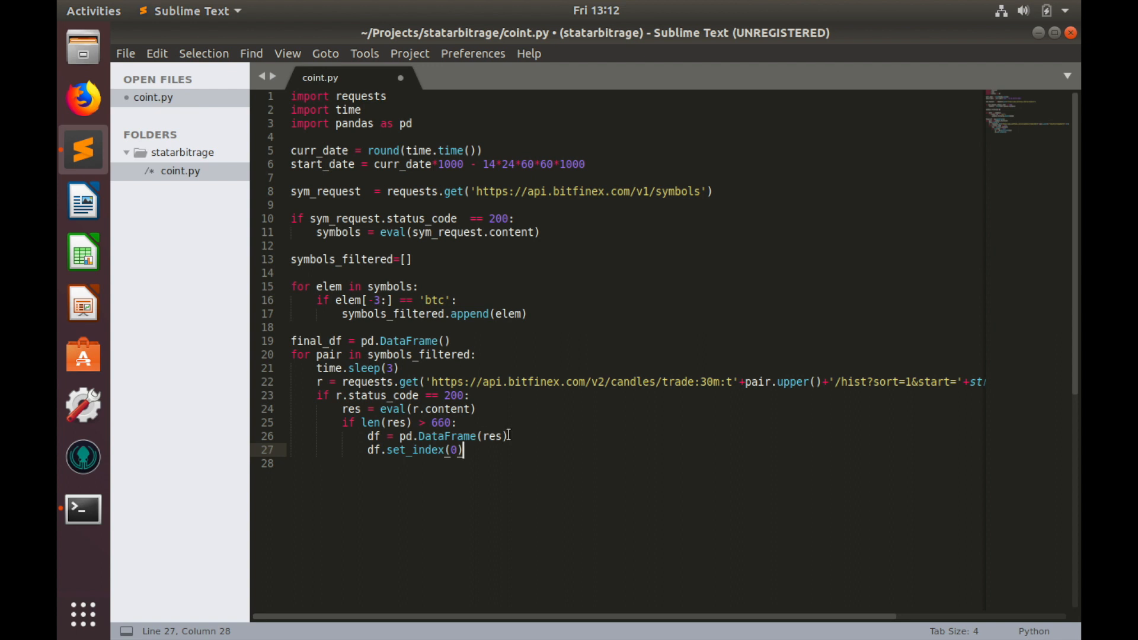
Begin the 'final_df[pair] =' assignment on a new line in the loop
key(enter)
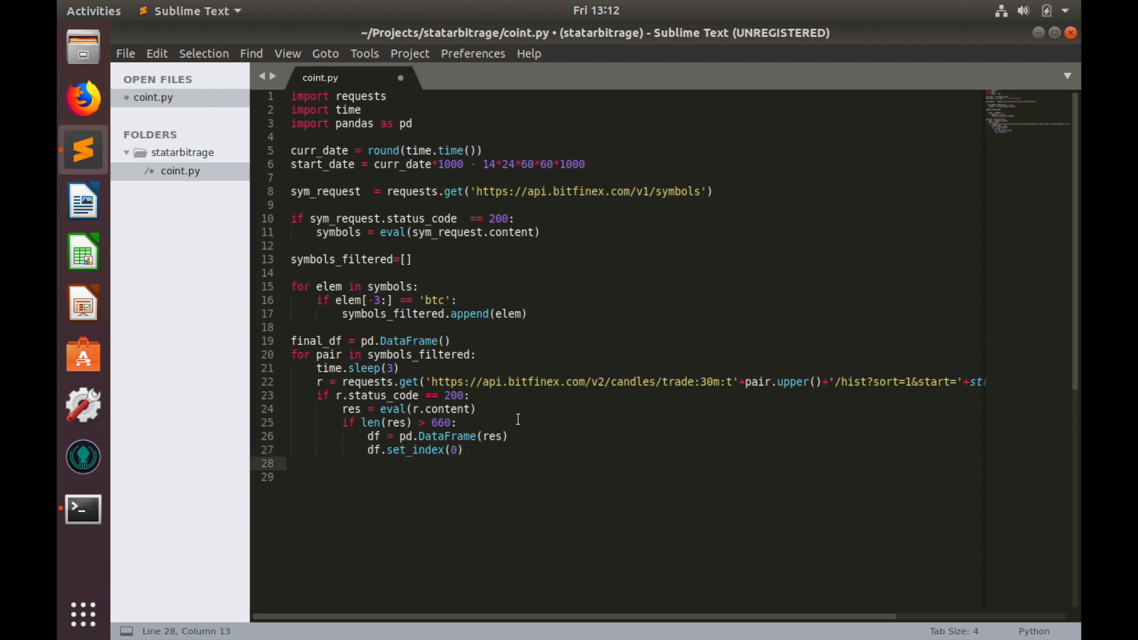
text(final_df)
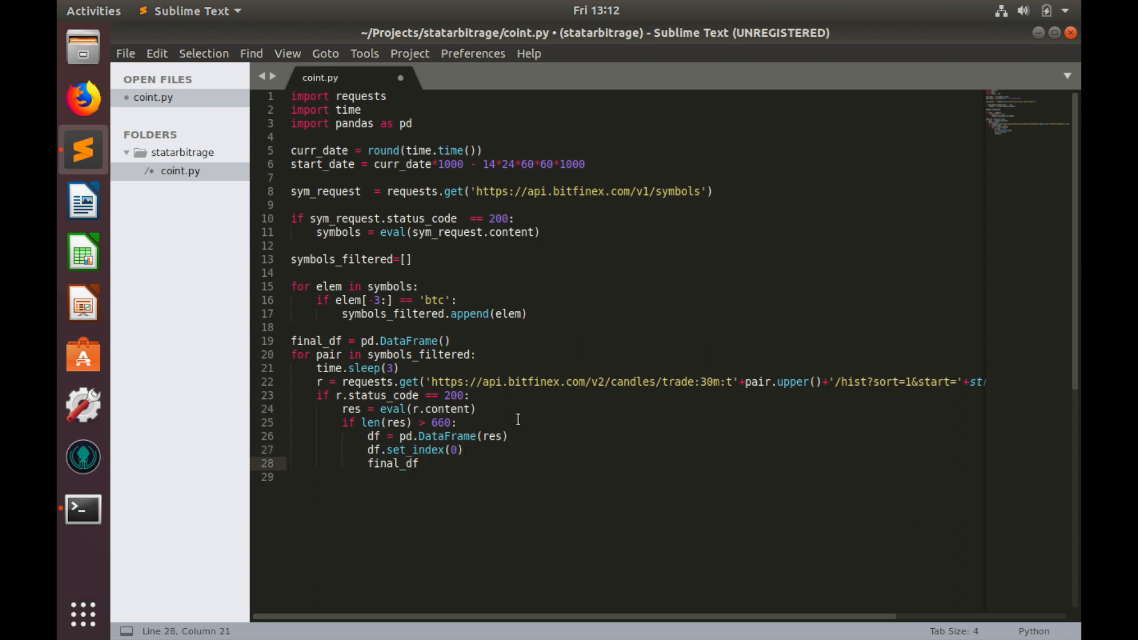
text([pair] =)
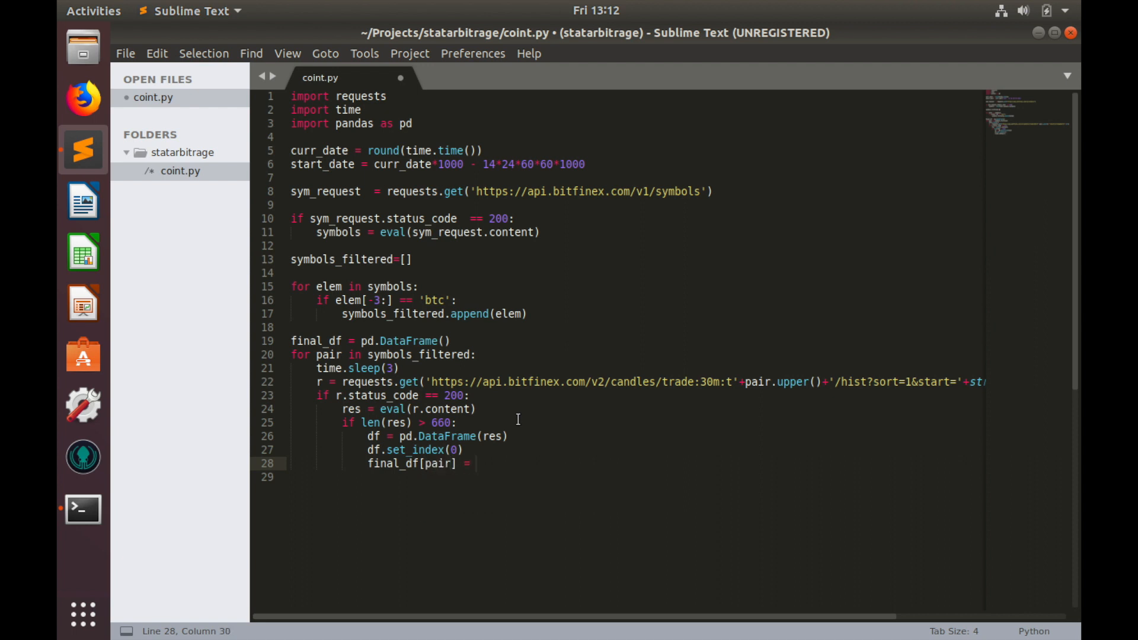
Finish 'final_df[pair] = df[2]' and move below the loop
text(df[)
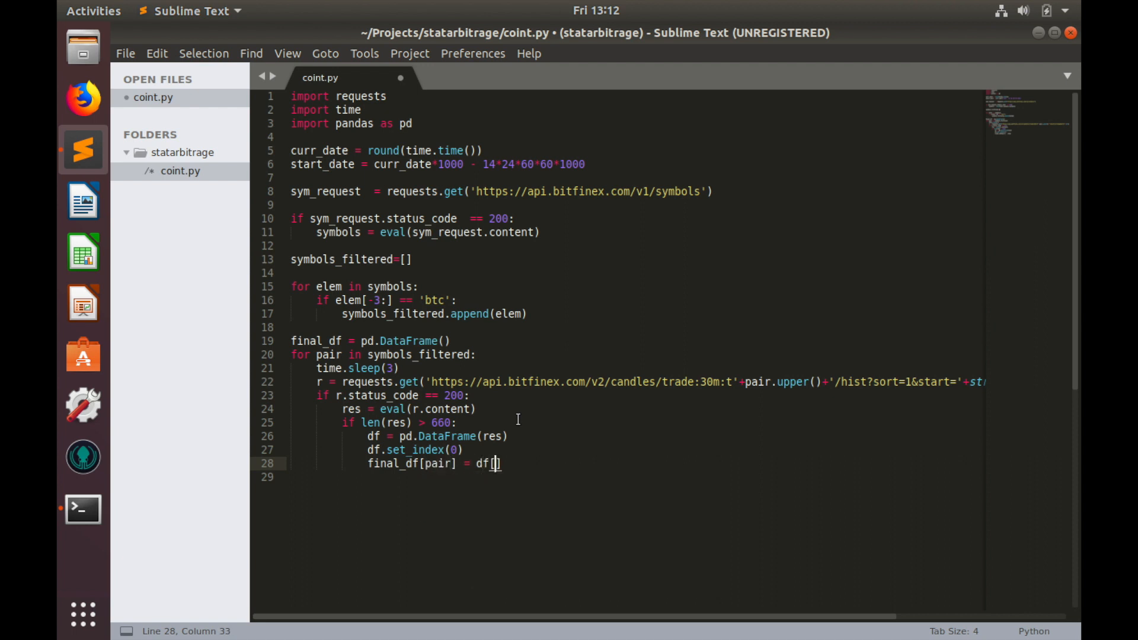
text(2)
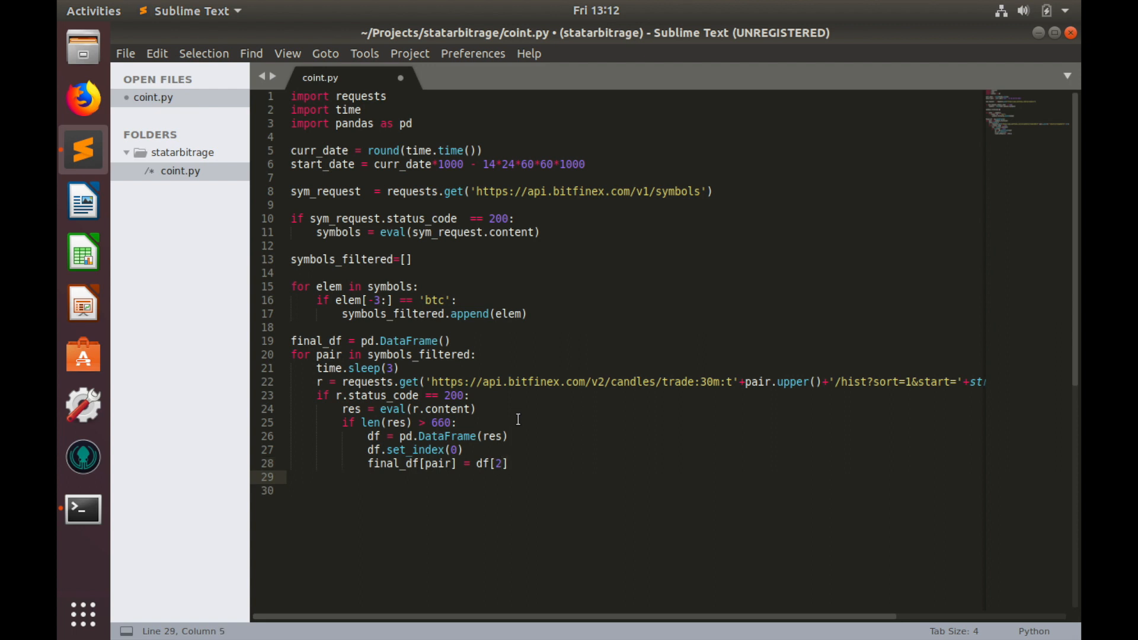
click(402, 449)
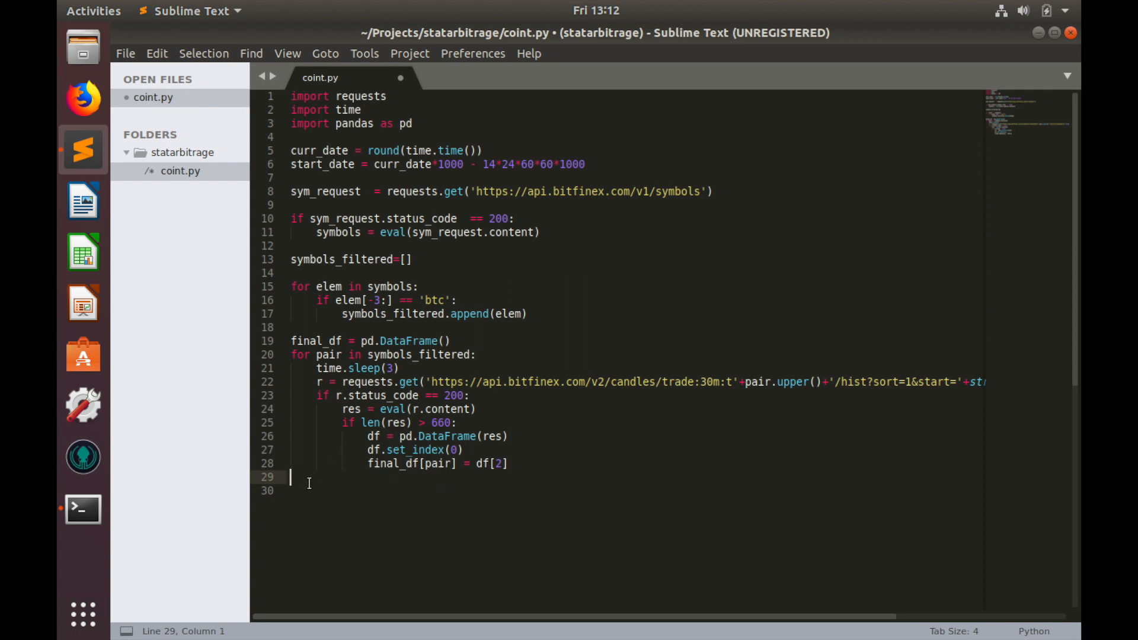
Add 'final_df.dropna(inplace=True)' and 'print(final_df)', then save the script
text(final_df.d)
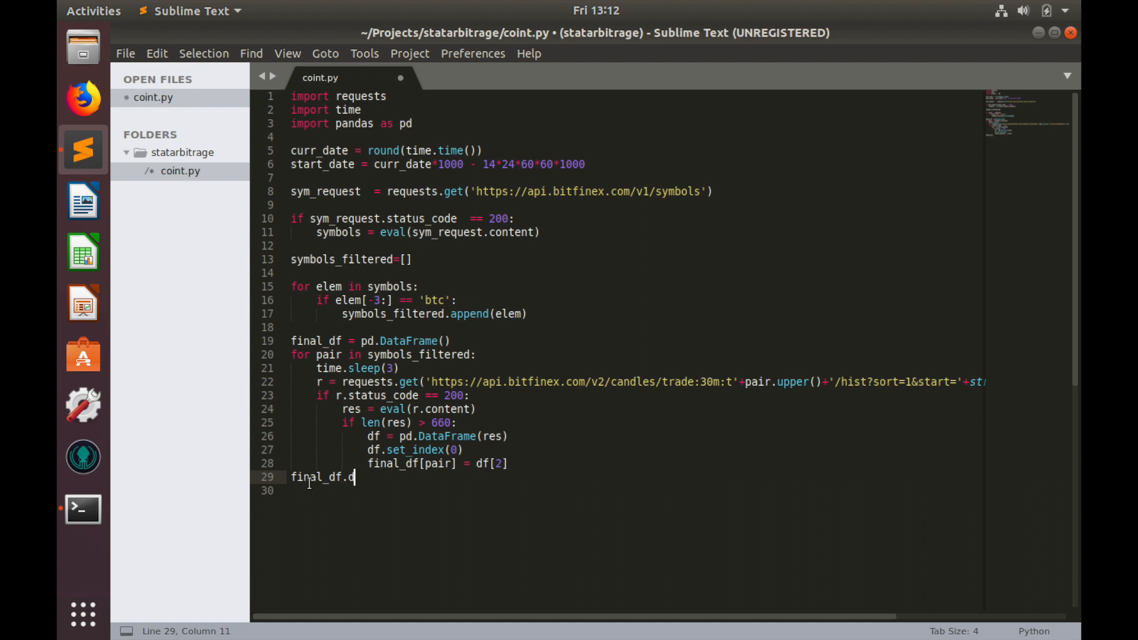
text(rop)
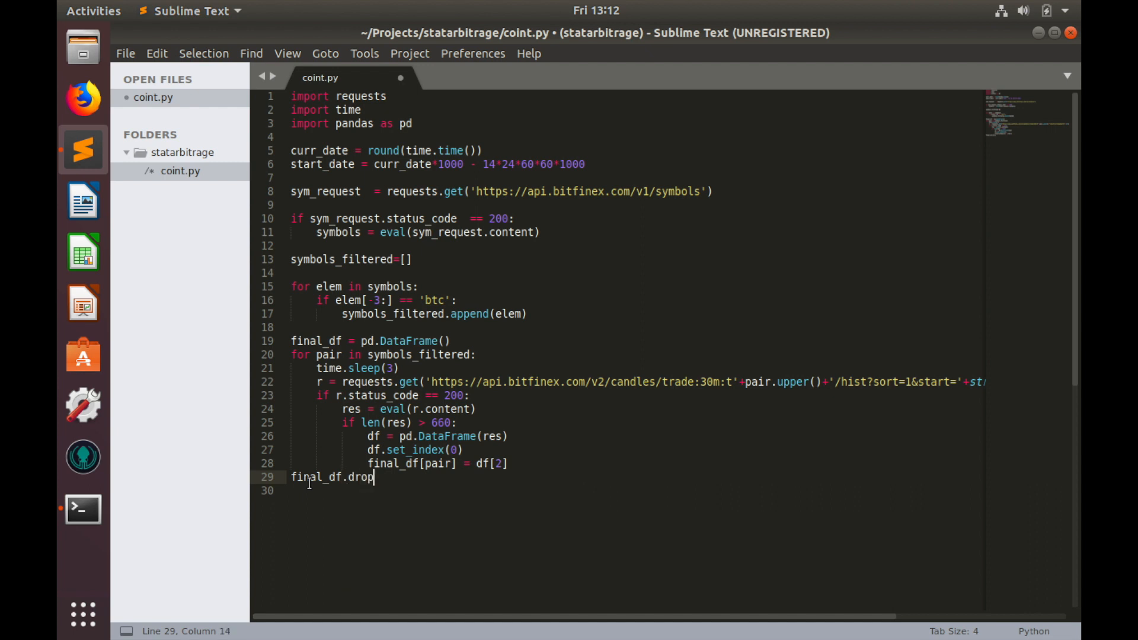
text(na())
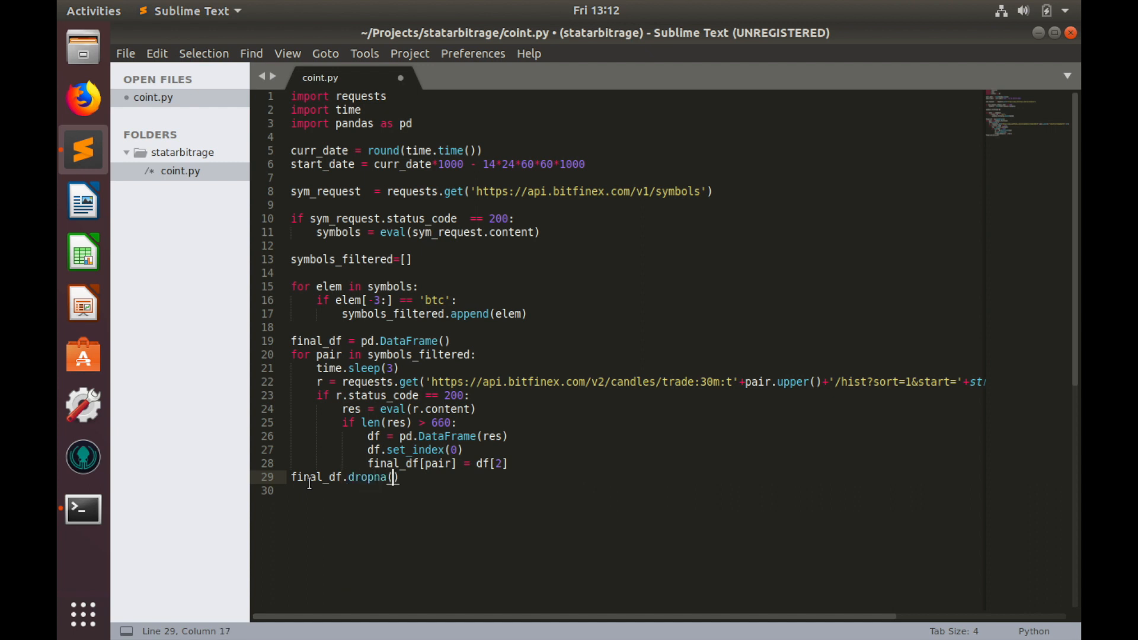
text(inplace)
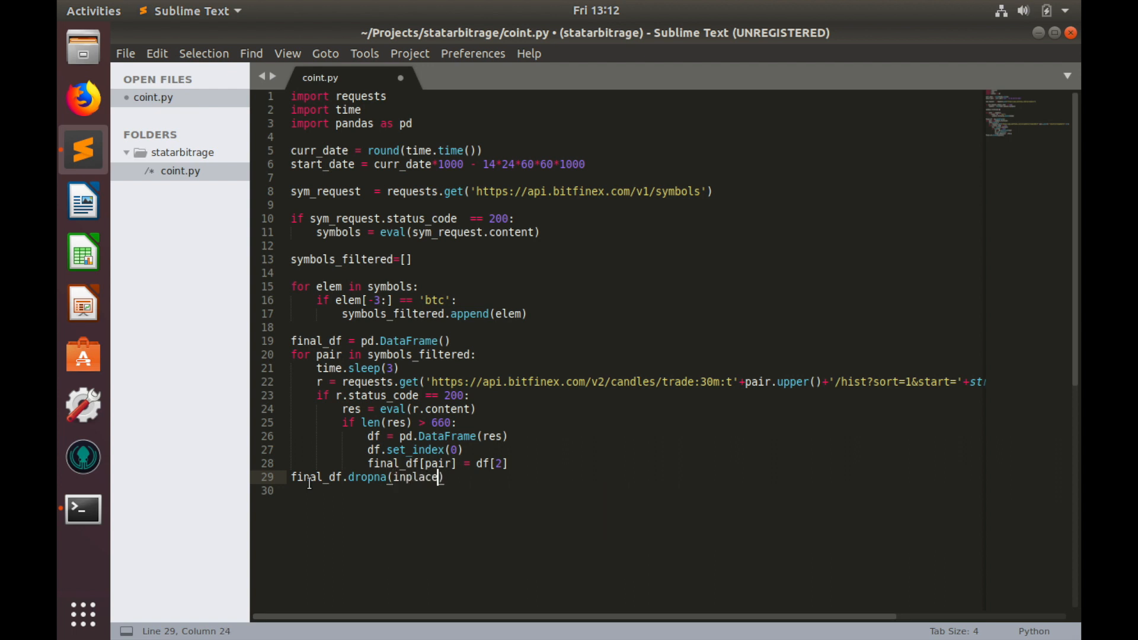
text(=True)
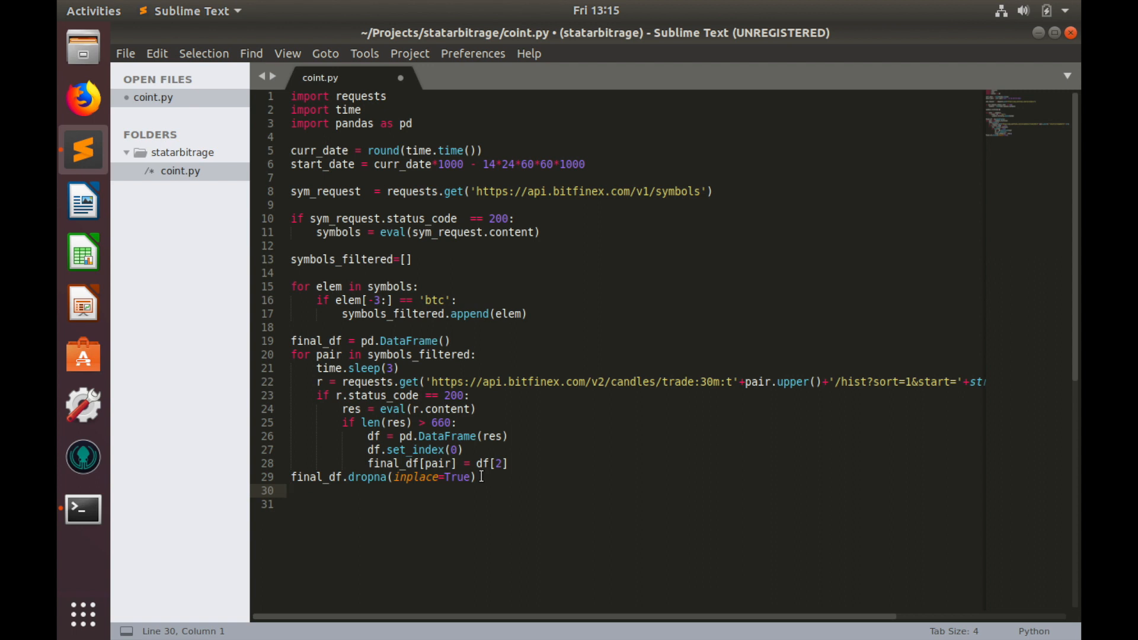
text(print())
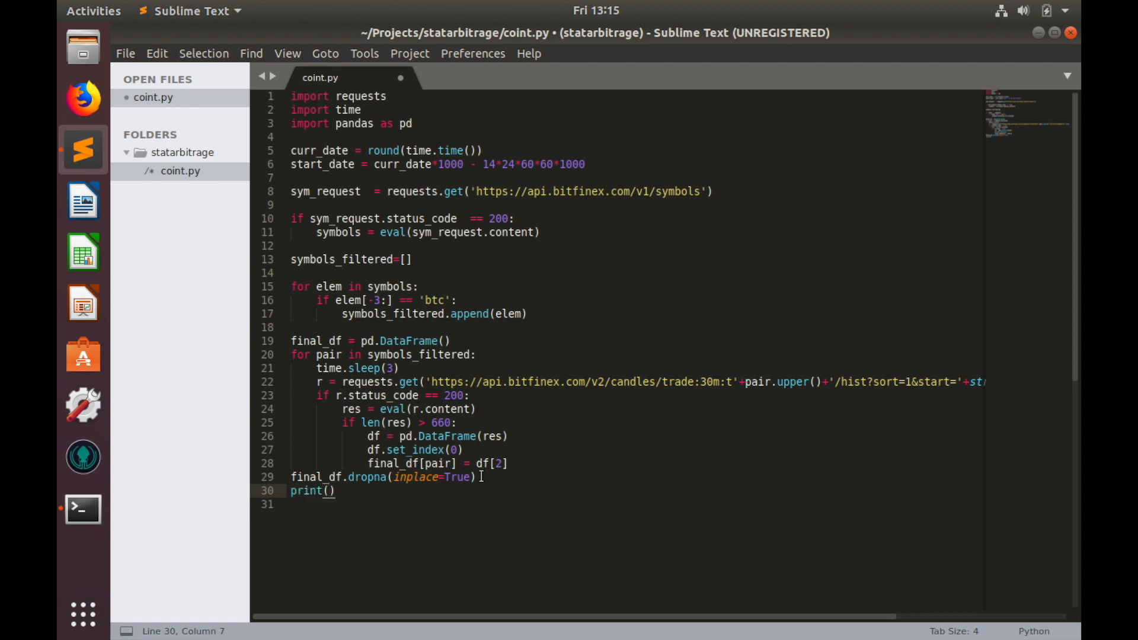
text(final_df)
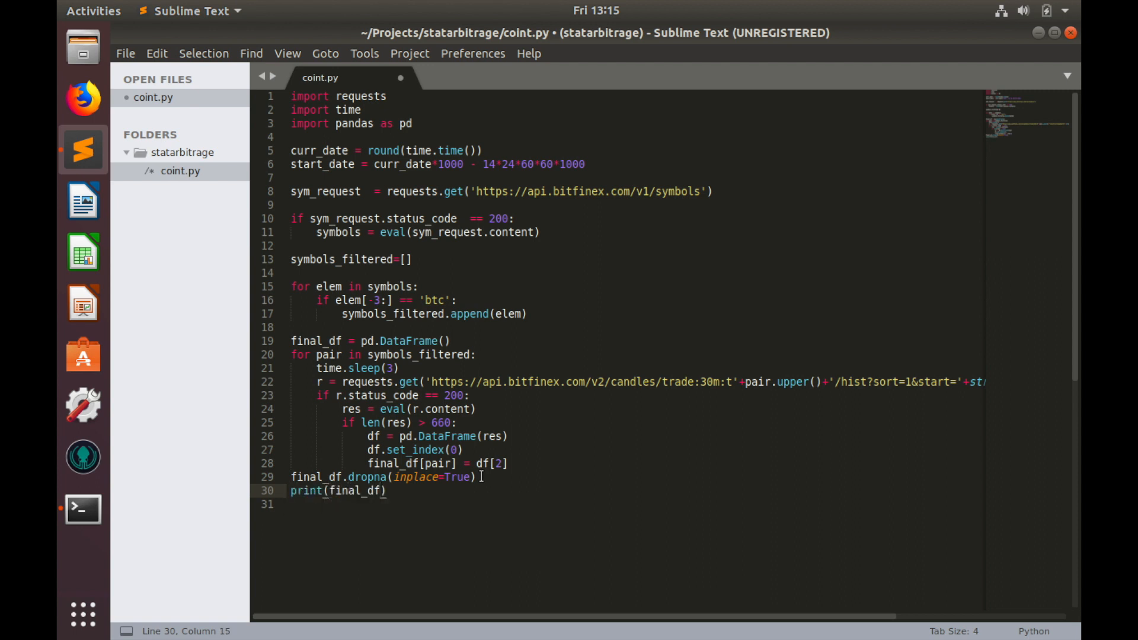
key(ctrl+s)
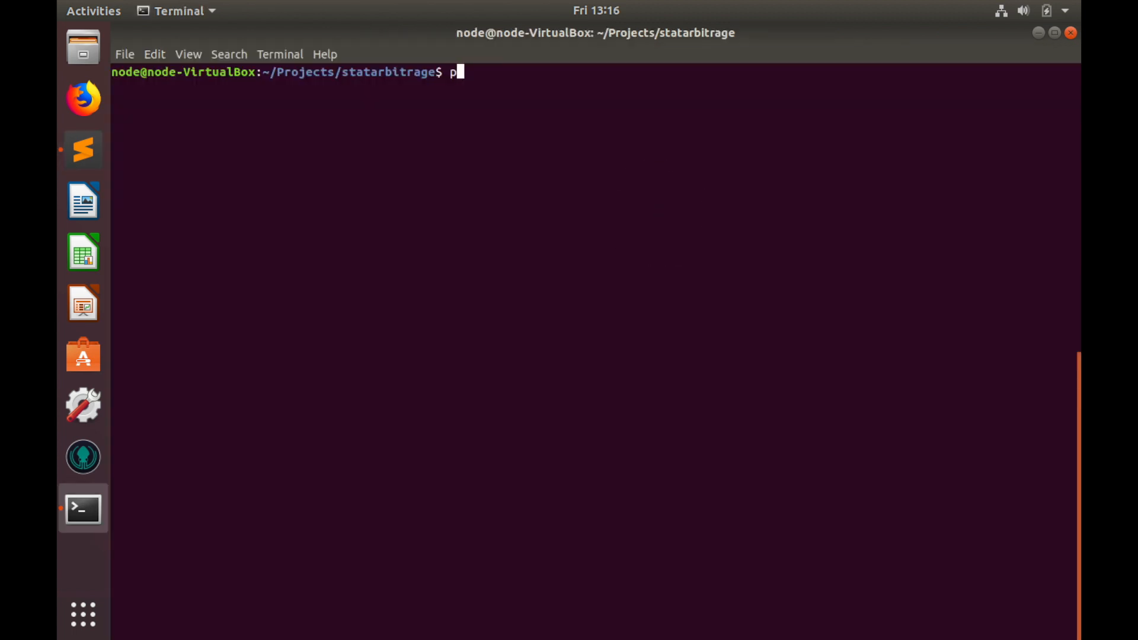
Run python3 coint.py to print the table of BTC pair close prices
text(ython3)
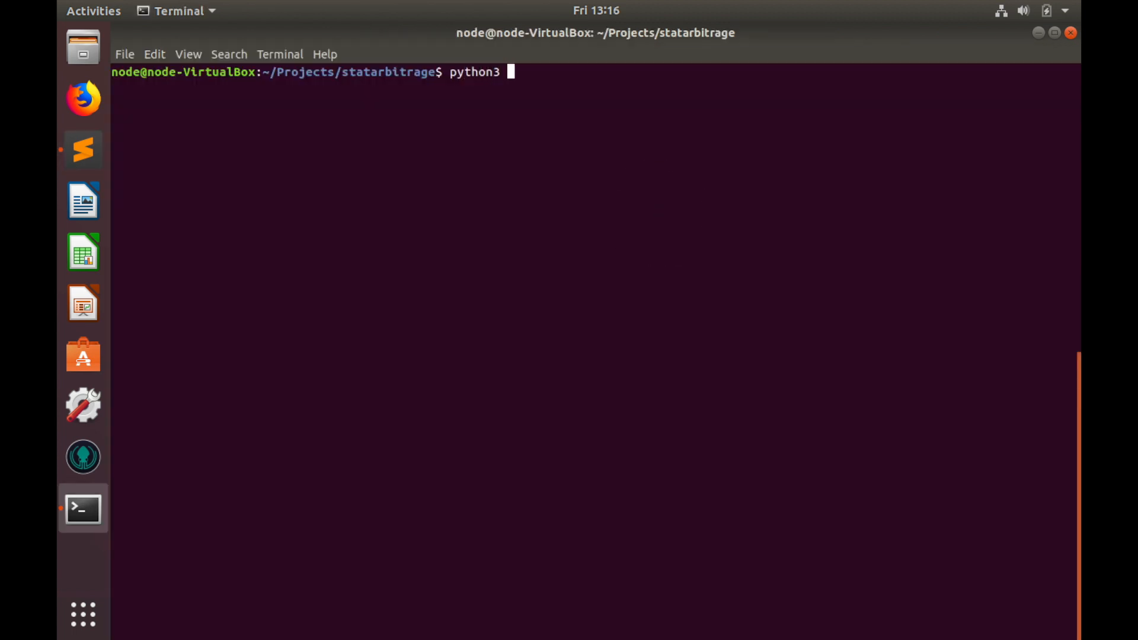
text(coint.py)
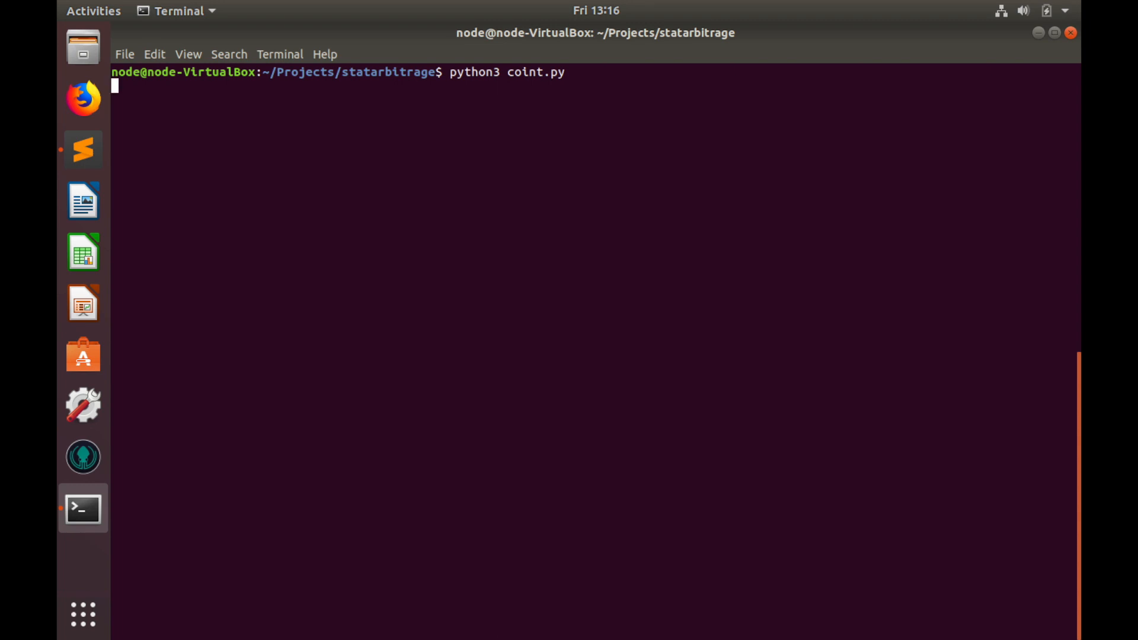
key(Return)
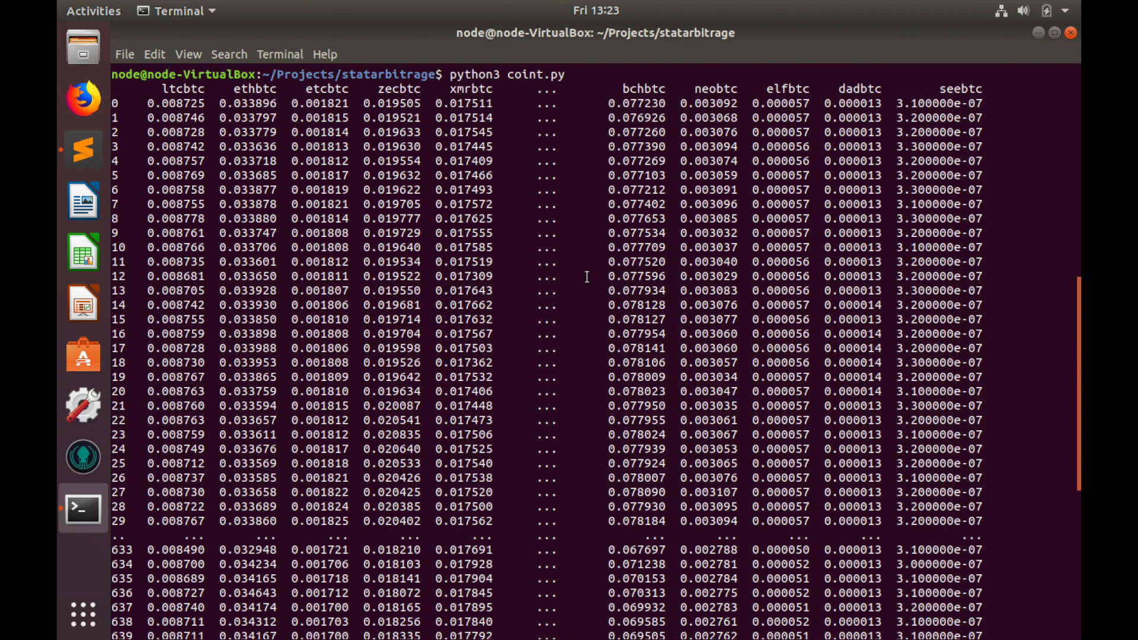
mouse_move(161, 92)
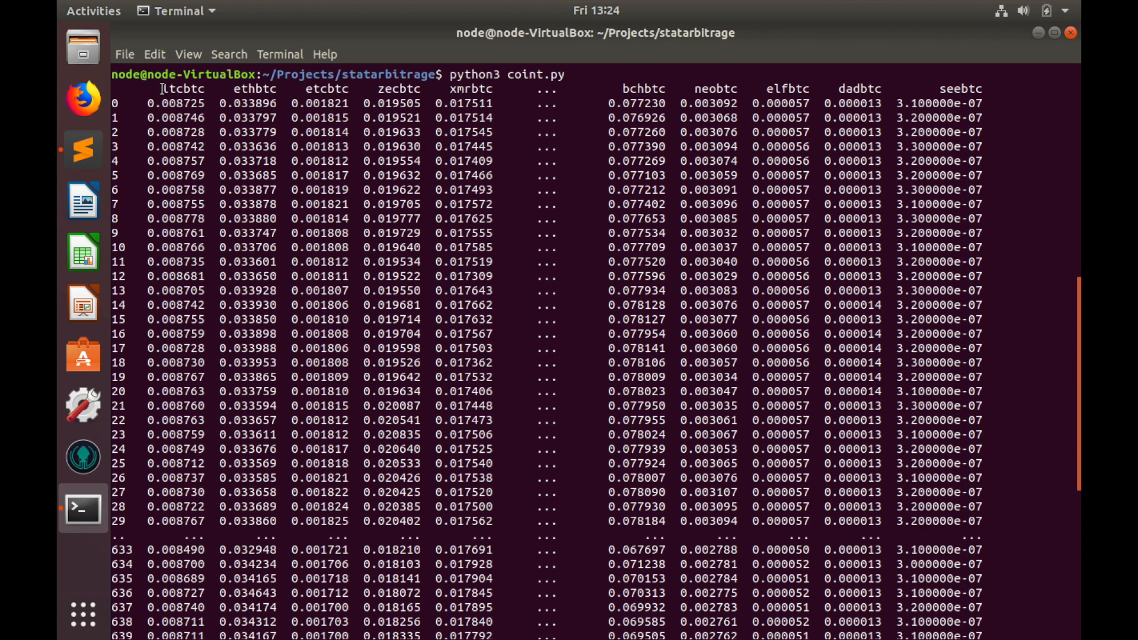
mouse_move(824, 65)
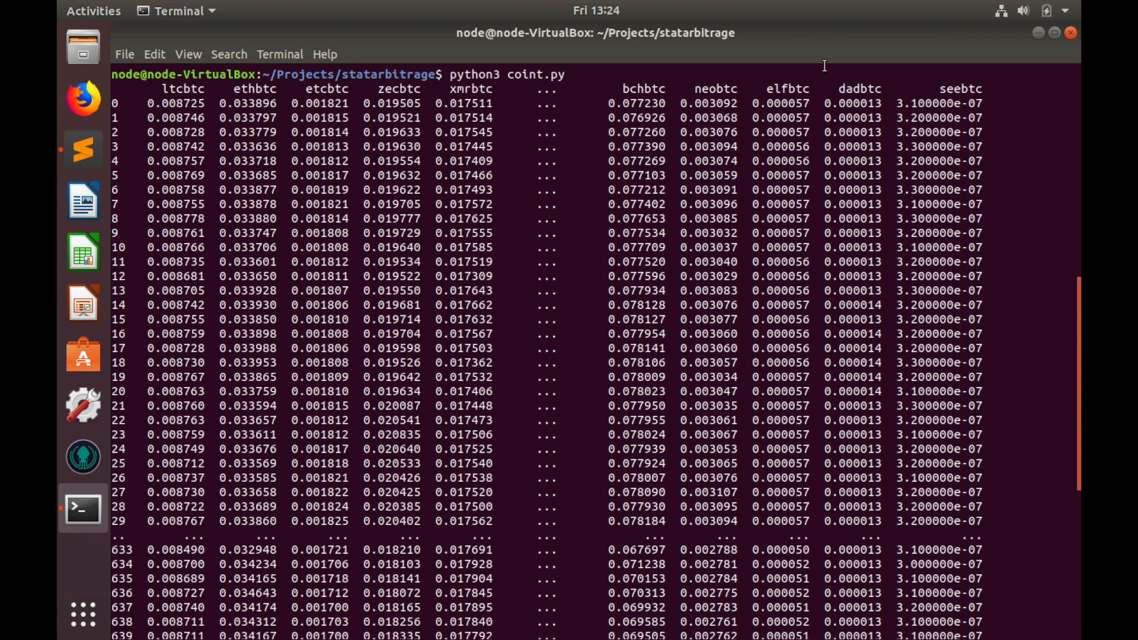
mouse_move(158, 85)
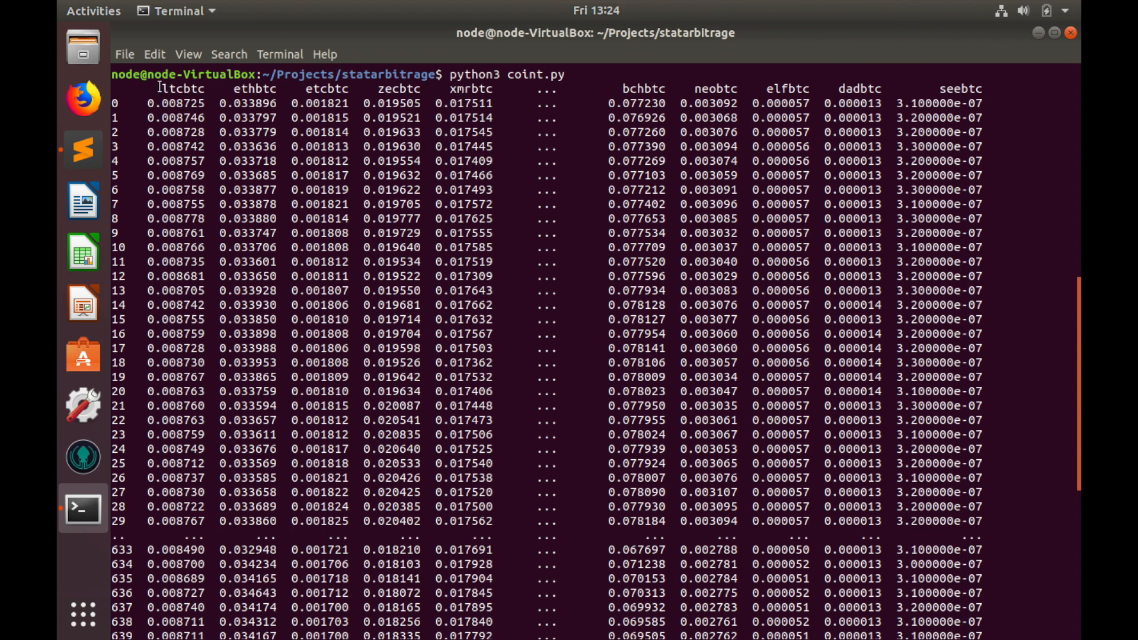
mouse_move(160, 360)
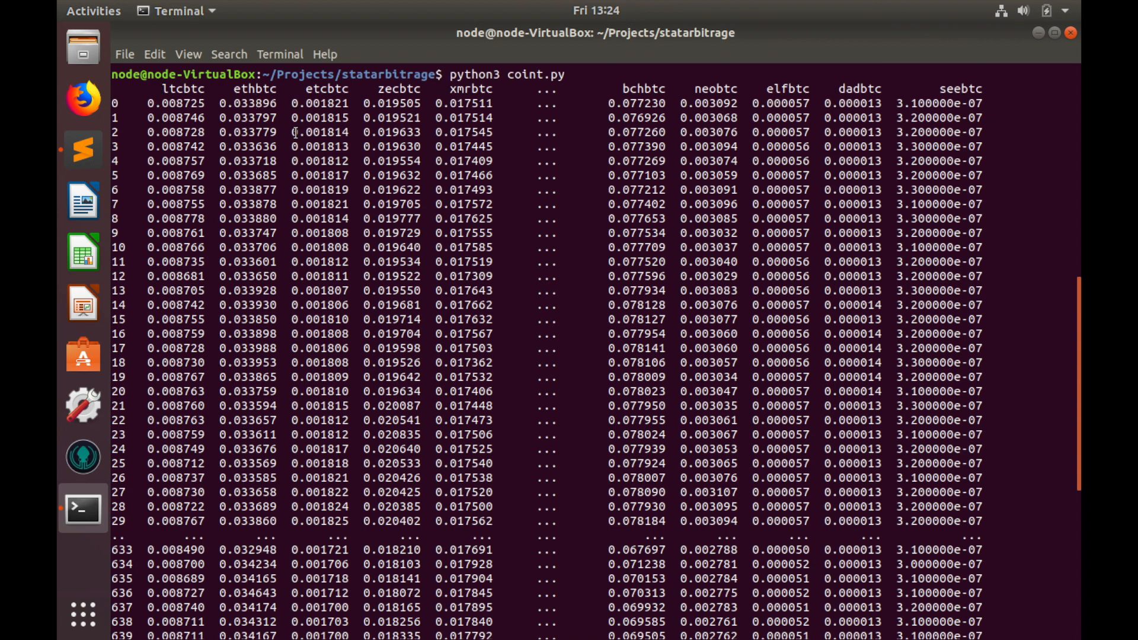
mouse_move(442, 422)
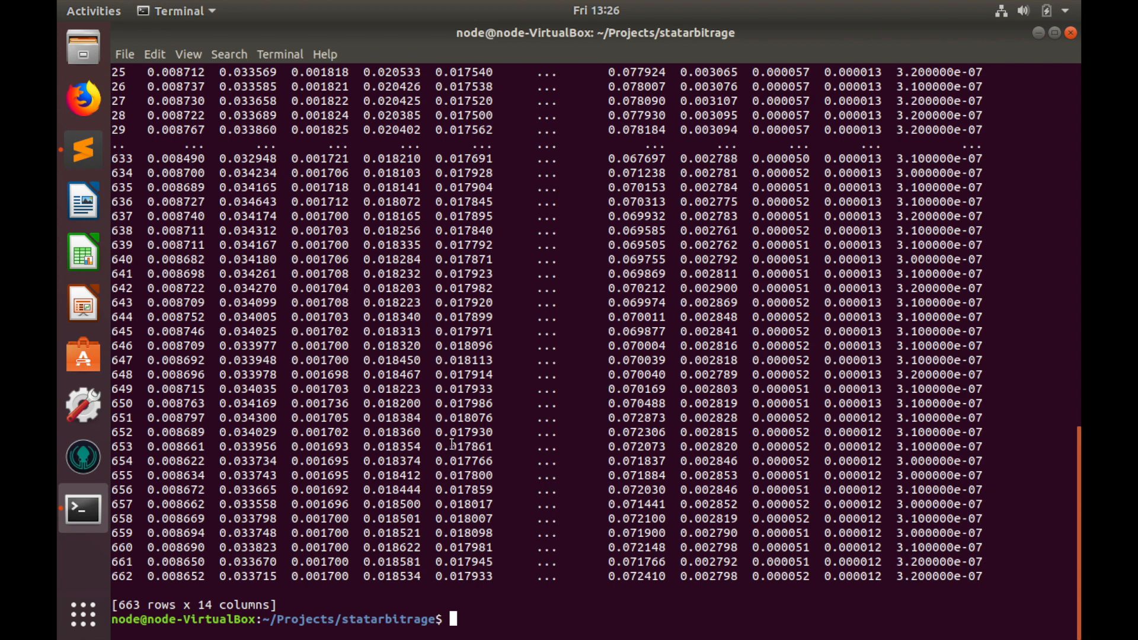
mouse_move(589, 553)
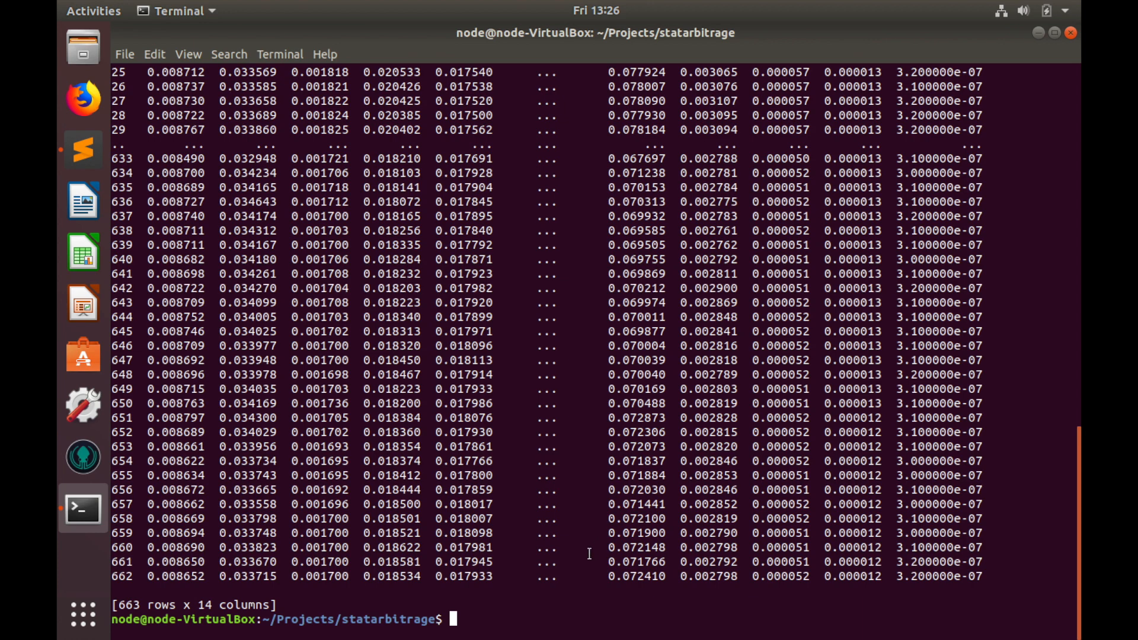
mouse_move(489, 613)
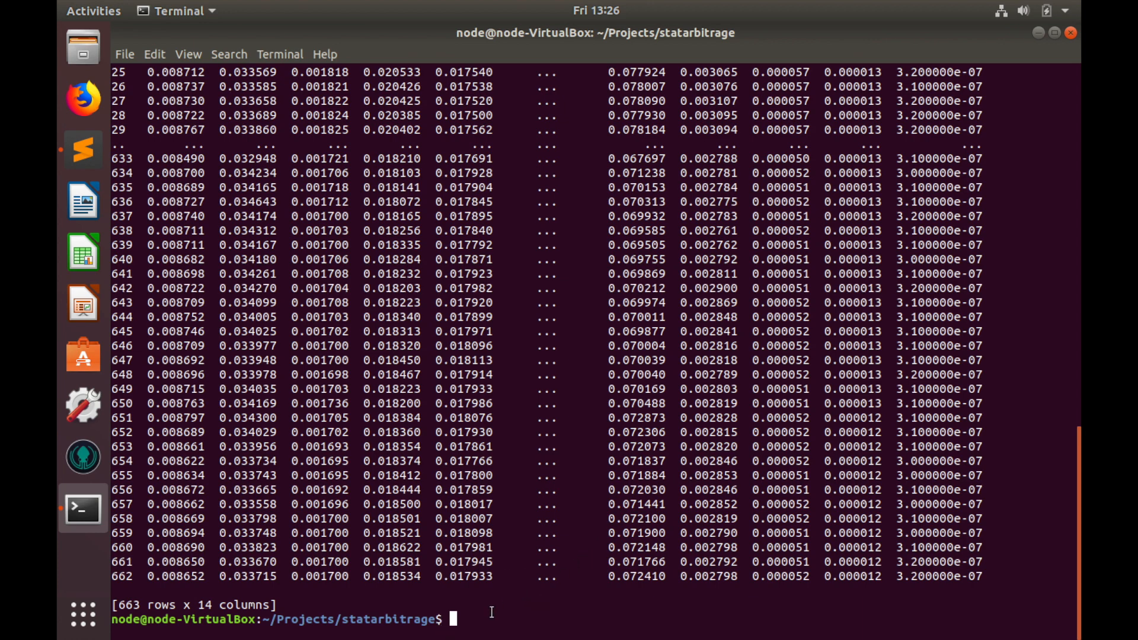
Run pip3 install statsmodels, then return to coint.py in Sublime Text
text(pip3 inst)
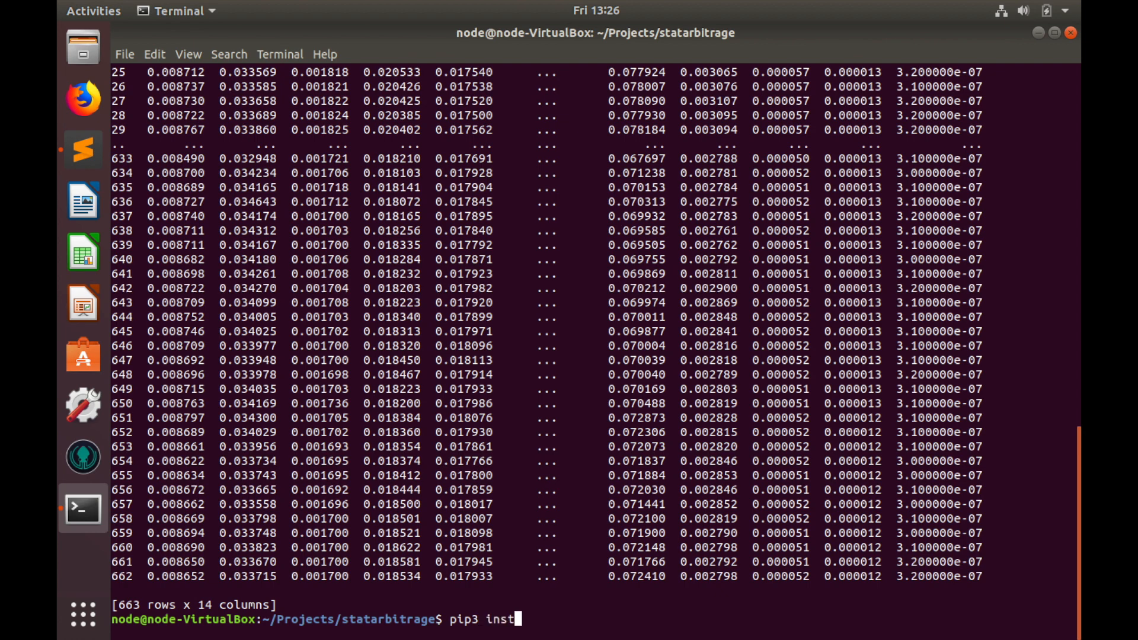
text(all sta)
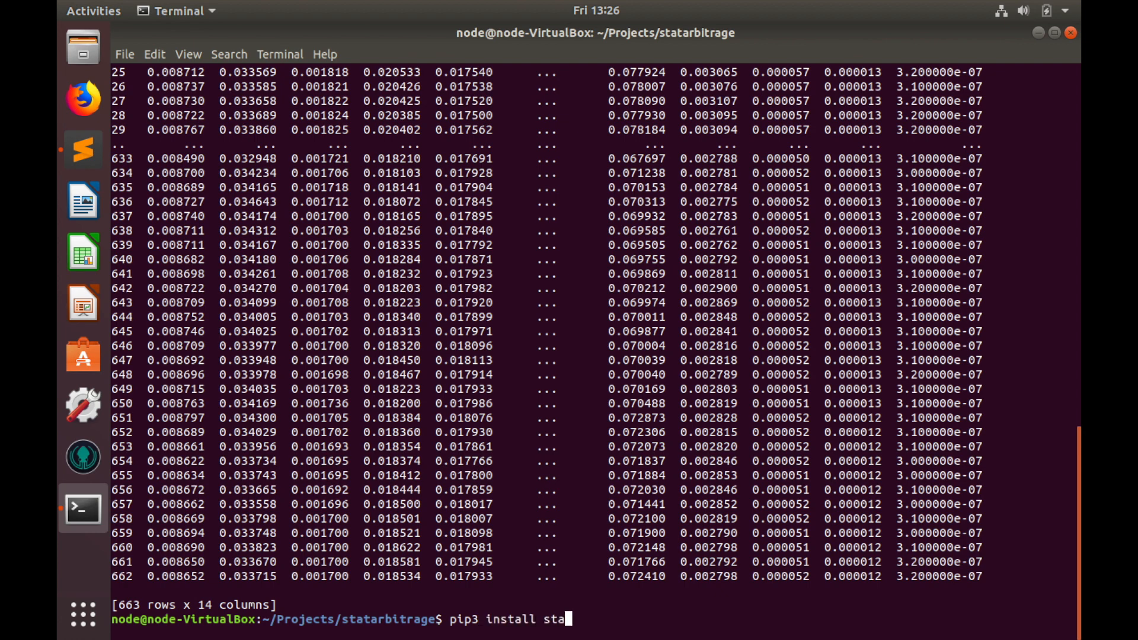
text(tsmodels)
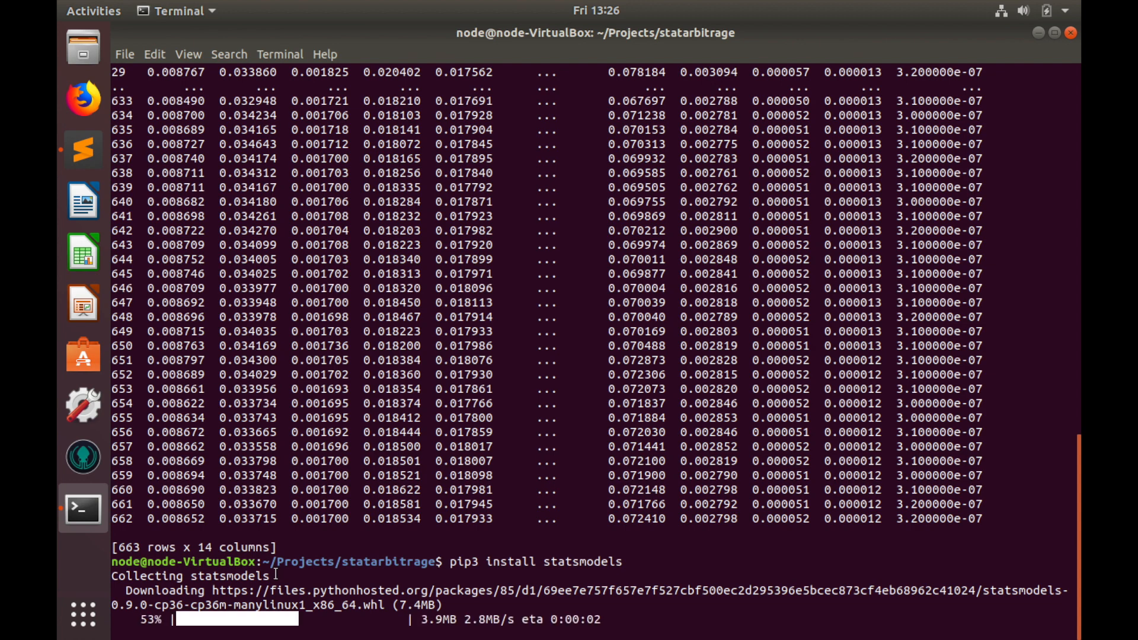
click(83, 151)
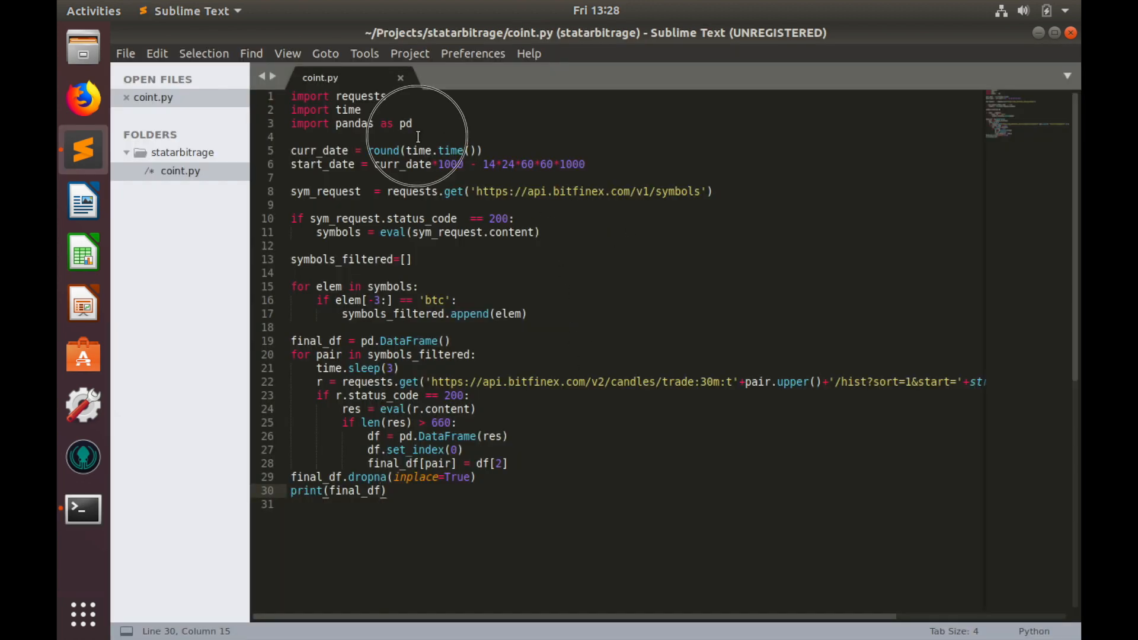
Add 'from statsmodels.tsa.stattools import coint' on line 4 after the pandas import
text(from)
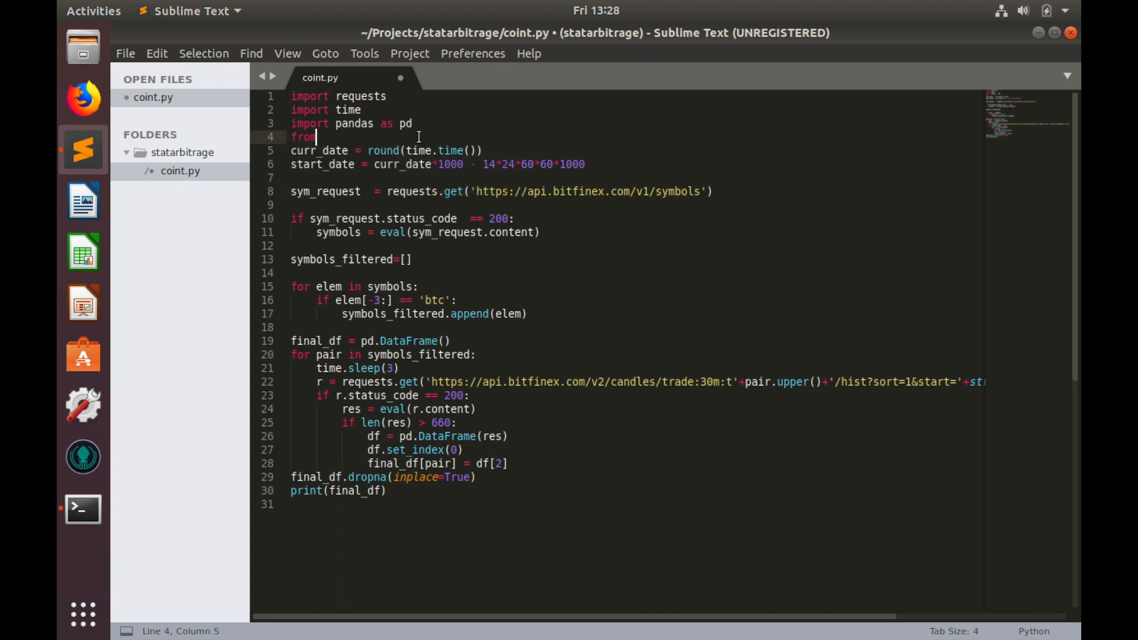
text(stats)
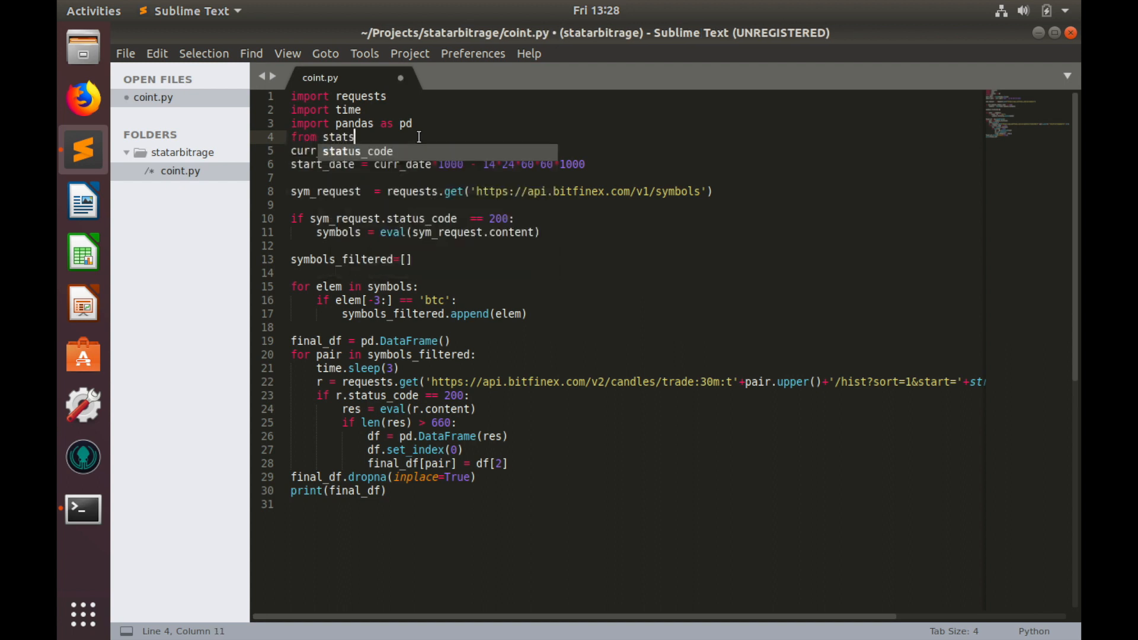
text(models.)
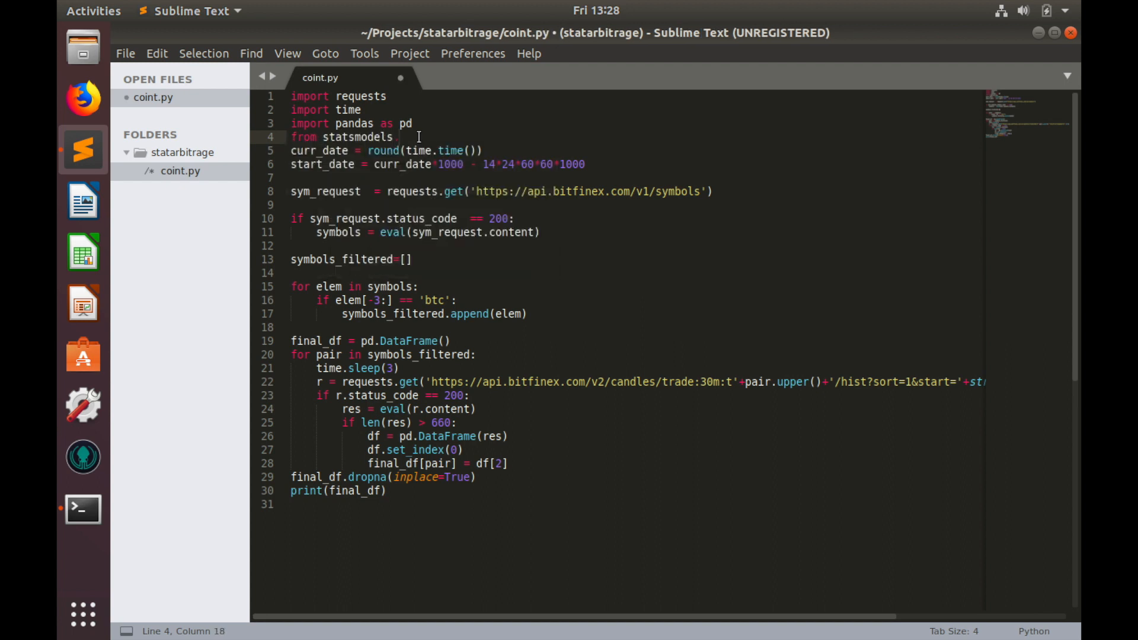
text(tsa)
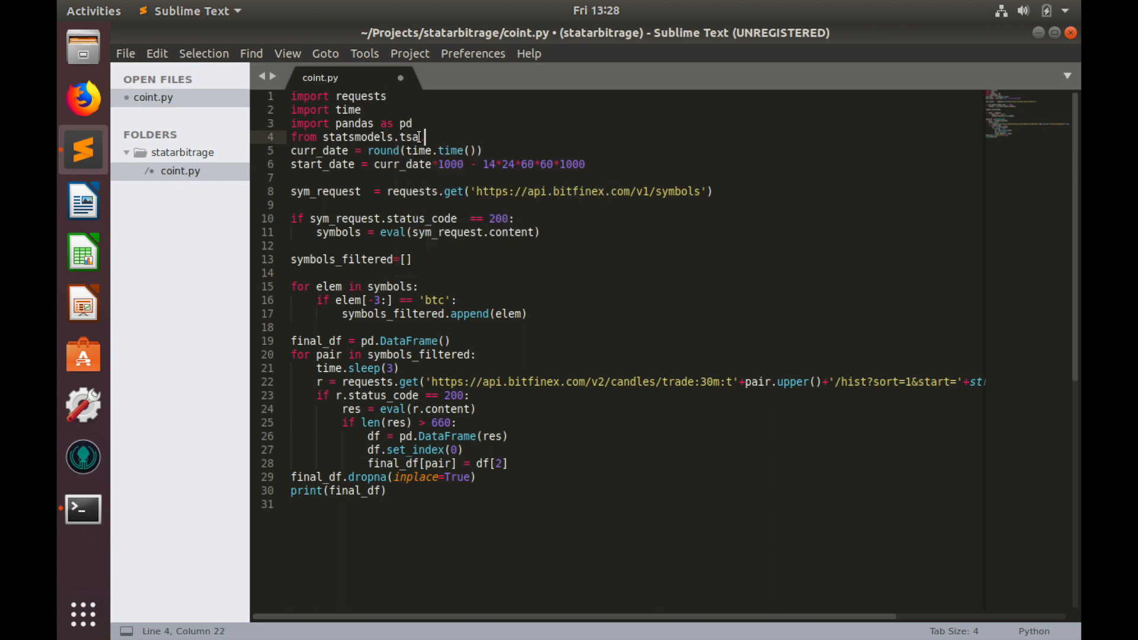
text(.stattools i)
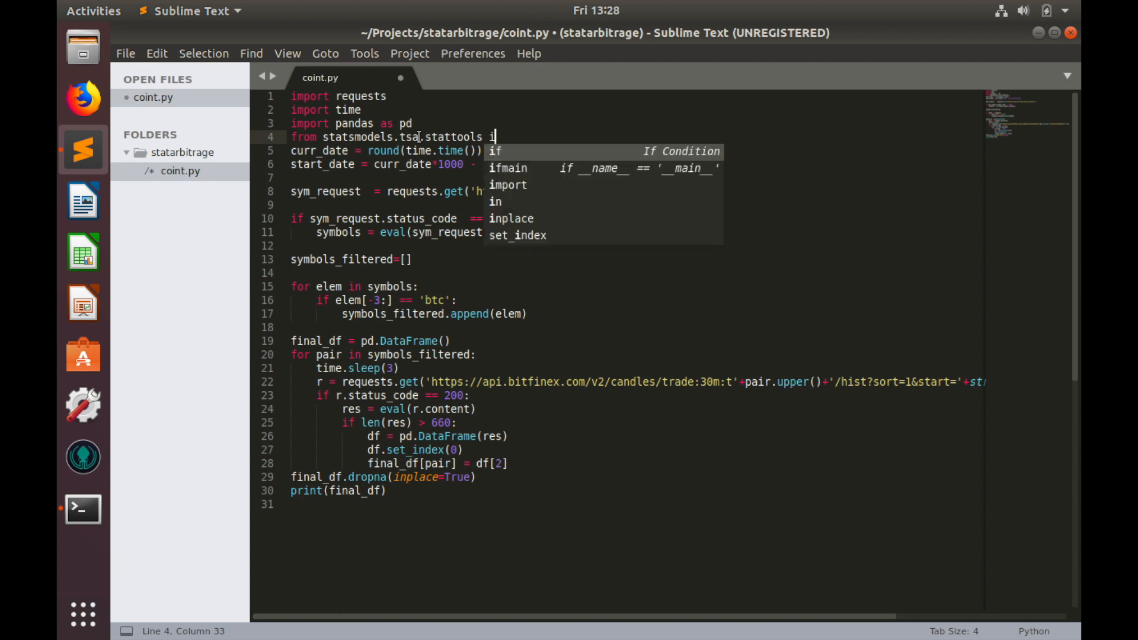
text(mport coint)
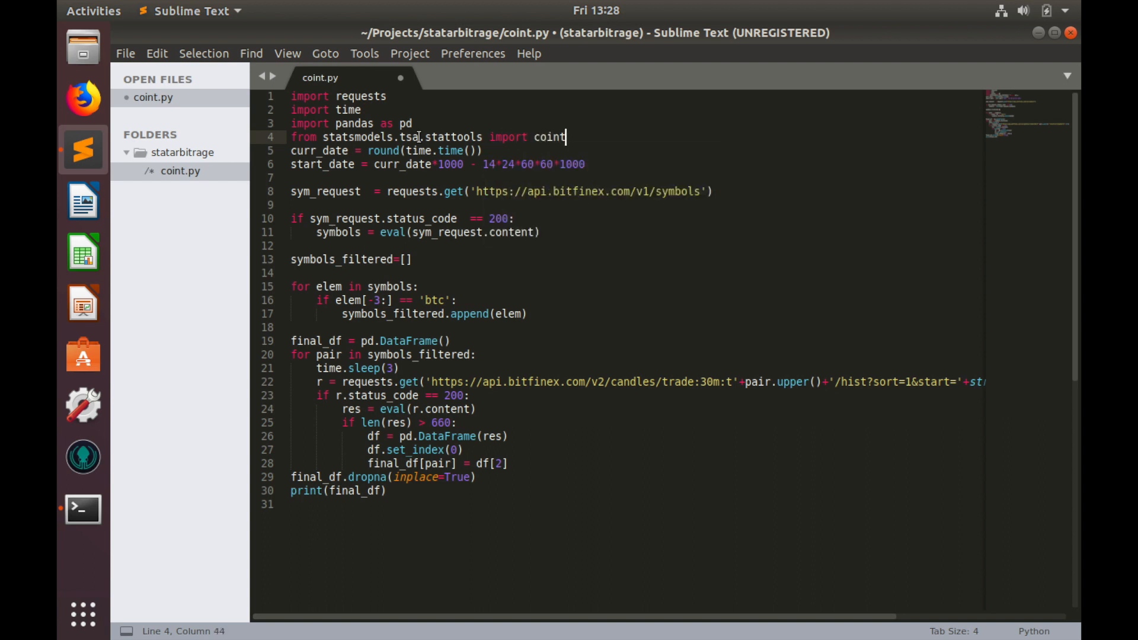
mouse_move(553, 136)
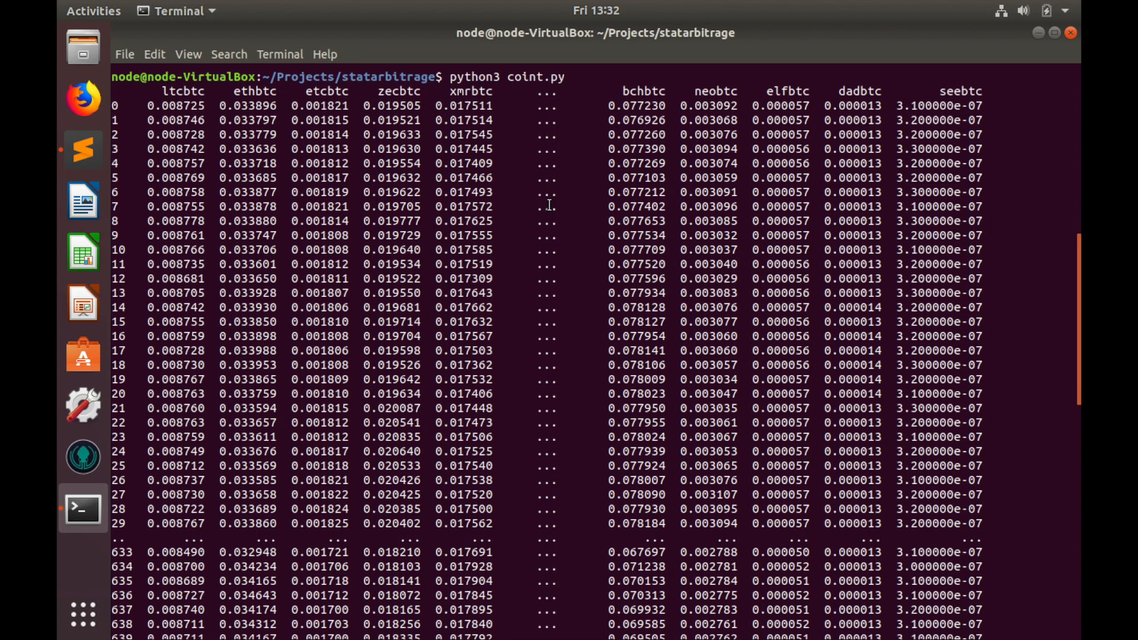
mouse_move(195, 104)
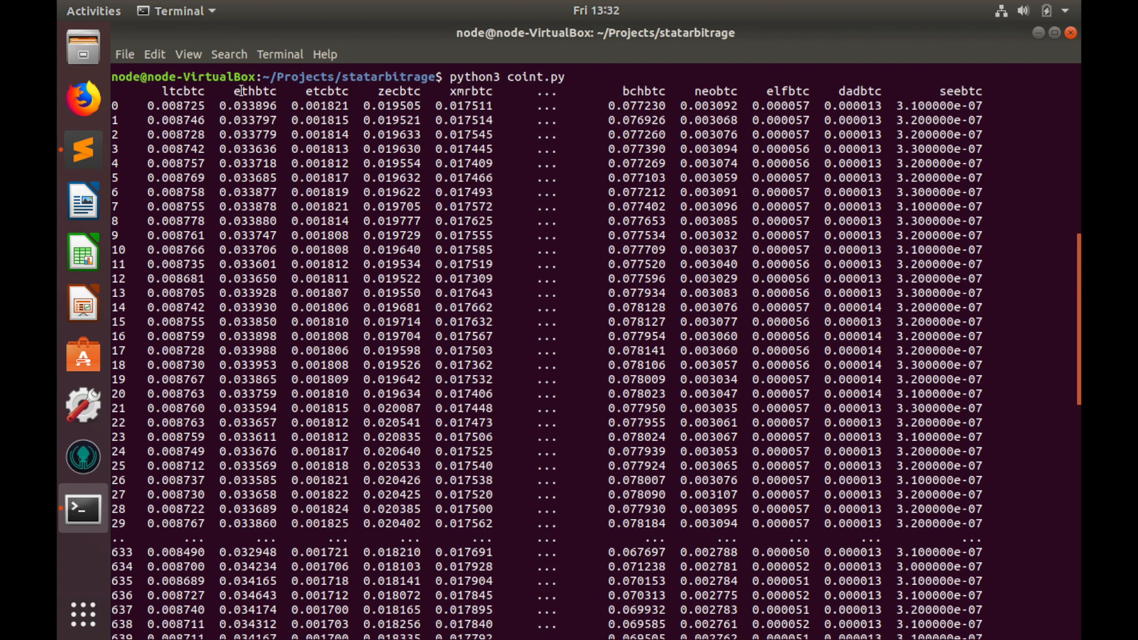
mouse_move(327, 120)
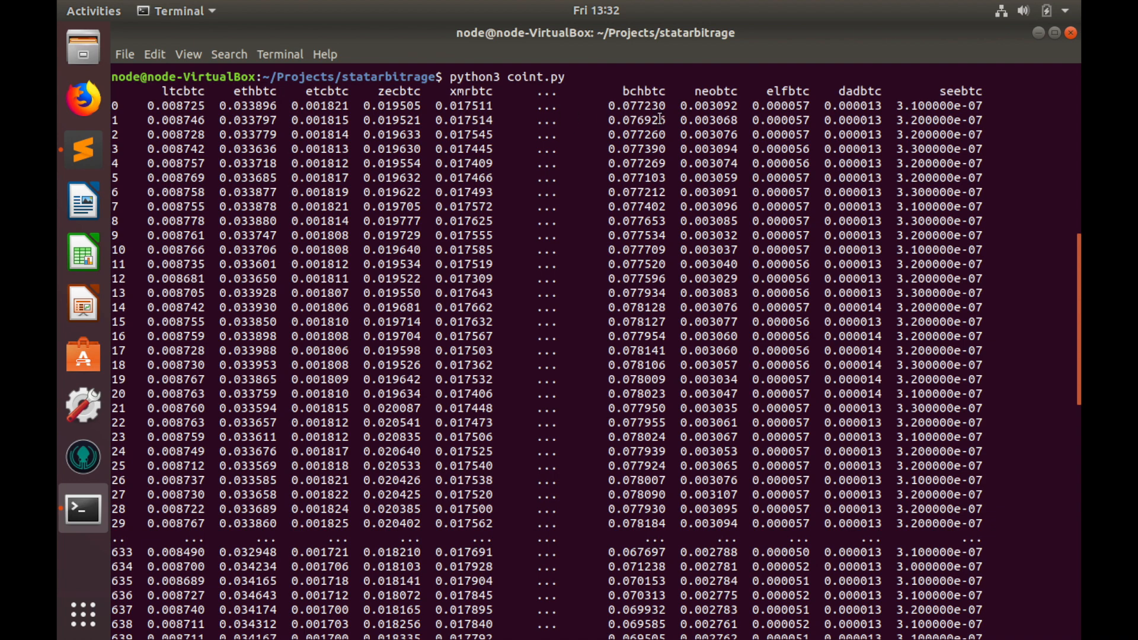
mouse_move(982, 89)
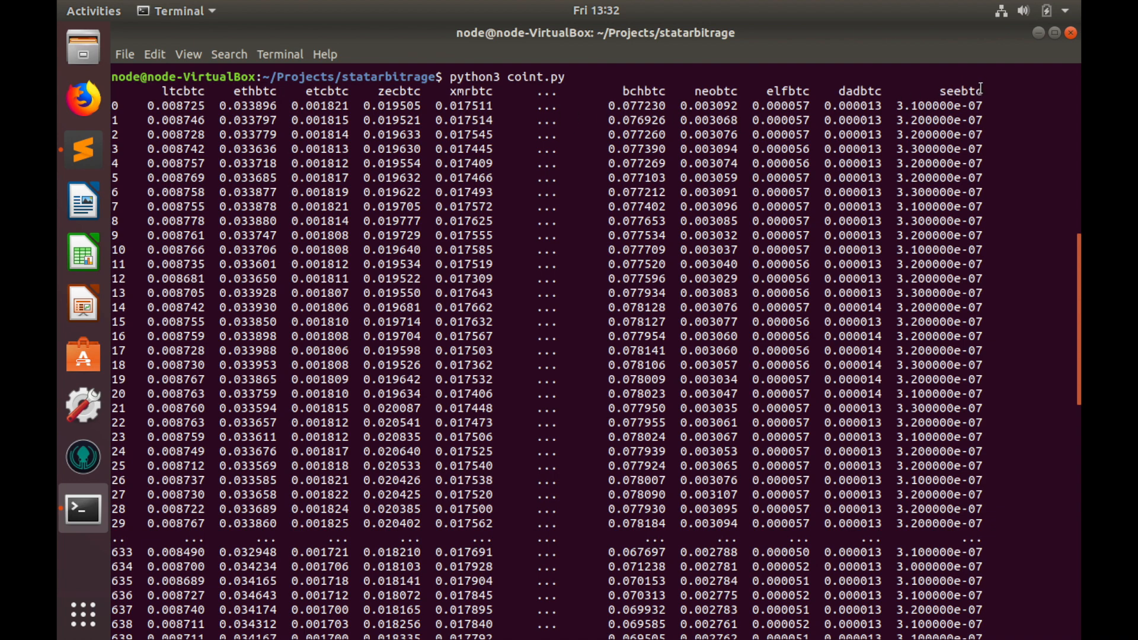
Return to coint.py in Sublime Text after reviewing the 663 x 14 table
click(82, 151)
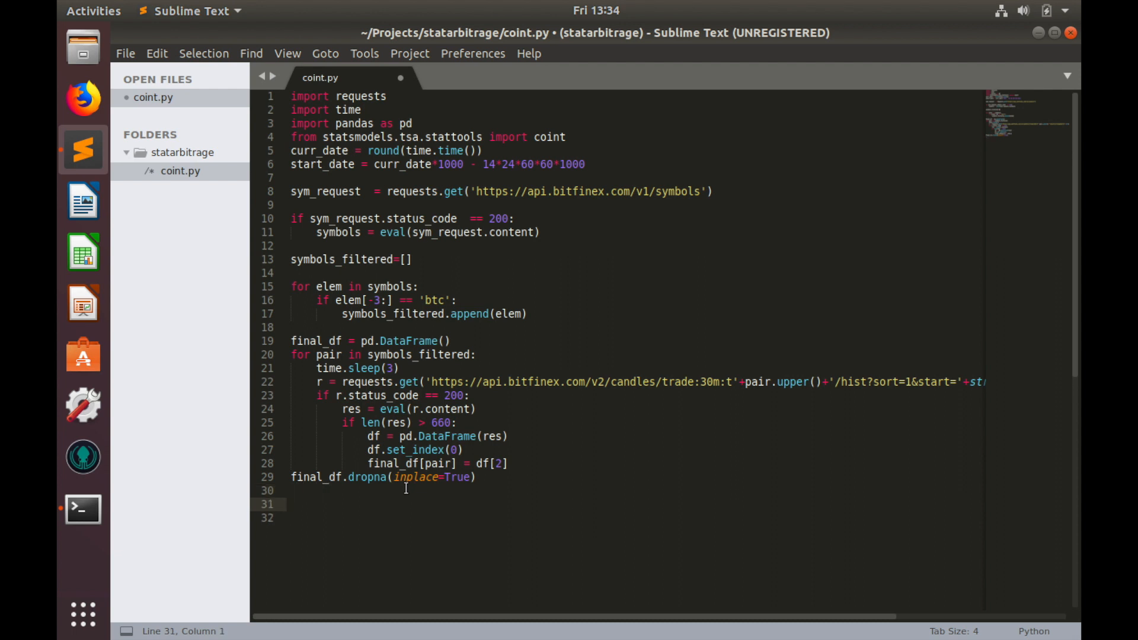
Replace the print with nested 'for i in list(final_df):' and 'for j in list(final_df):' loops
text(for)
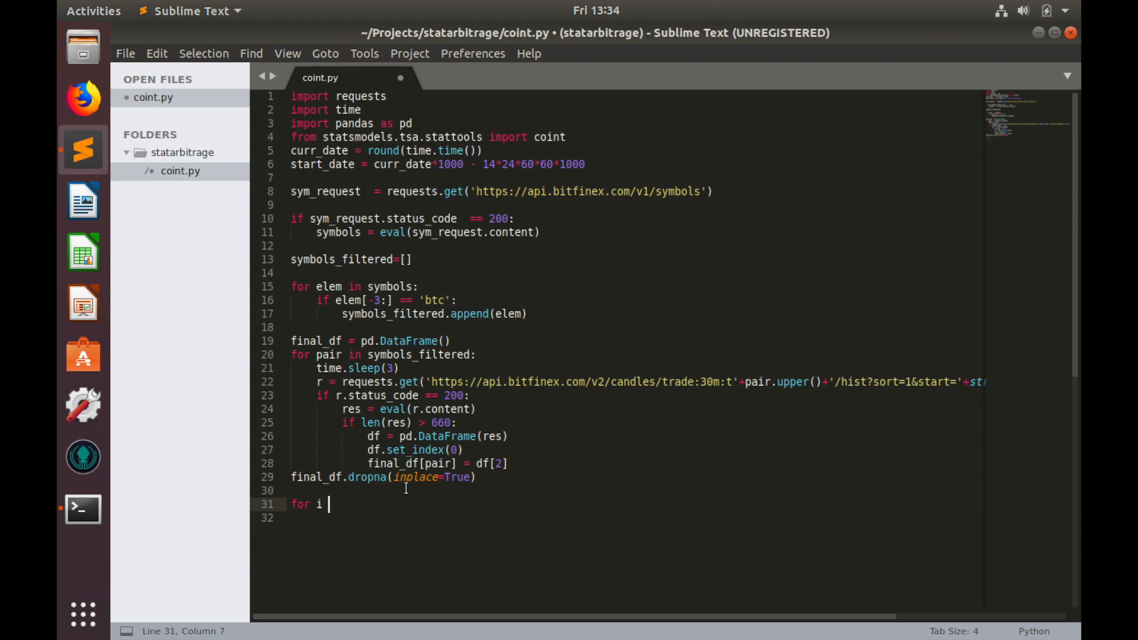
text(in list)
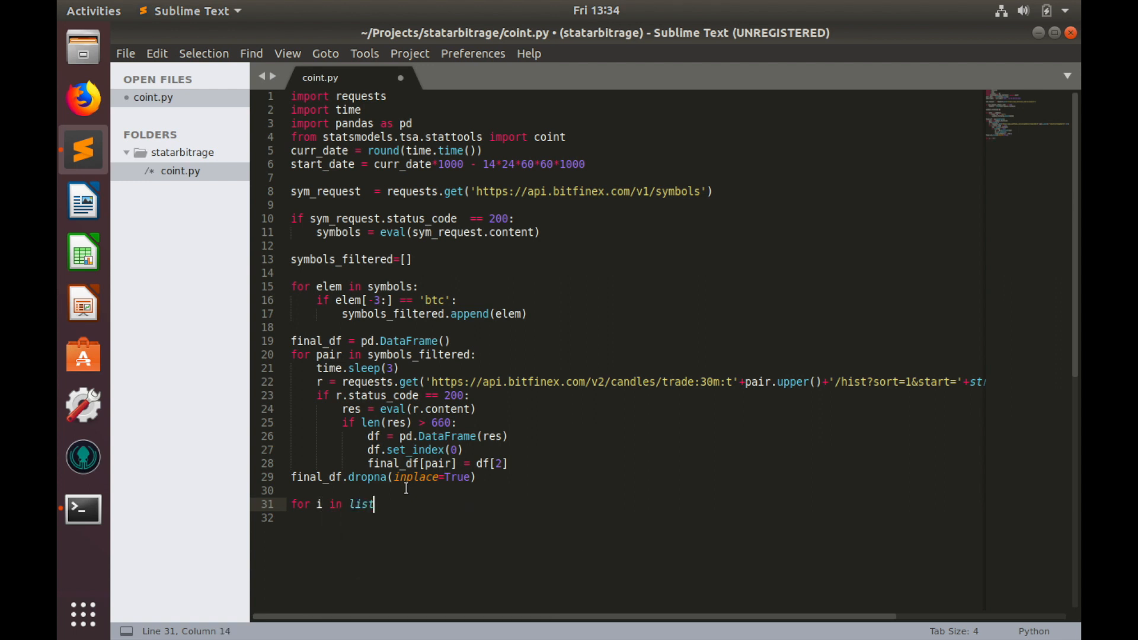
text(())
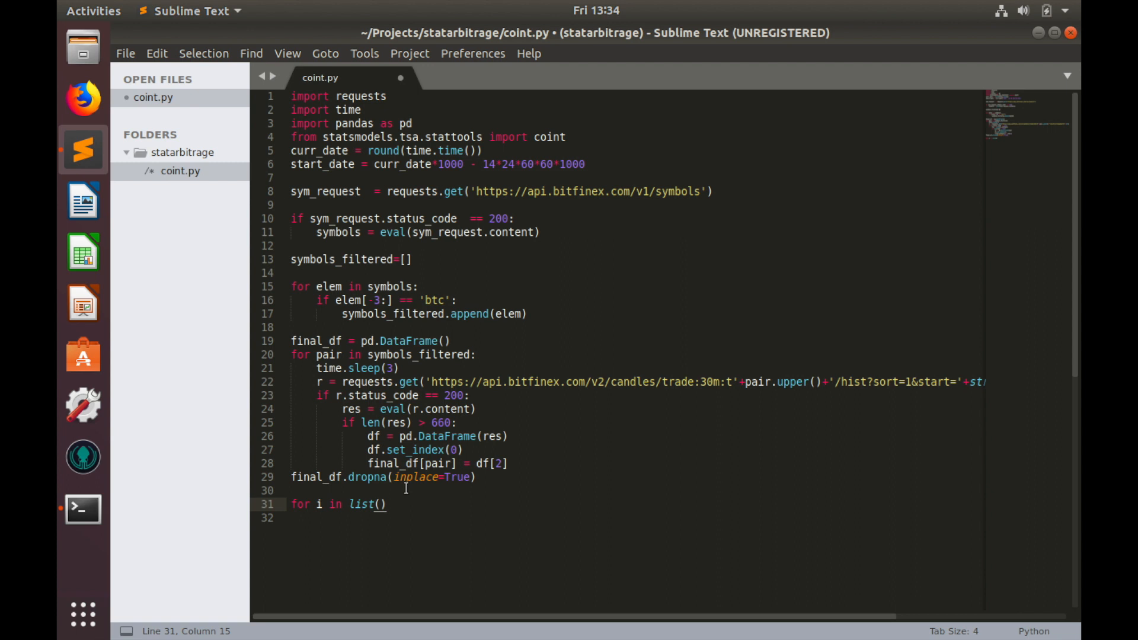
text(final_df)
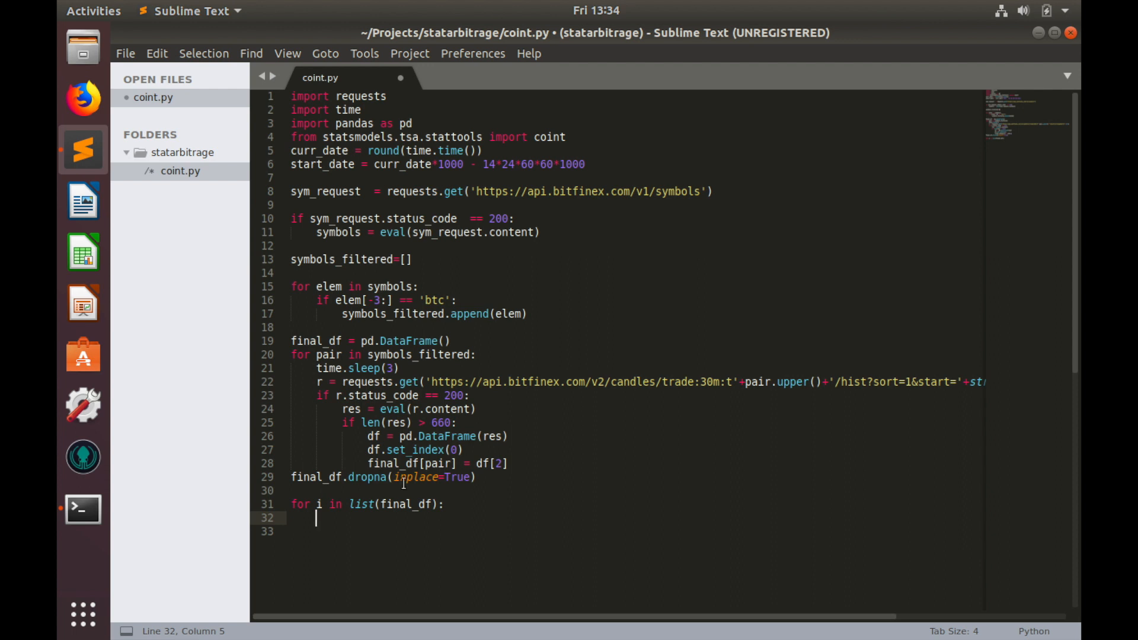
text(for j)
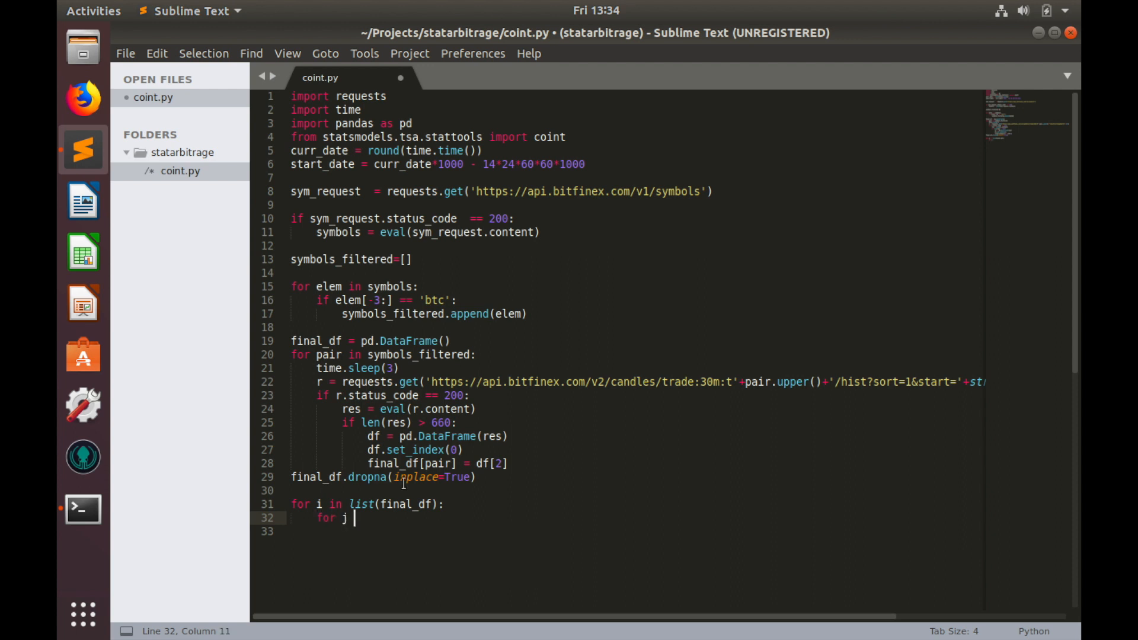
text(in list(final_df)
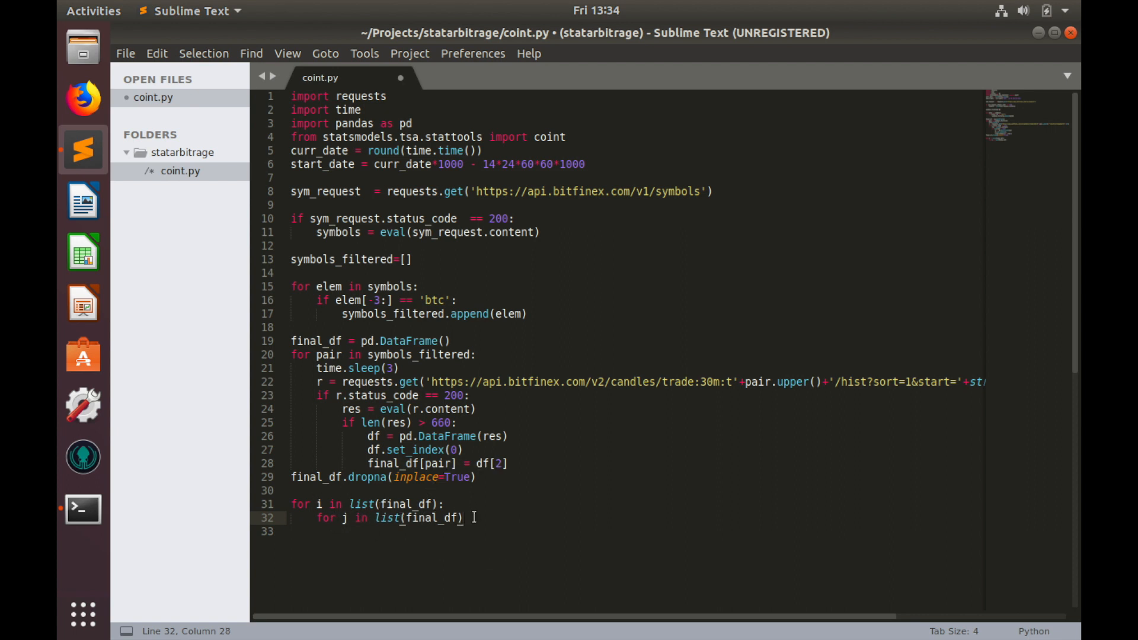
text(:)
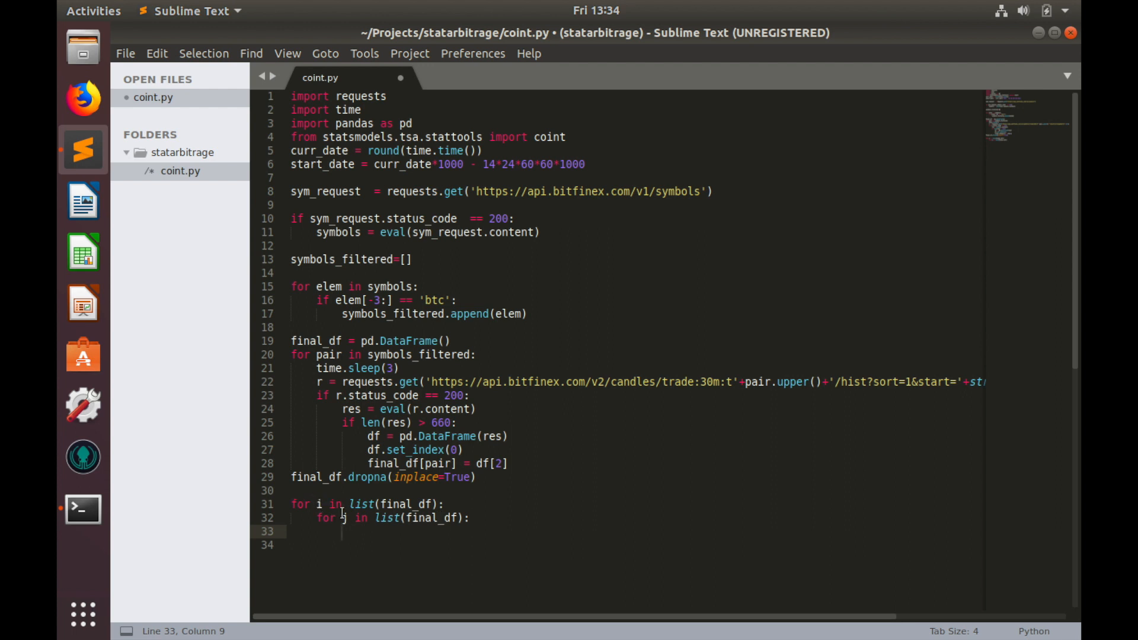
mouse_move(354, 531)
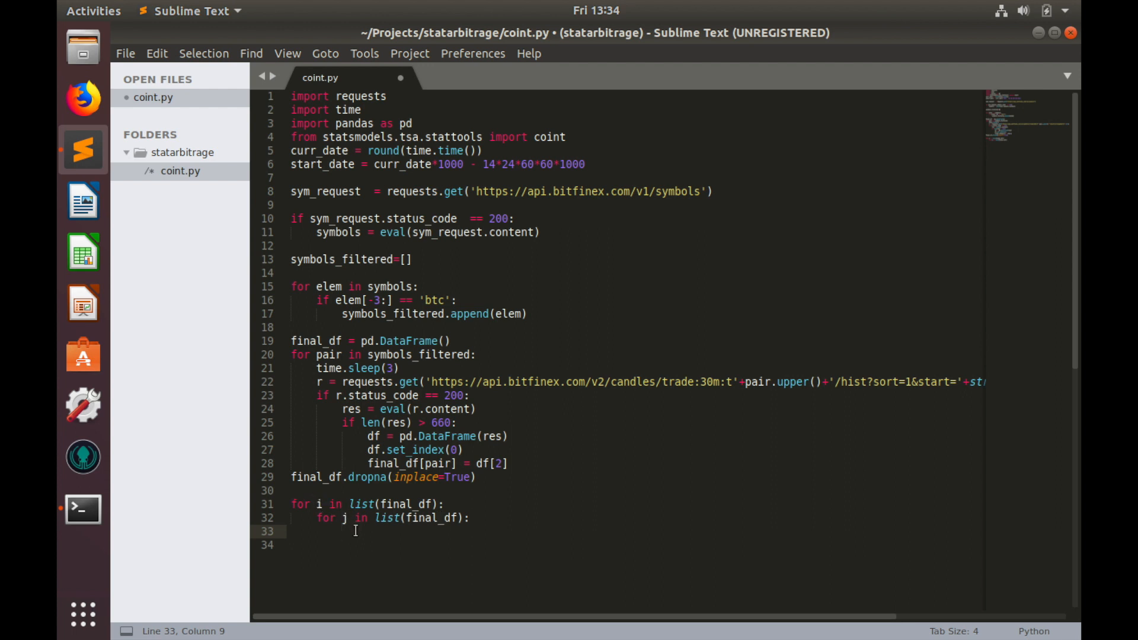
Add the 'if i != j:' check inside the inner loop
text(if)
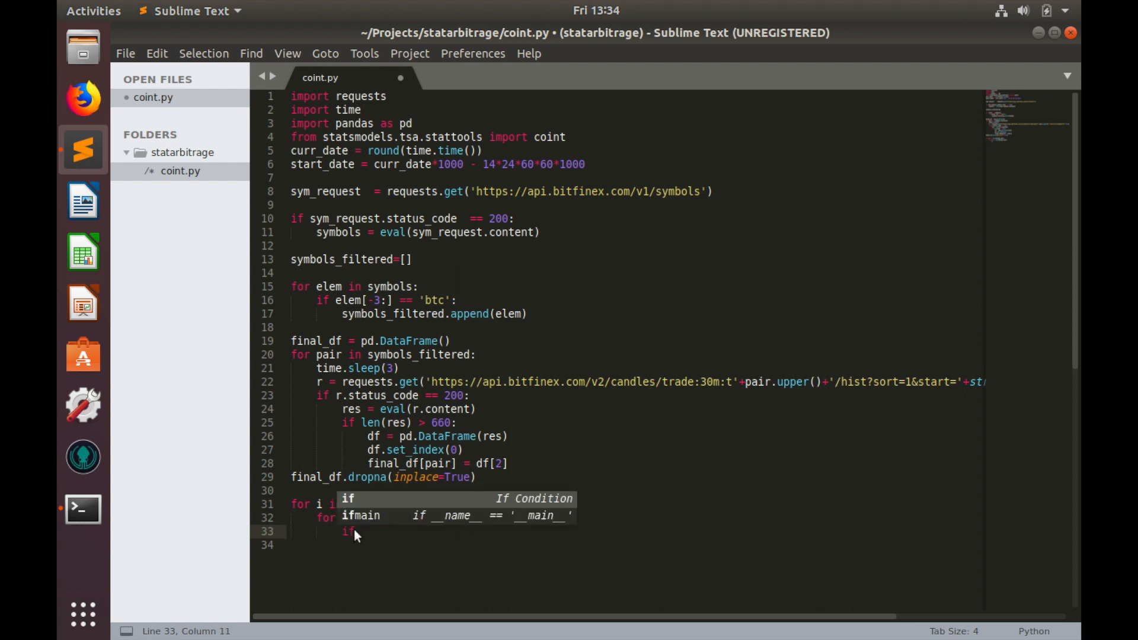
text([i)
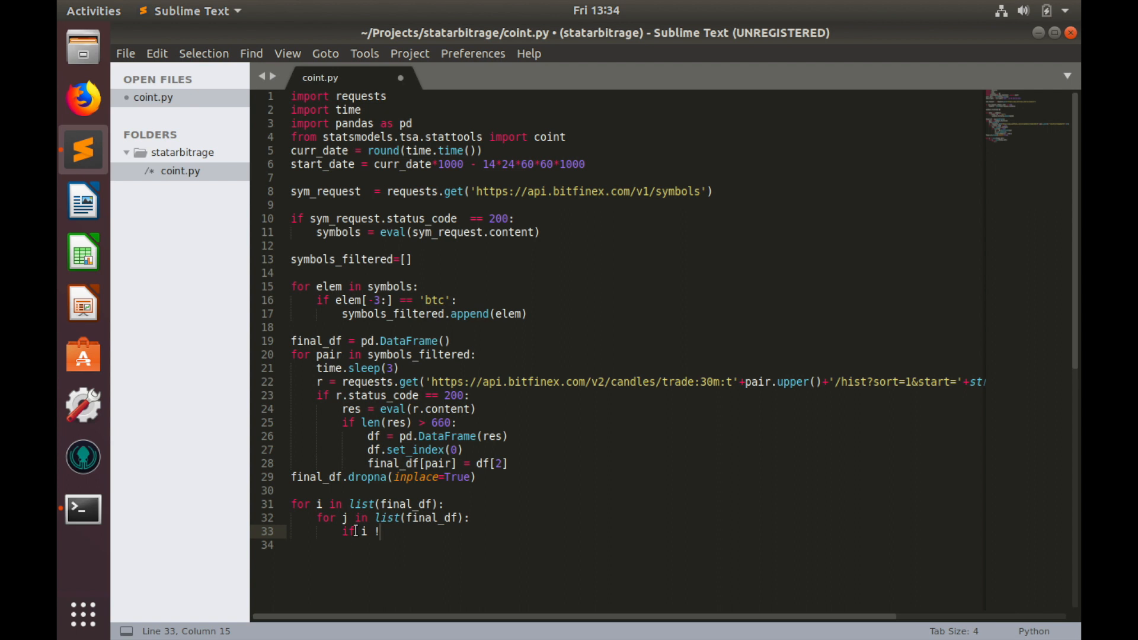
text(=)
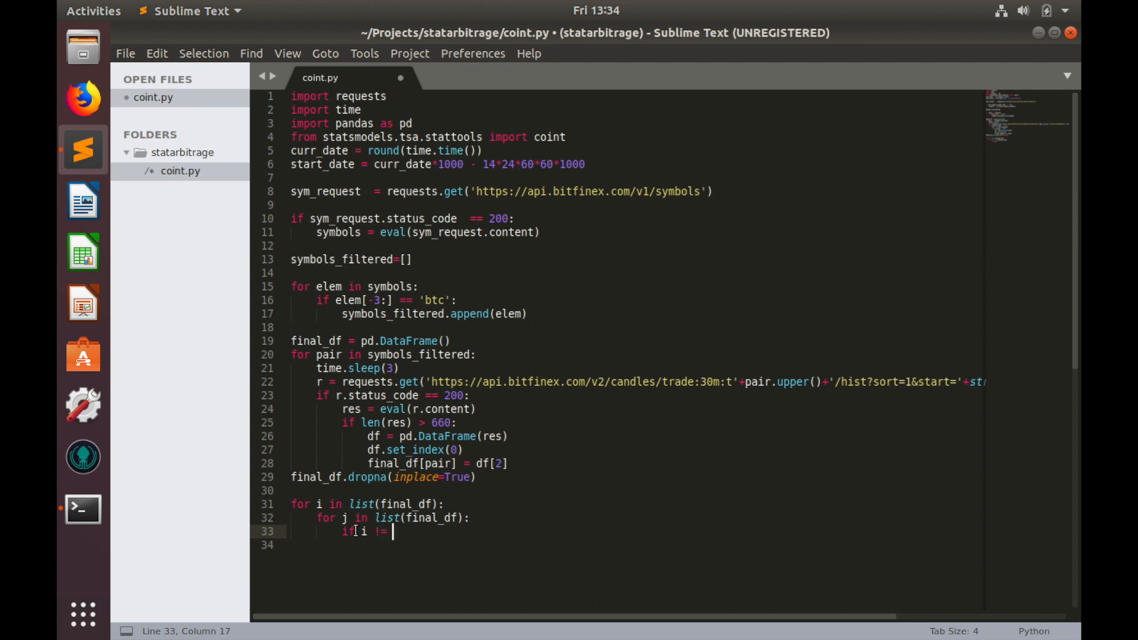
text(j:)
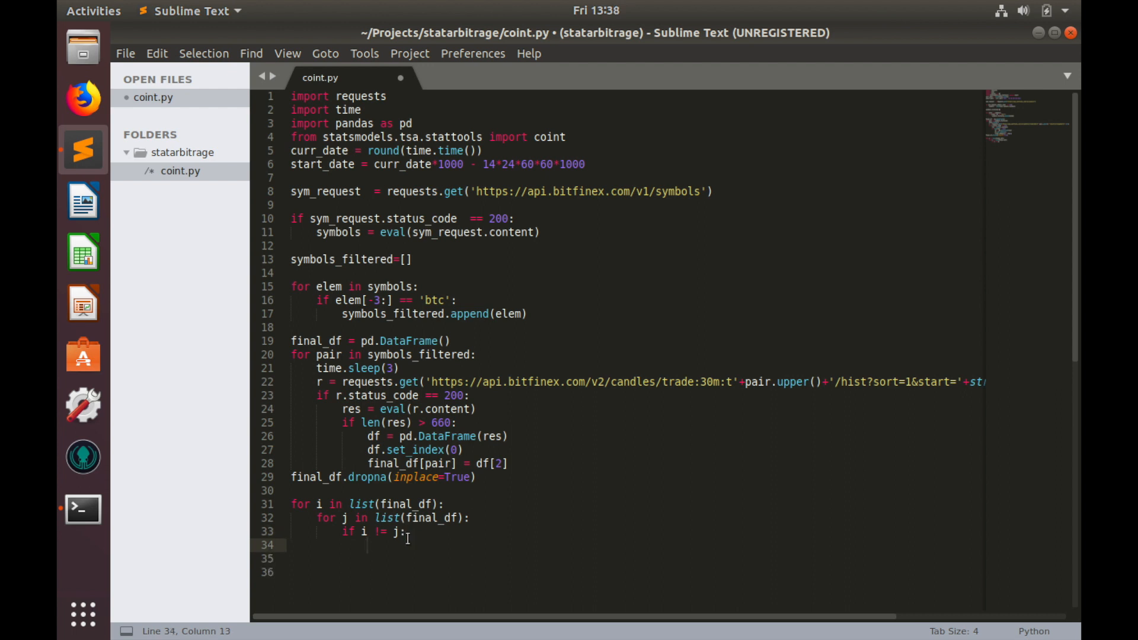
Name each combination with 'pairs = i+'-'+j' inside the if block
text(p)
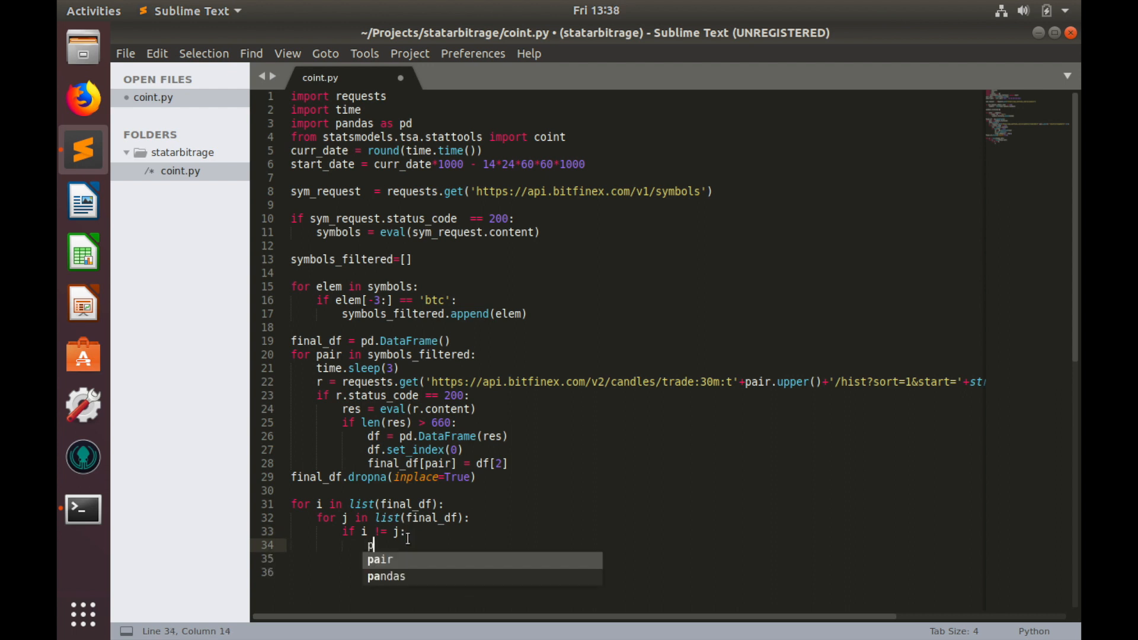
text(pairs =)
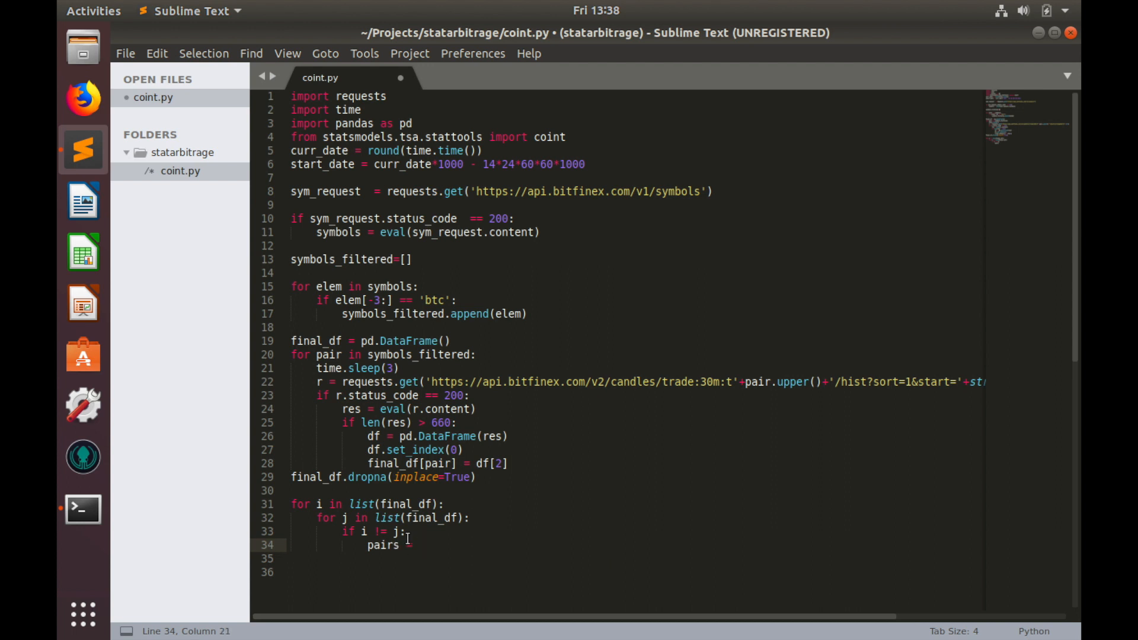
text(i+)
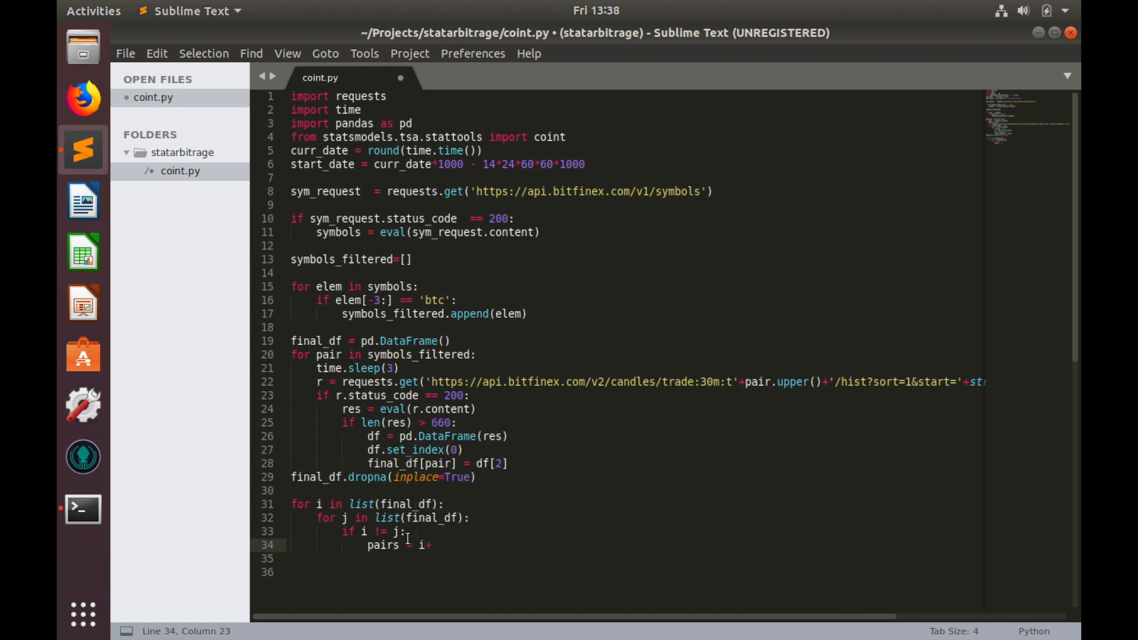
text('-')
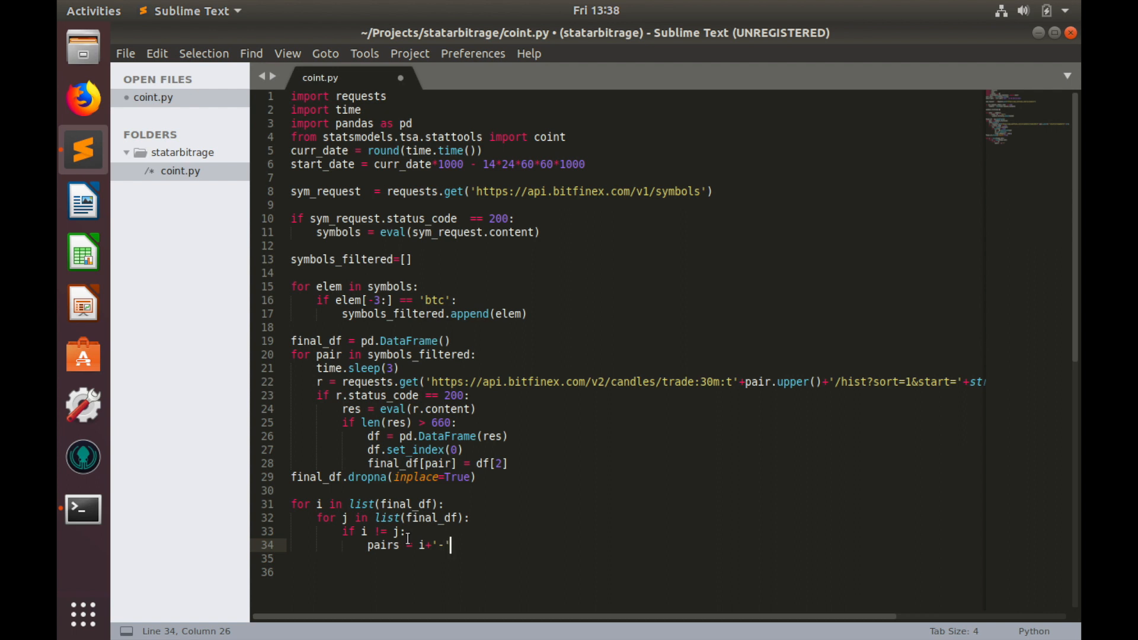
text(+)
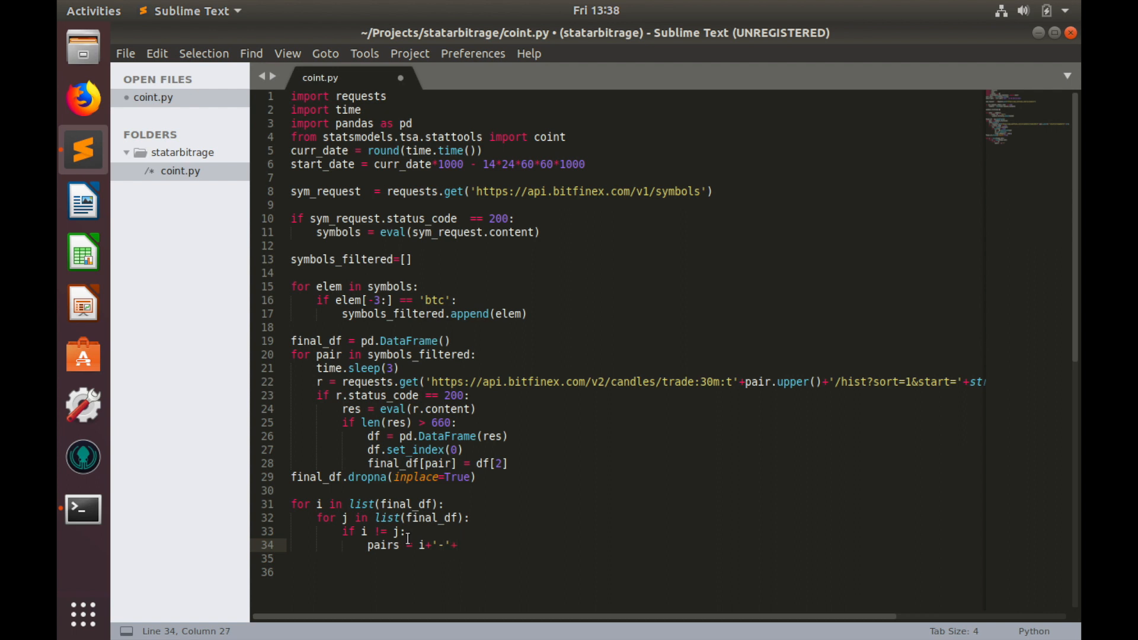
text(j)
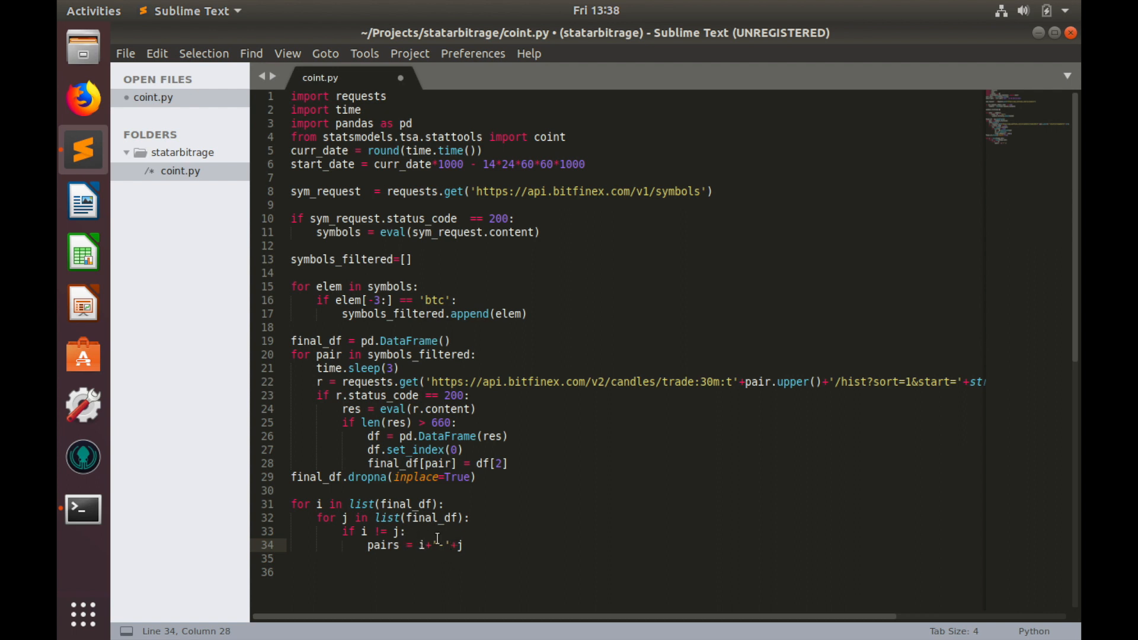
key(enter)
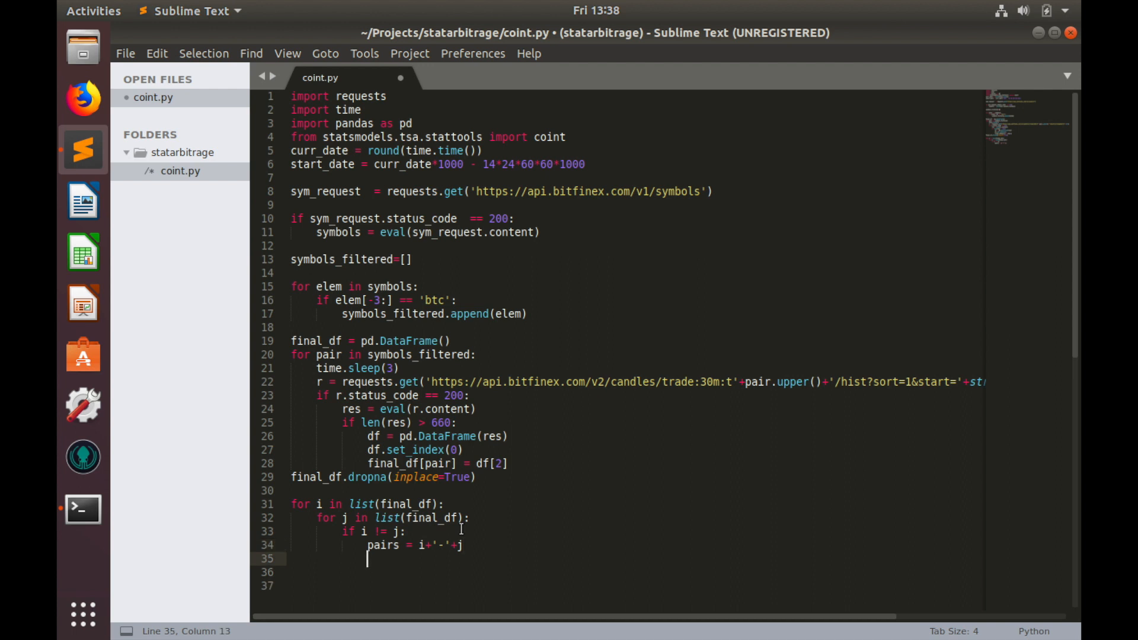
Compute 'coint_res = coint(final_df[i], final_df[j])'
text(coint)
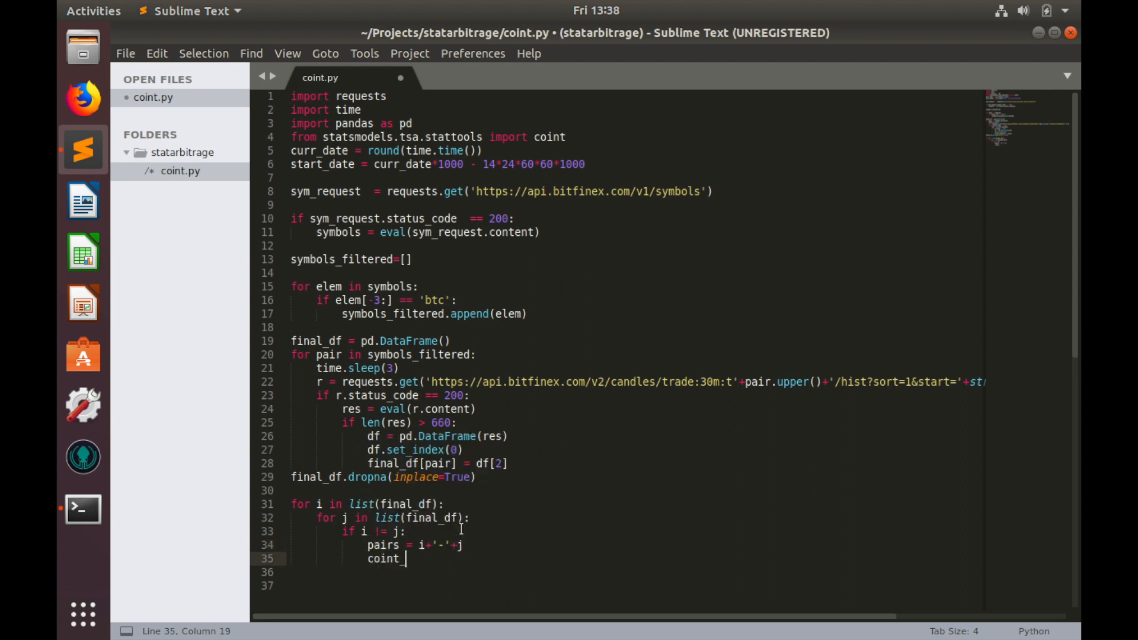
text(_res =)
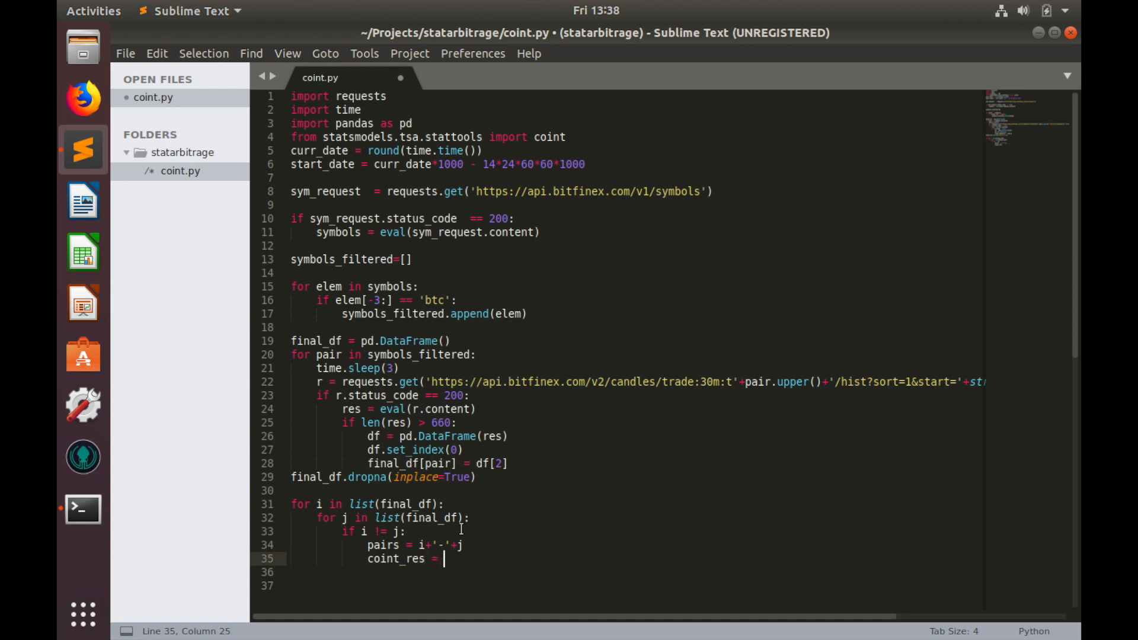
text(coint(final_df[)
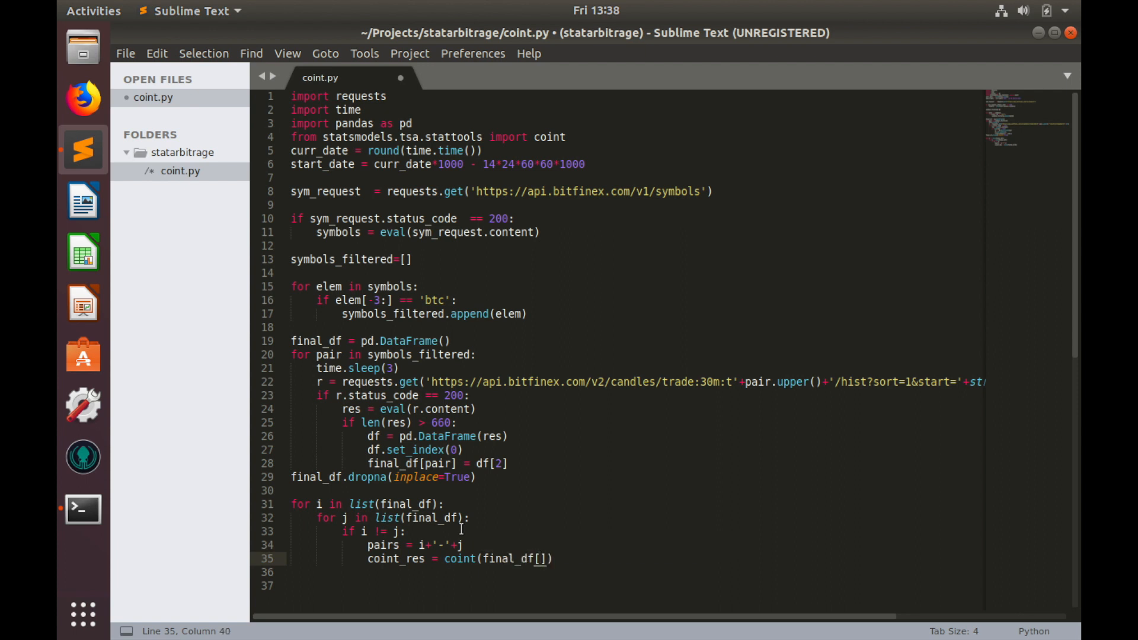
text(i],)
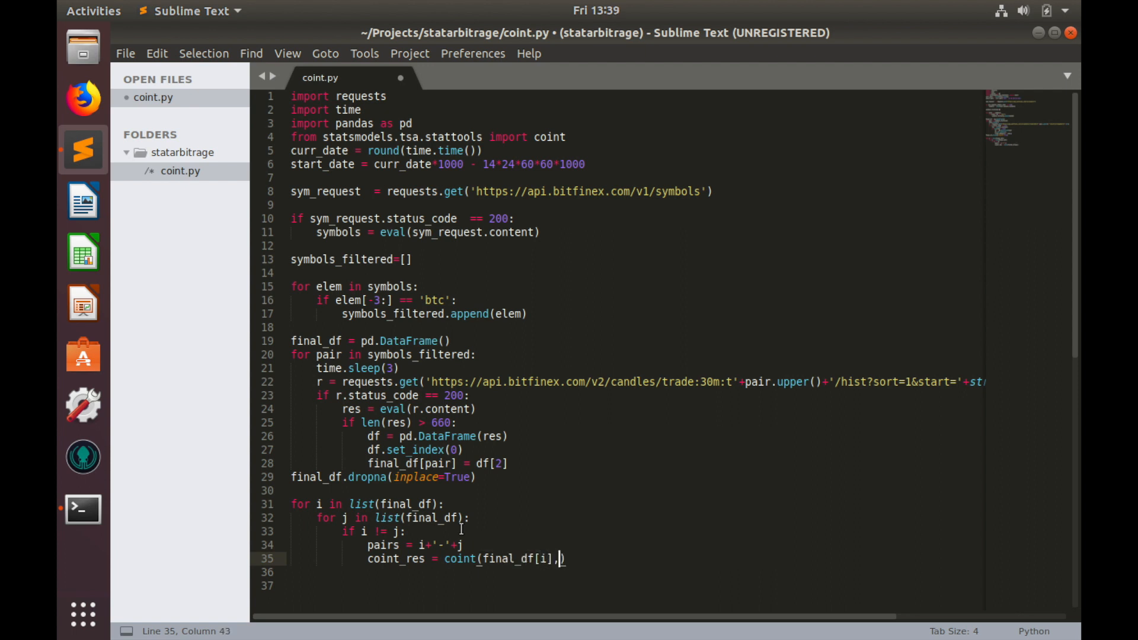
text(final_df)
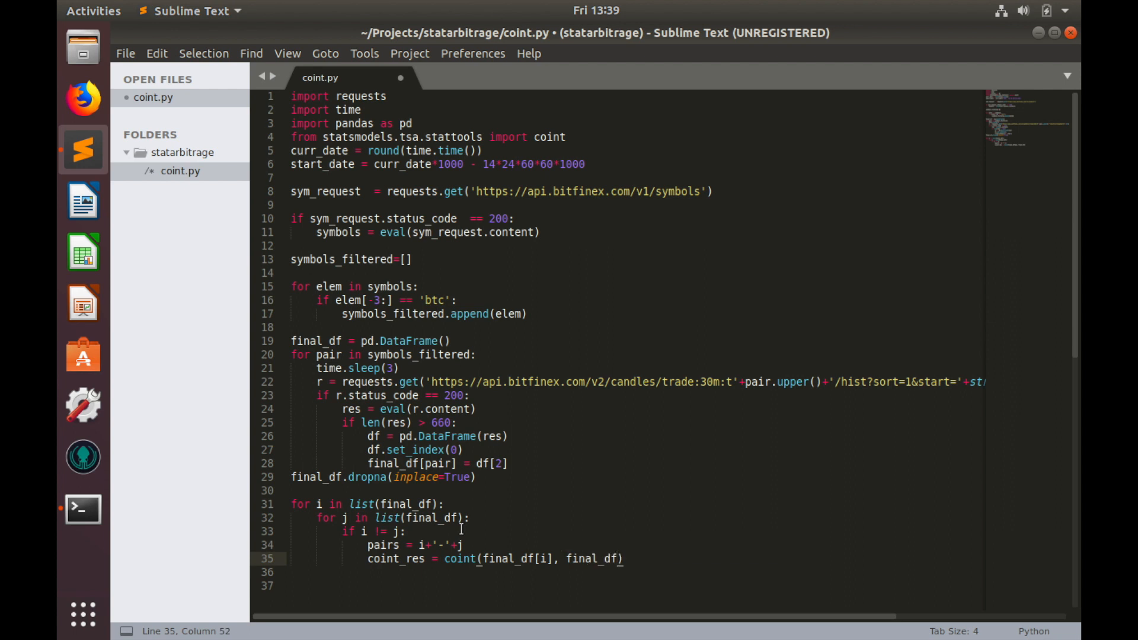
text([j])
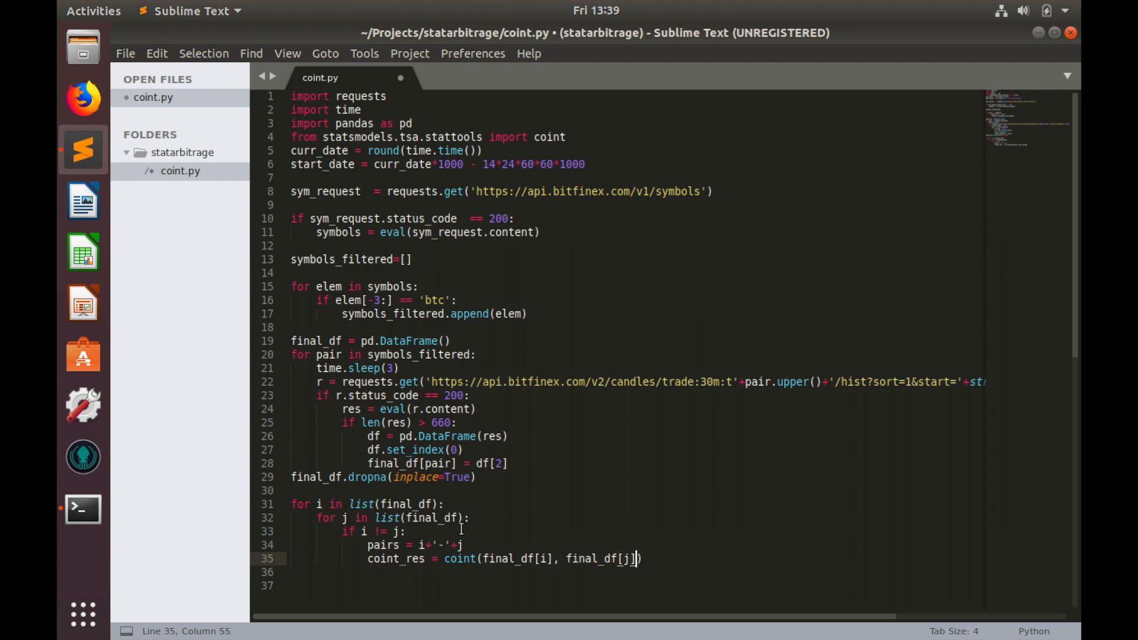
Add 'print(pairs, coint_res)' and save the script
text(print()
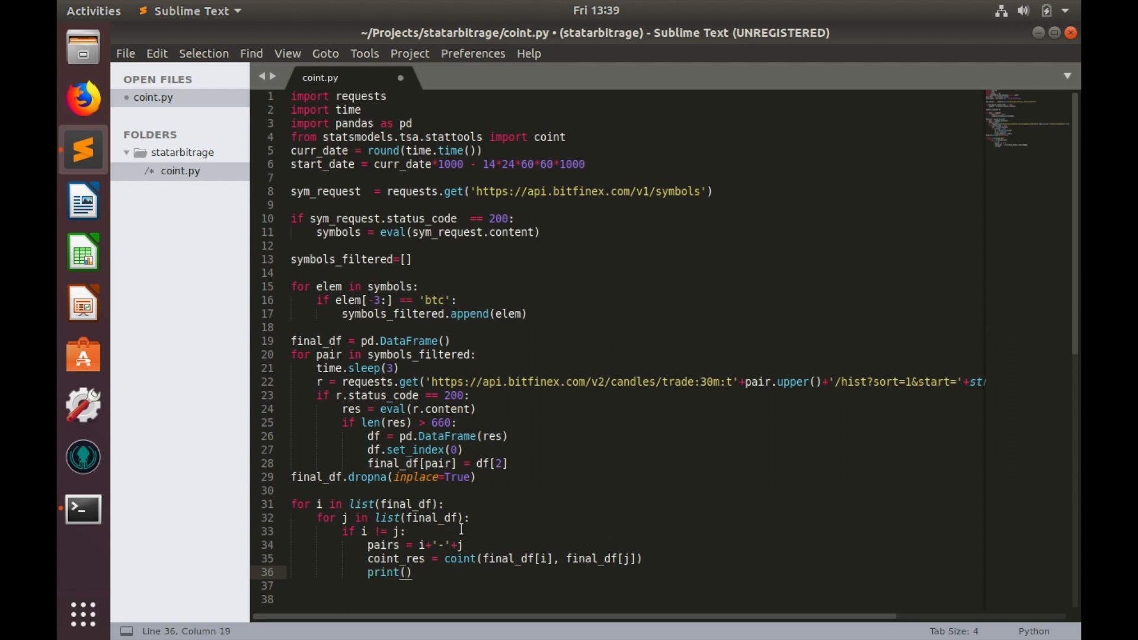
text(pairs,)
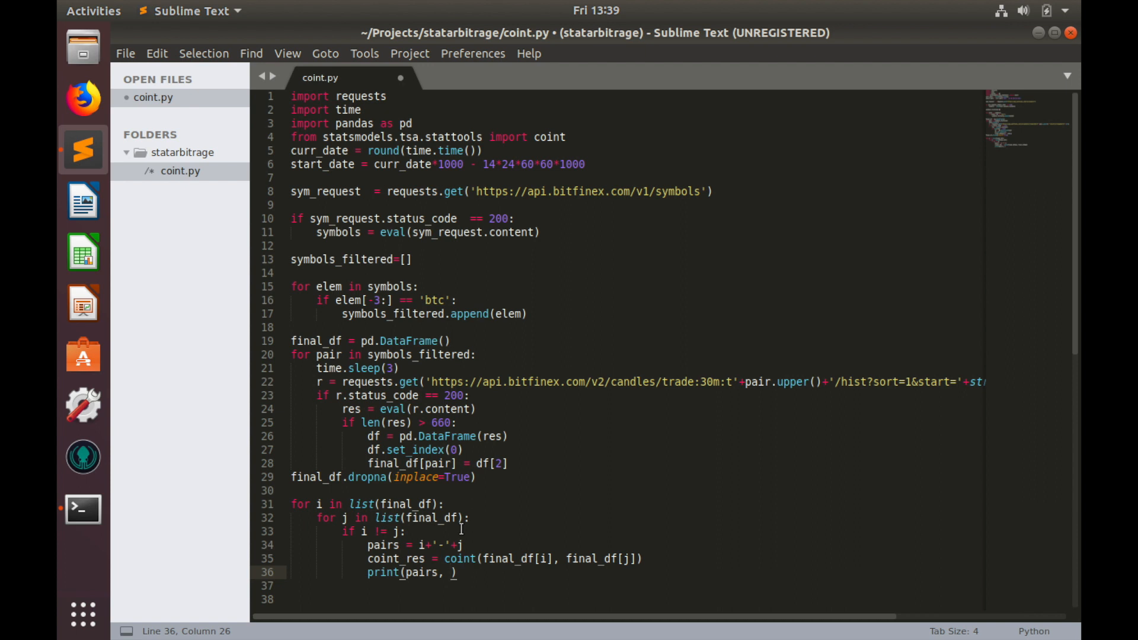
text(coint_res)
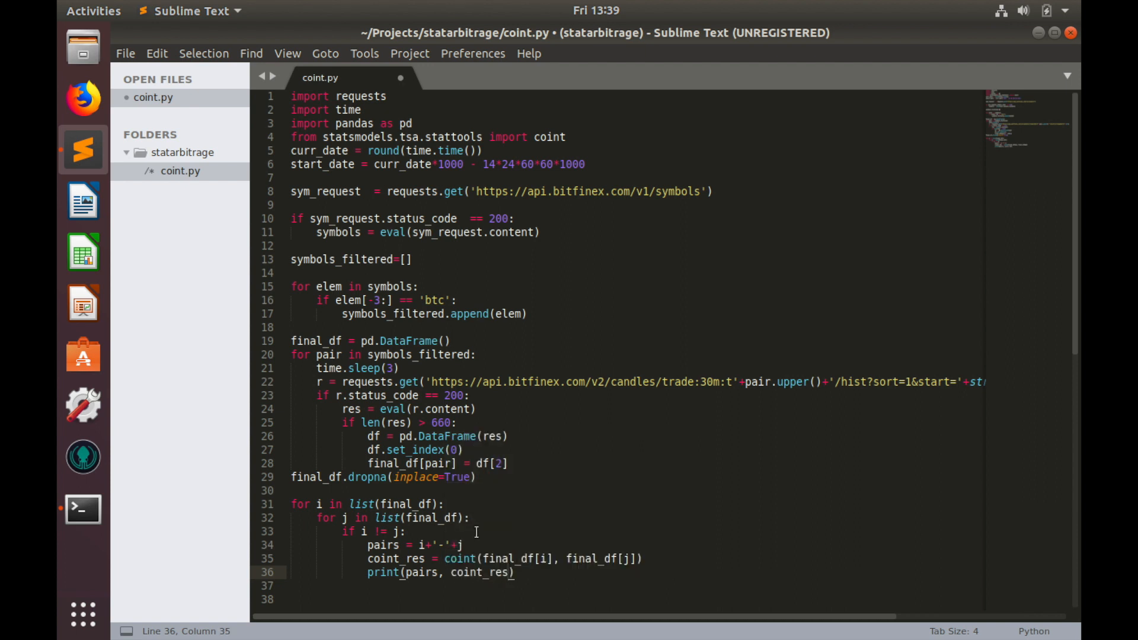
key(ctrl+s)
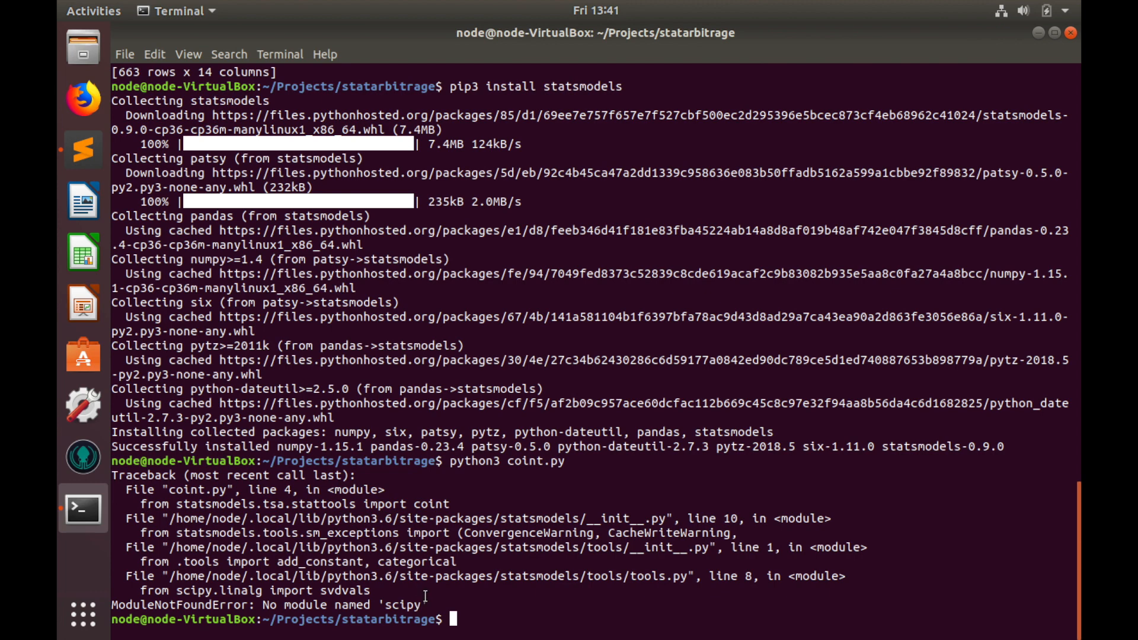
Run pip3 install scipy to add the missing scipy package
text(pip3)
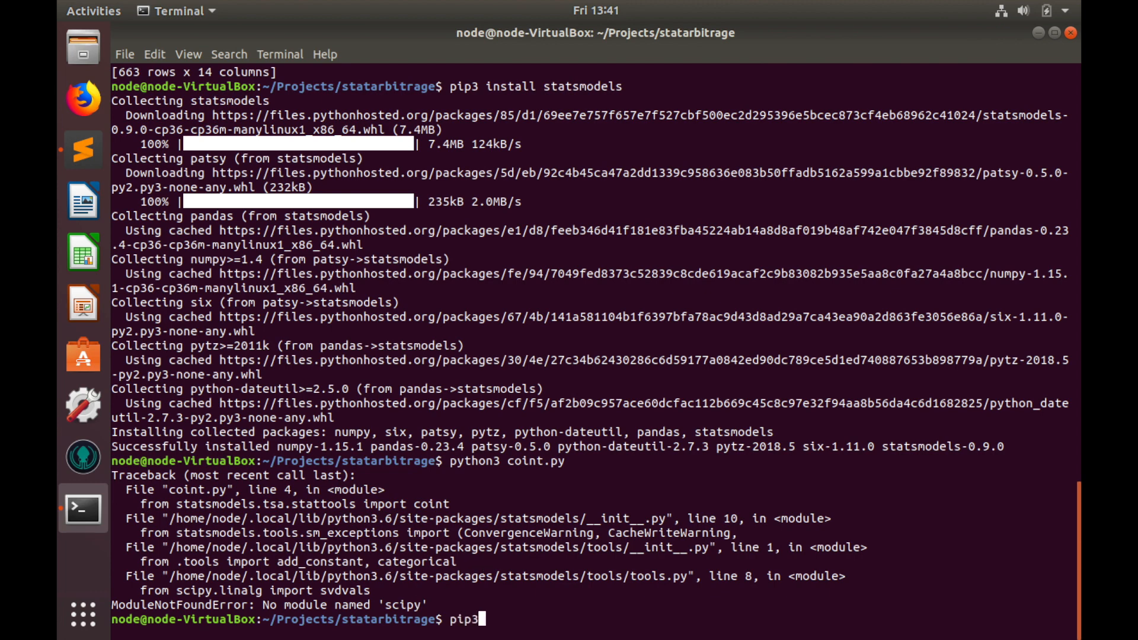
text(install)
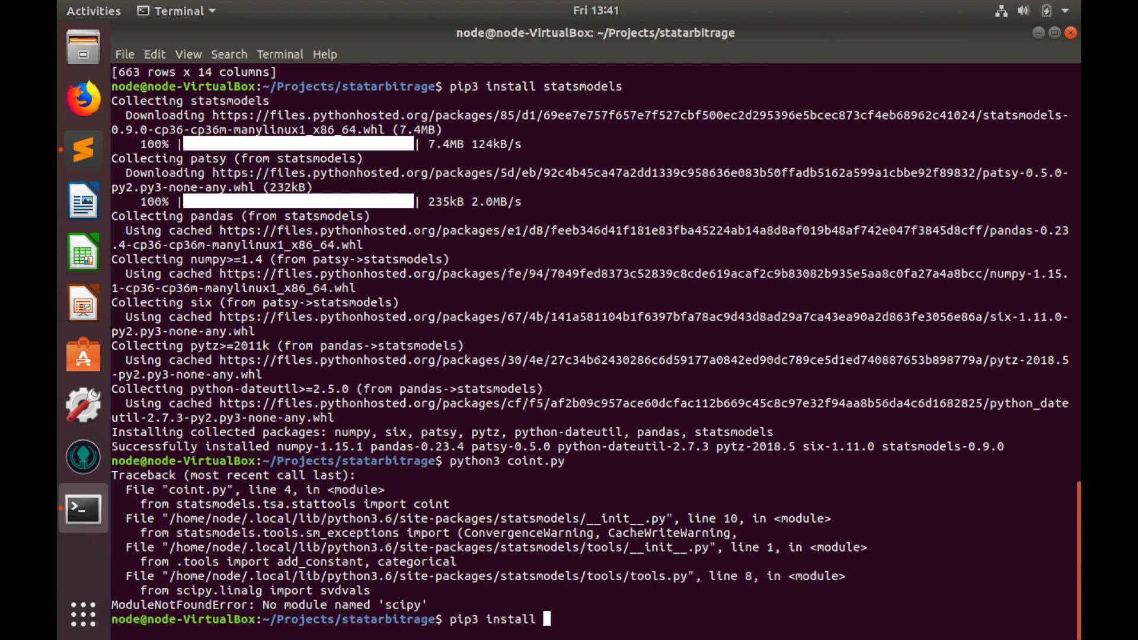
text(sc)
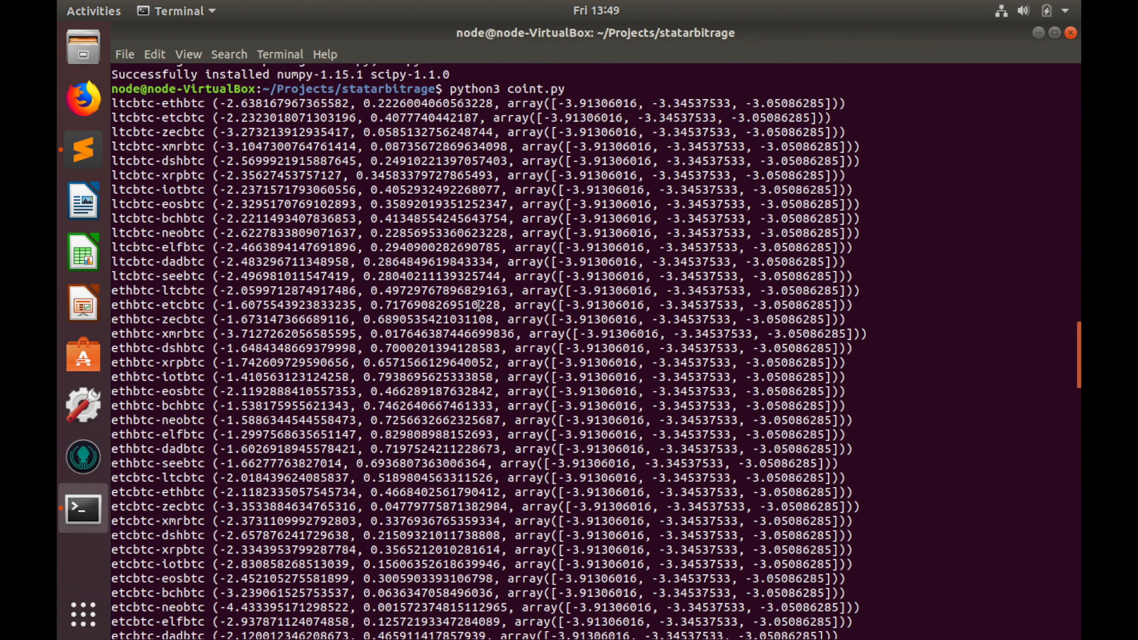
mouse_move(1074, 345)
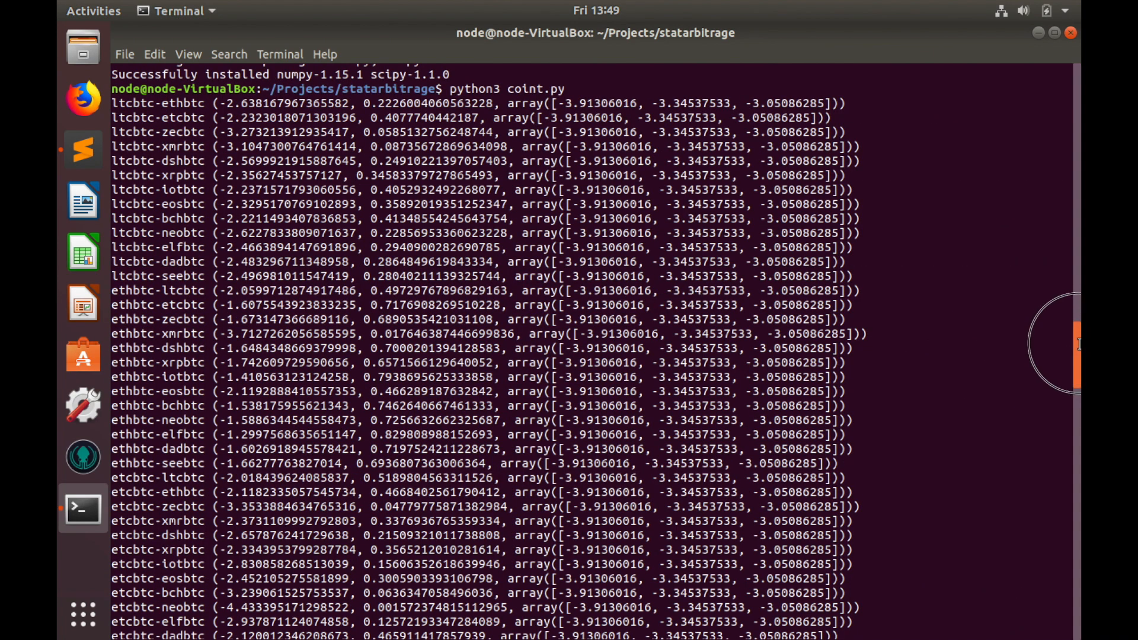
scroll(down, 3)
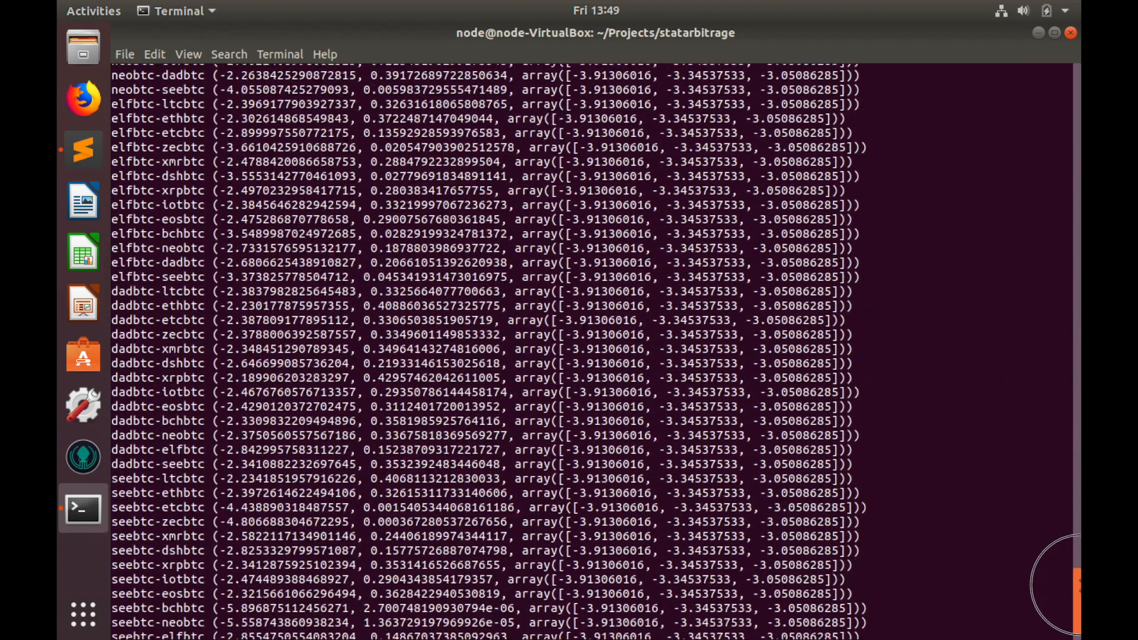
scroll(down, 3)
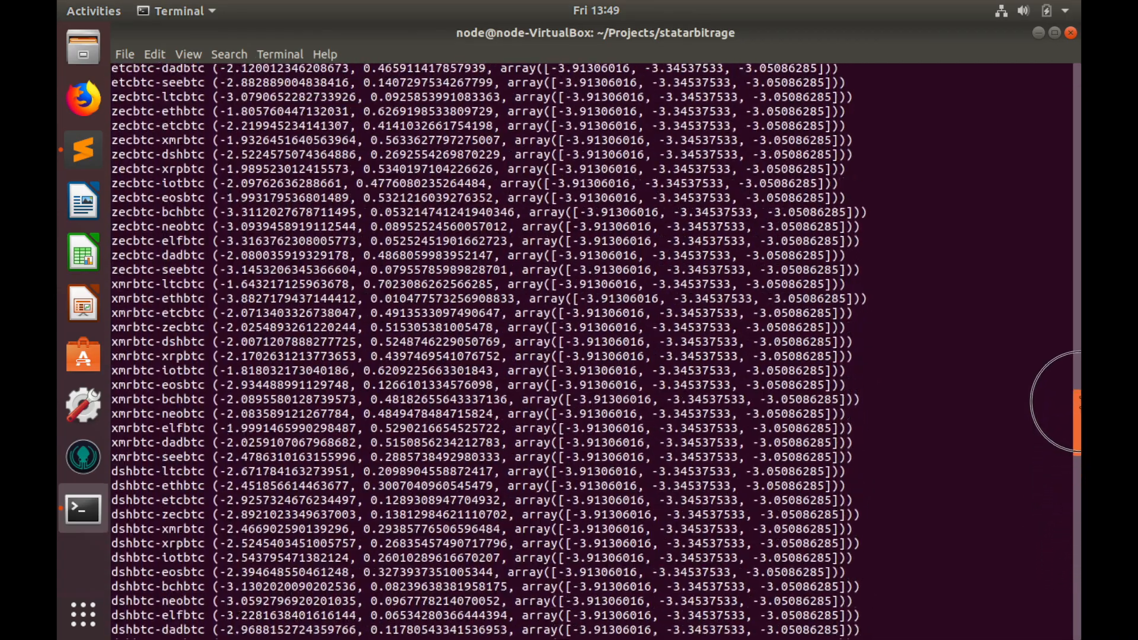
scroll(down, 3)
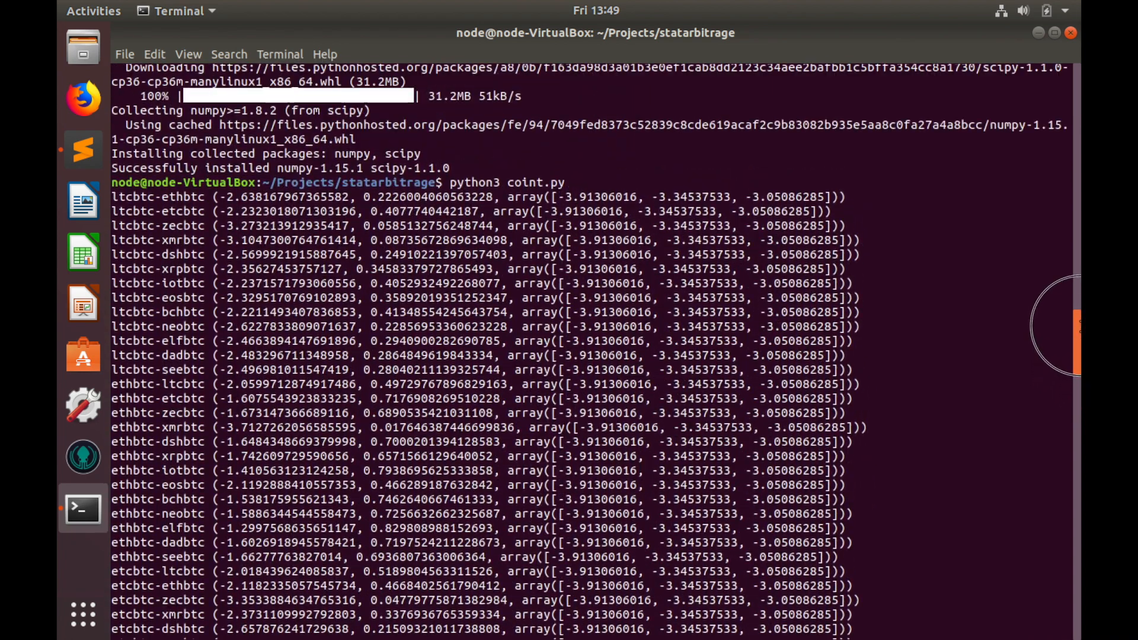
scroll(down, 3)
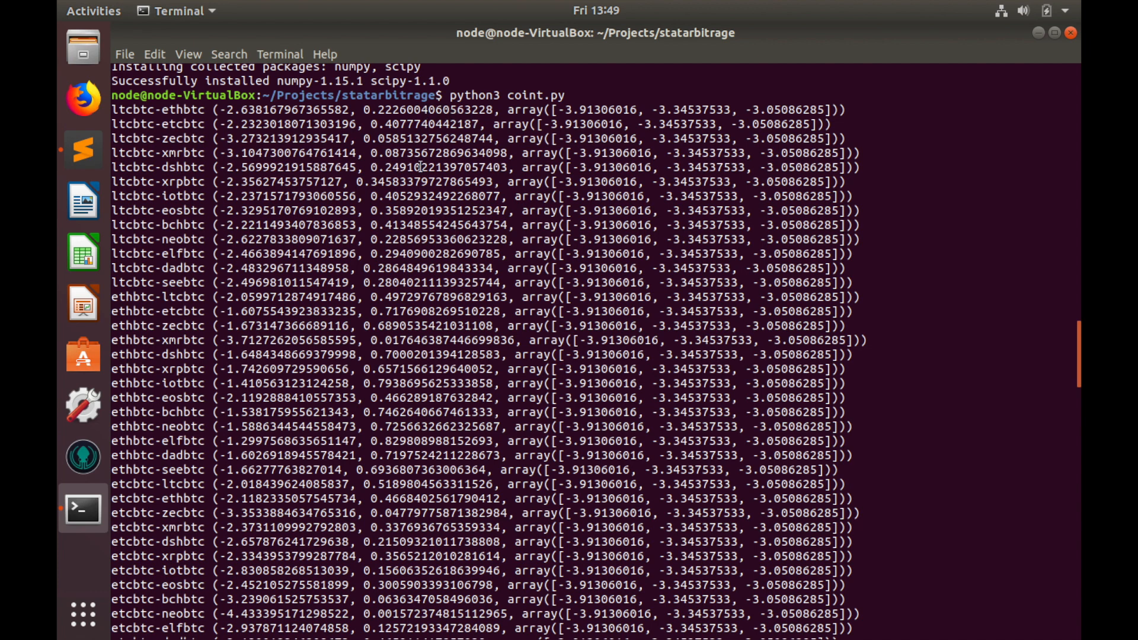
Select the ethbtc-xmrbtc result line, whose p-value is about 0.018
double_click(442, 340)
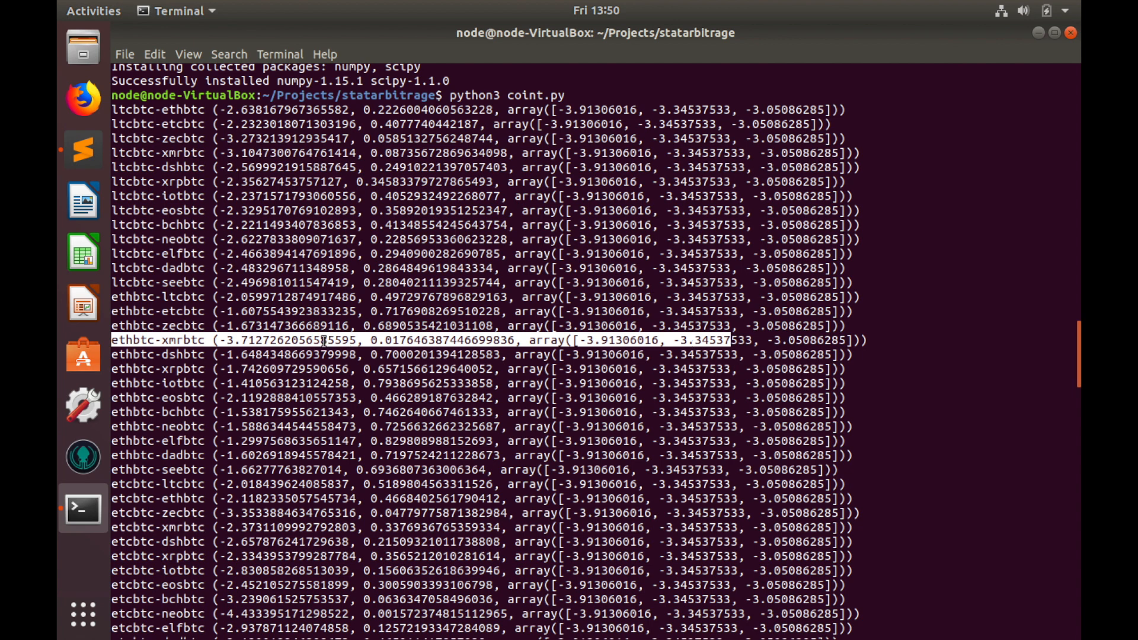
mouse_move(701, 337)
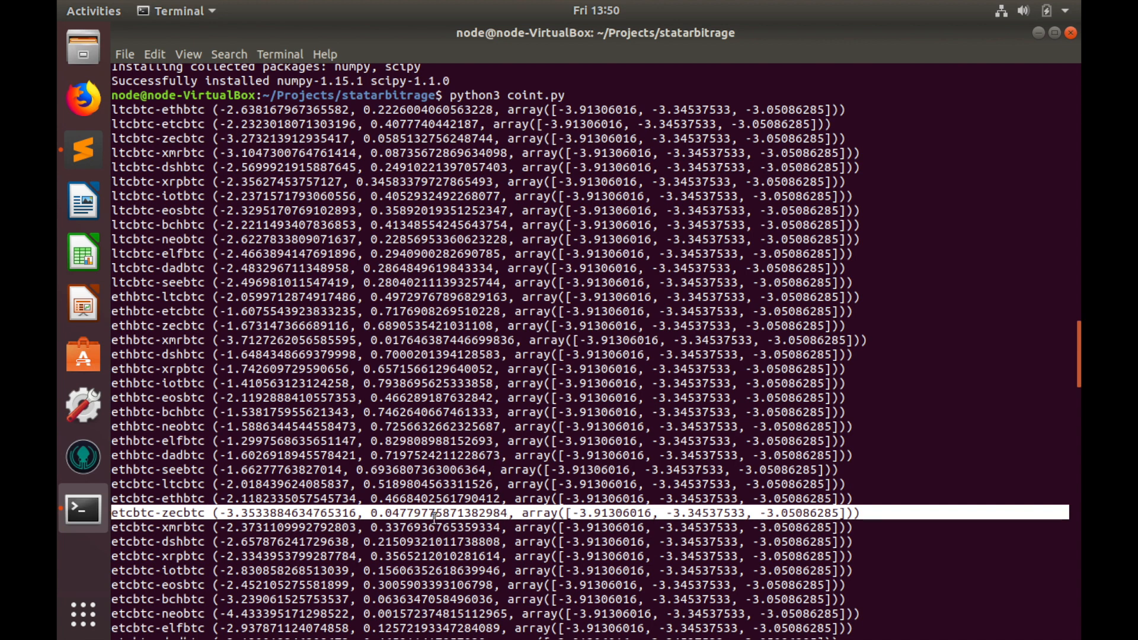
mouse_move(508, 513)
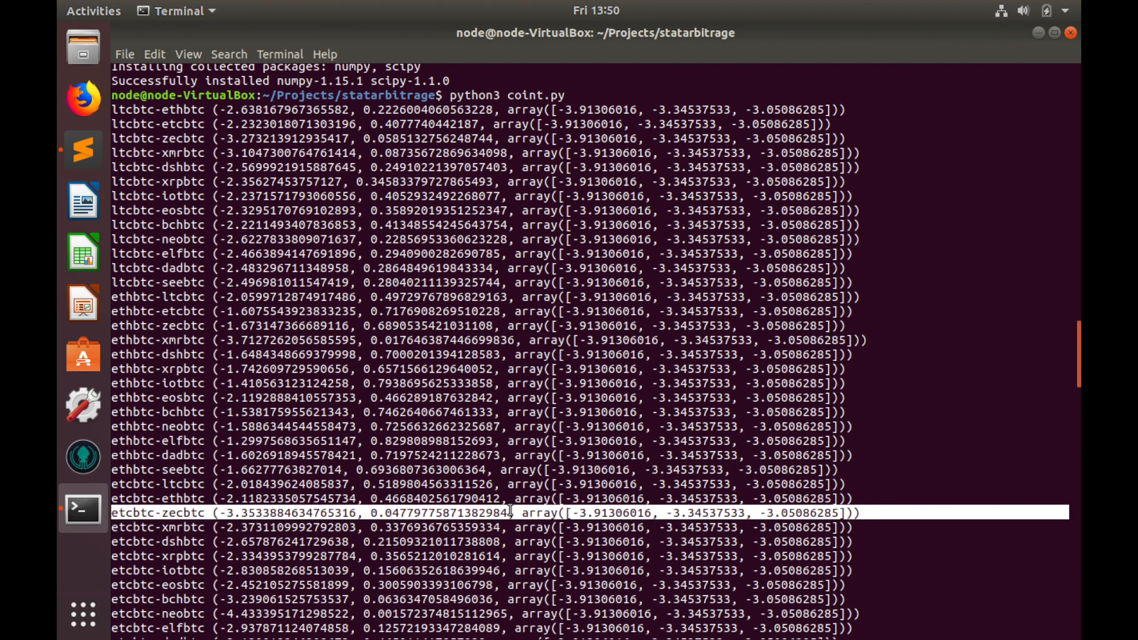